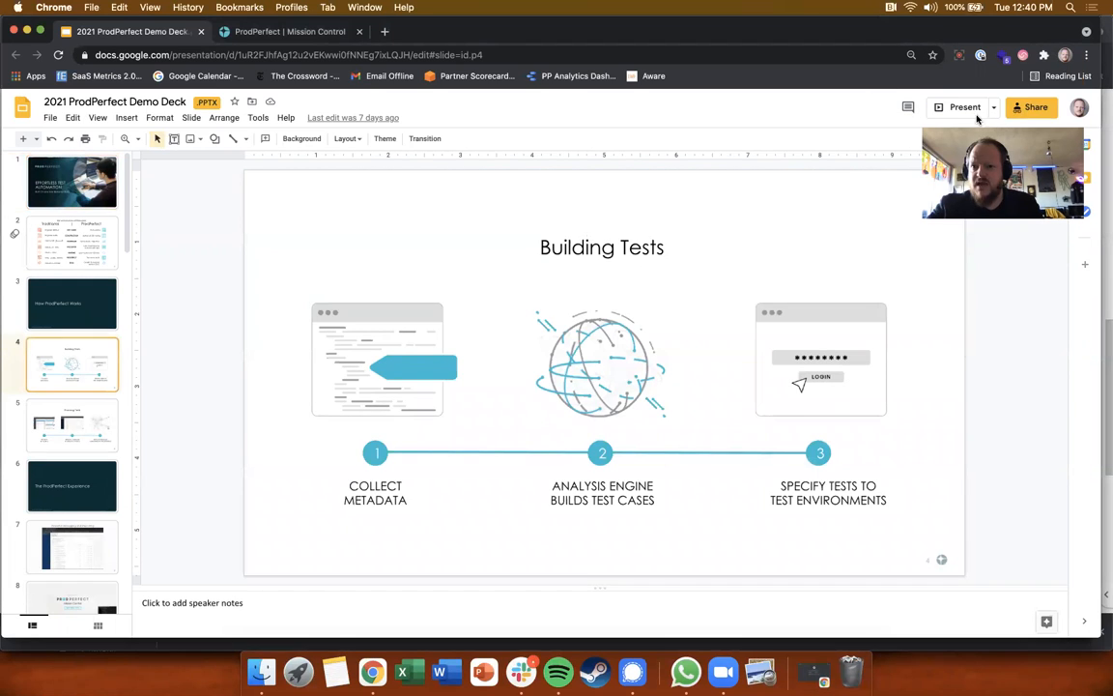
# Present the ProdPerfect demo deck full screen from slide 4, Building Tests
pyautogui.click(964, 107)
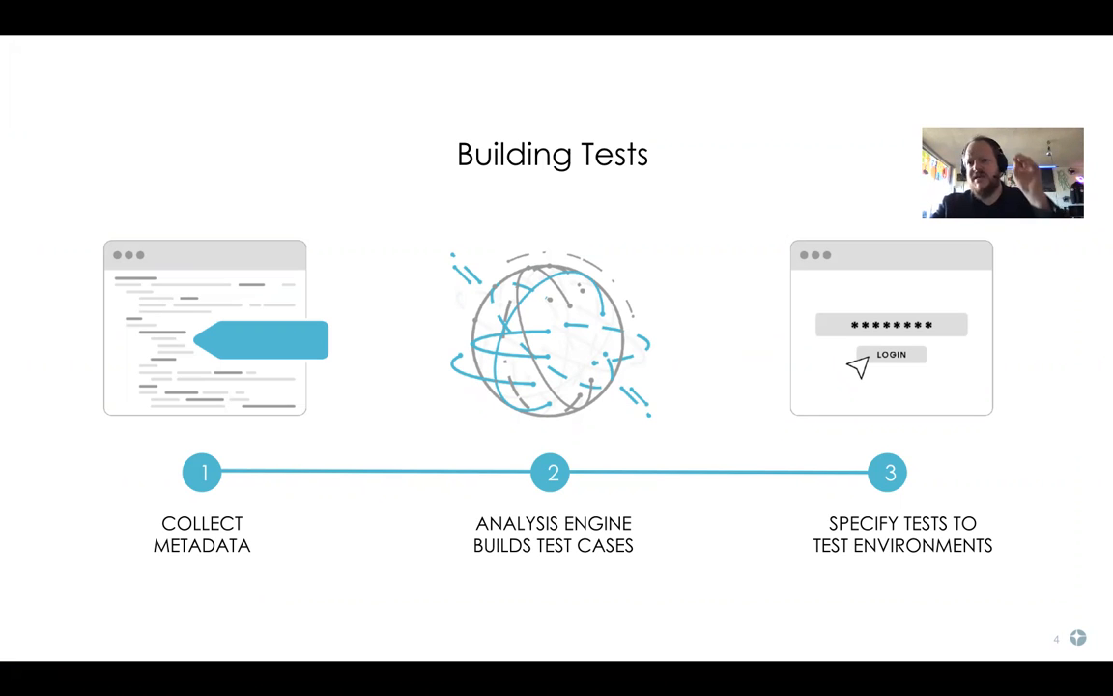
pyautogui.moveTo(624, 281)
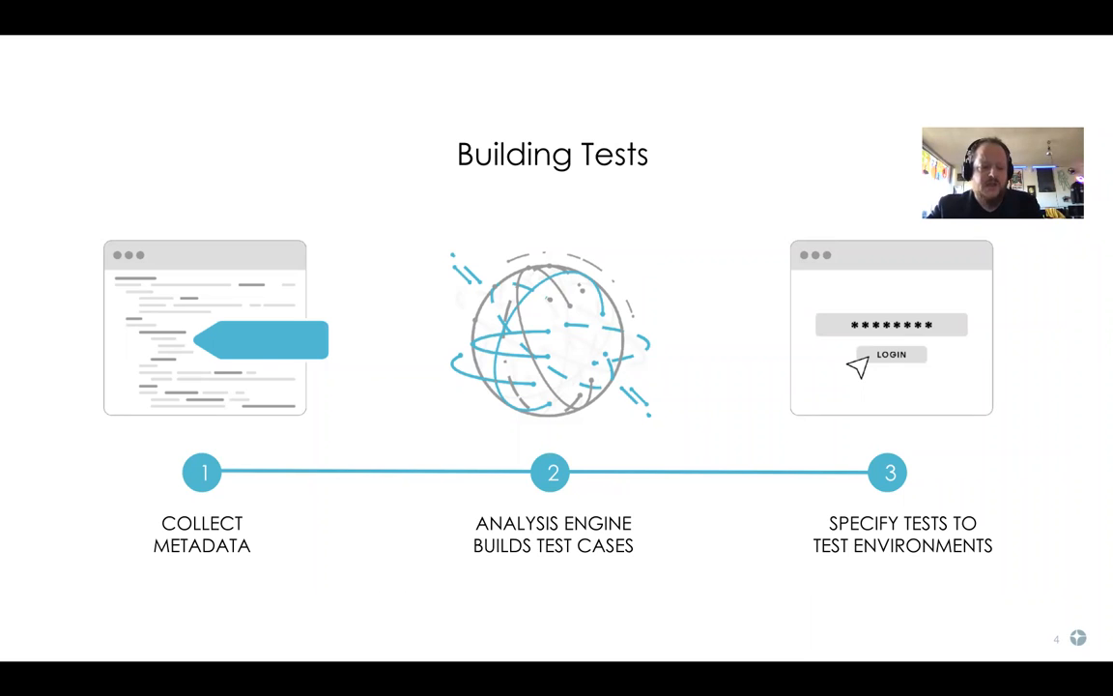
pyautogui.moveTo(683, 310)
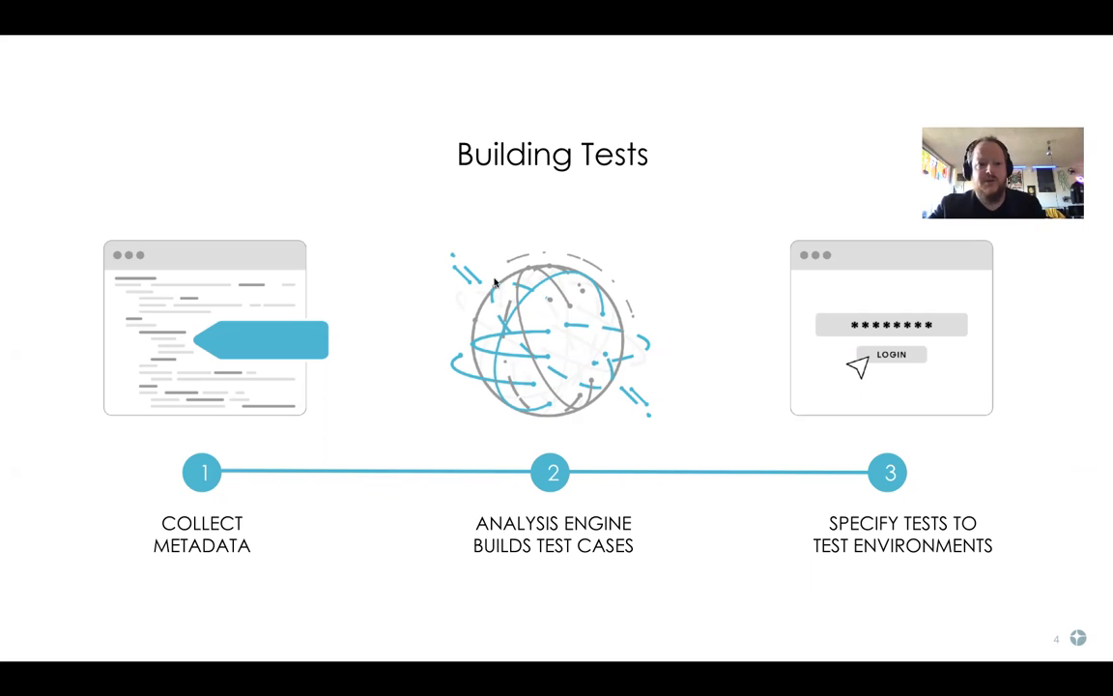
pyautogui.moveTo(177, 281)
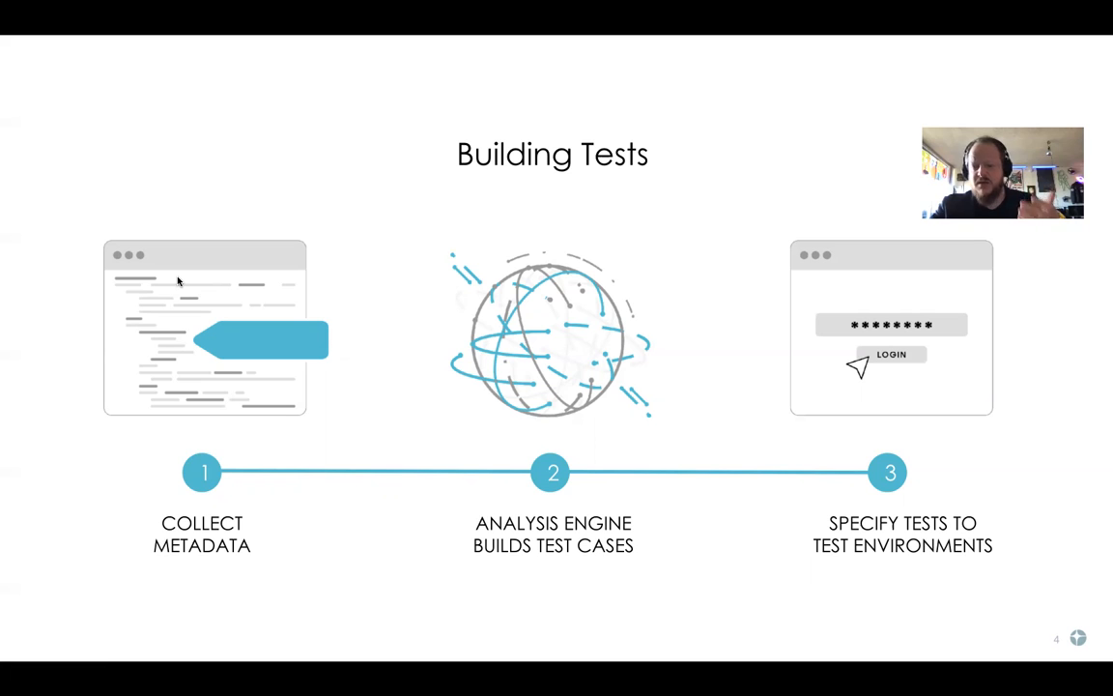
pyautogui.moveTo(275, 325)
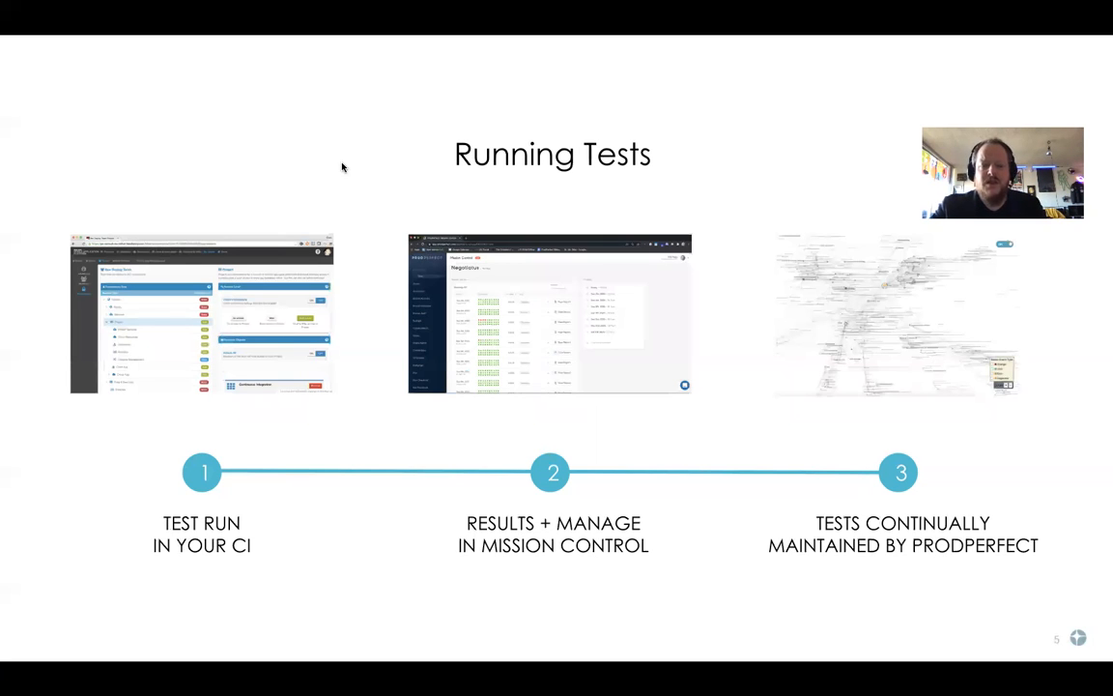
pyautogui.moveTo(259, 174)
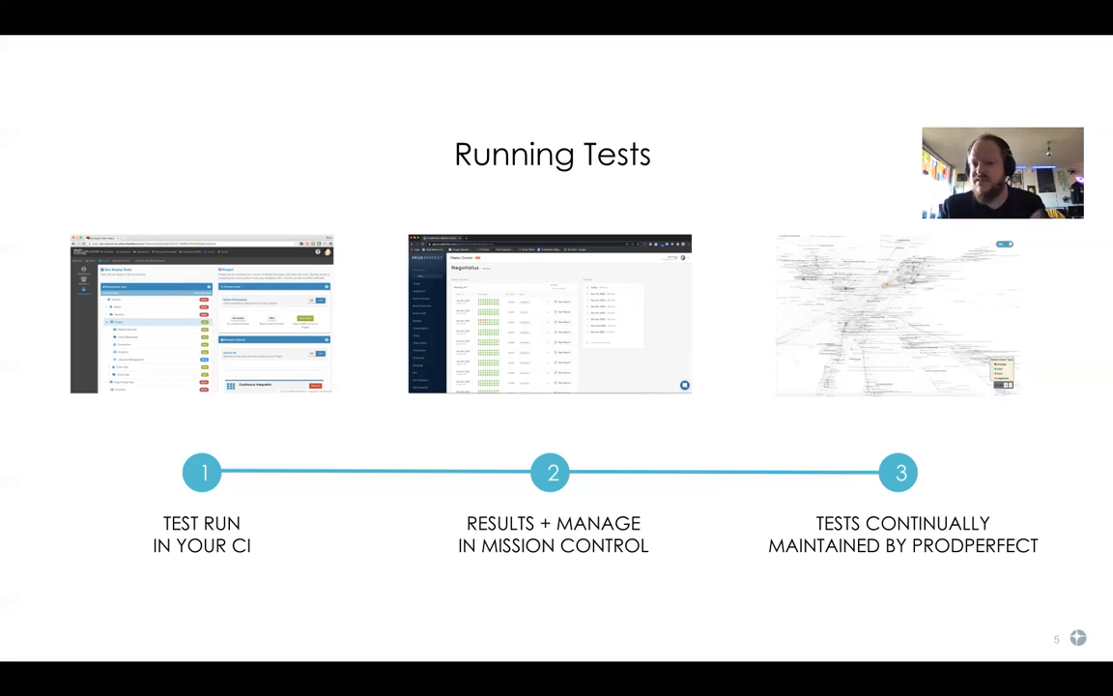
pyautogui.moveTo(327, 71)
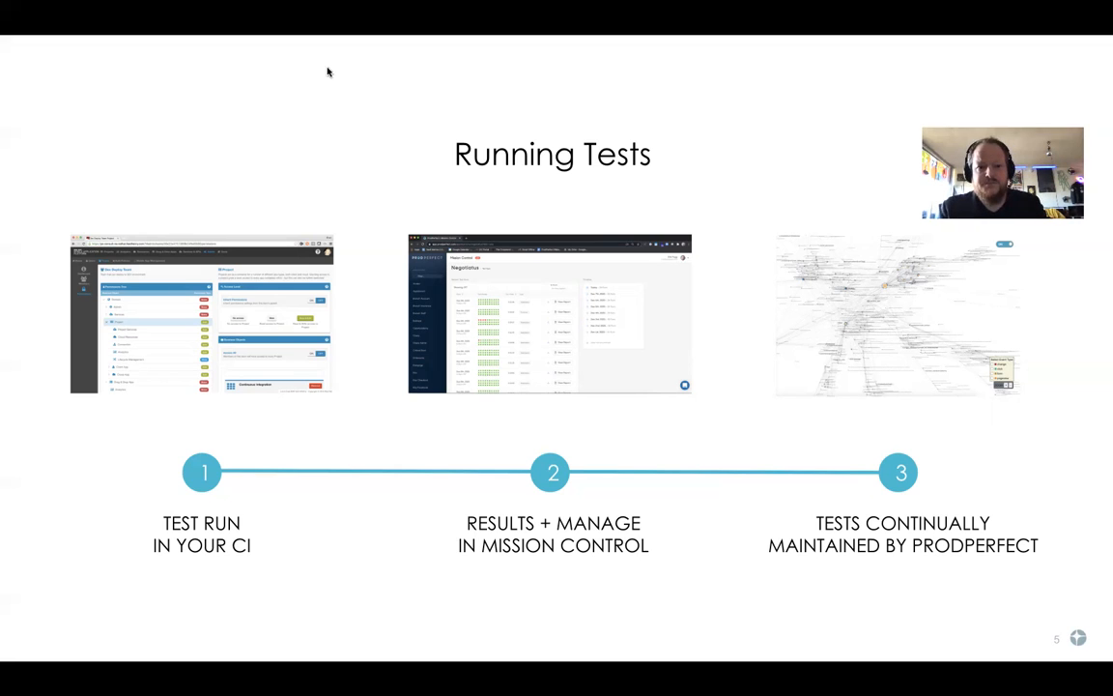
pyautogui.moveTo(585, 385)
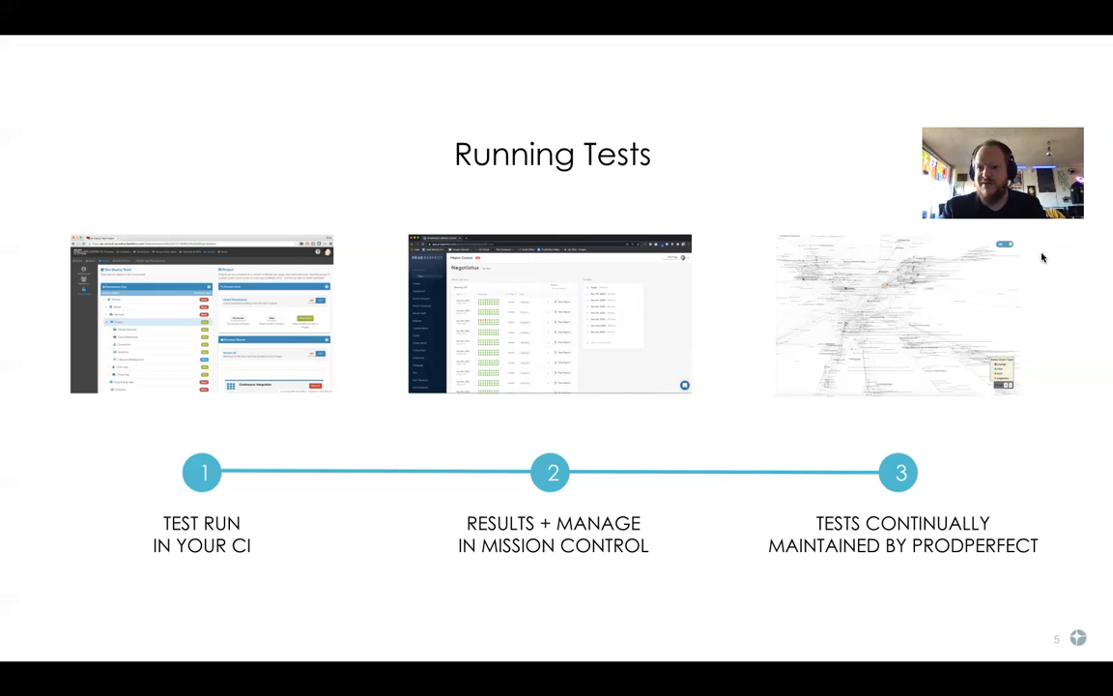
pyautogui.moveTo(1037, 106)
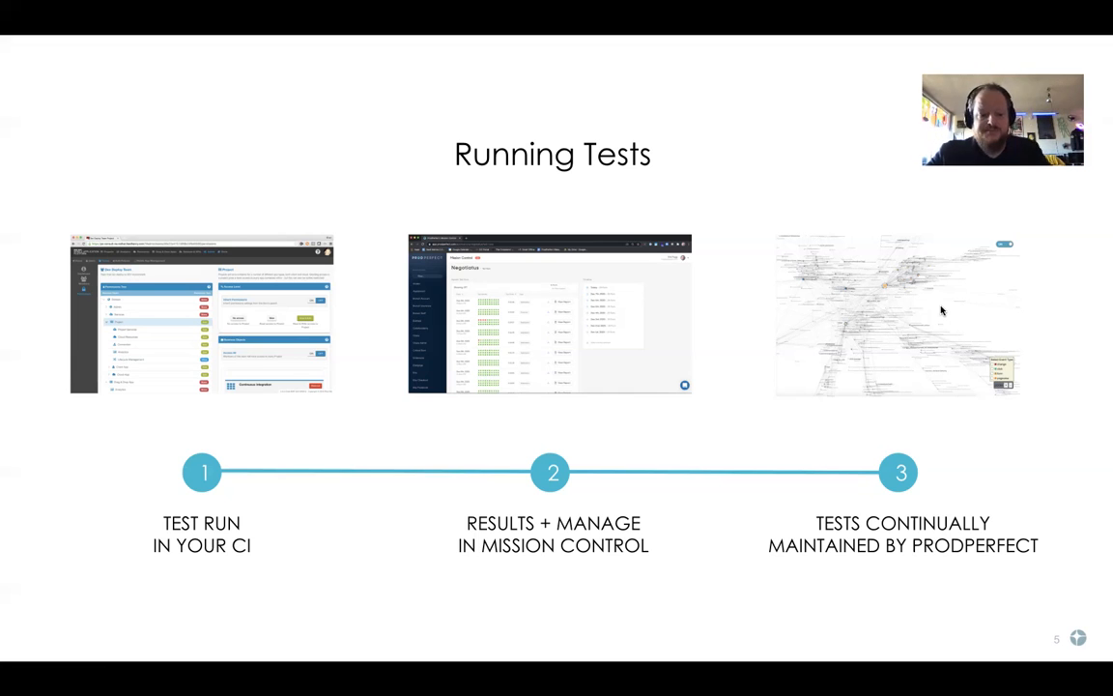
pyautogui.moveTo(220, 317)
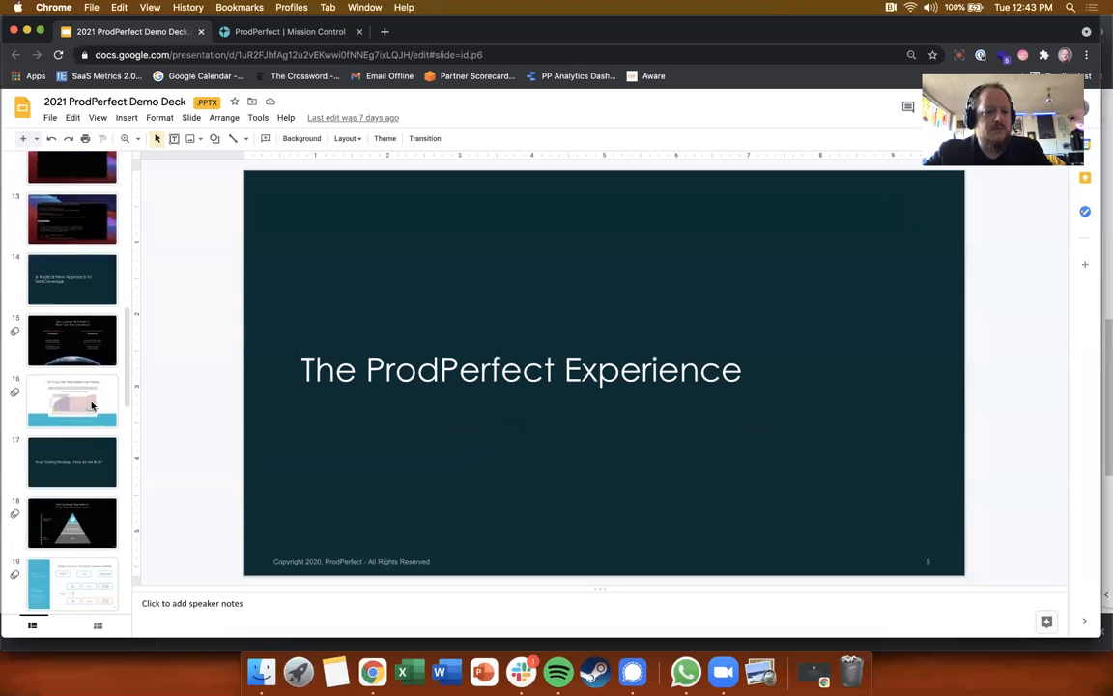
# Select slide 29, Clickstream Metadata Collection, from further down the filmstrip
pyautogui.scroll(-3)
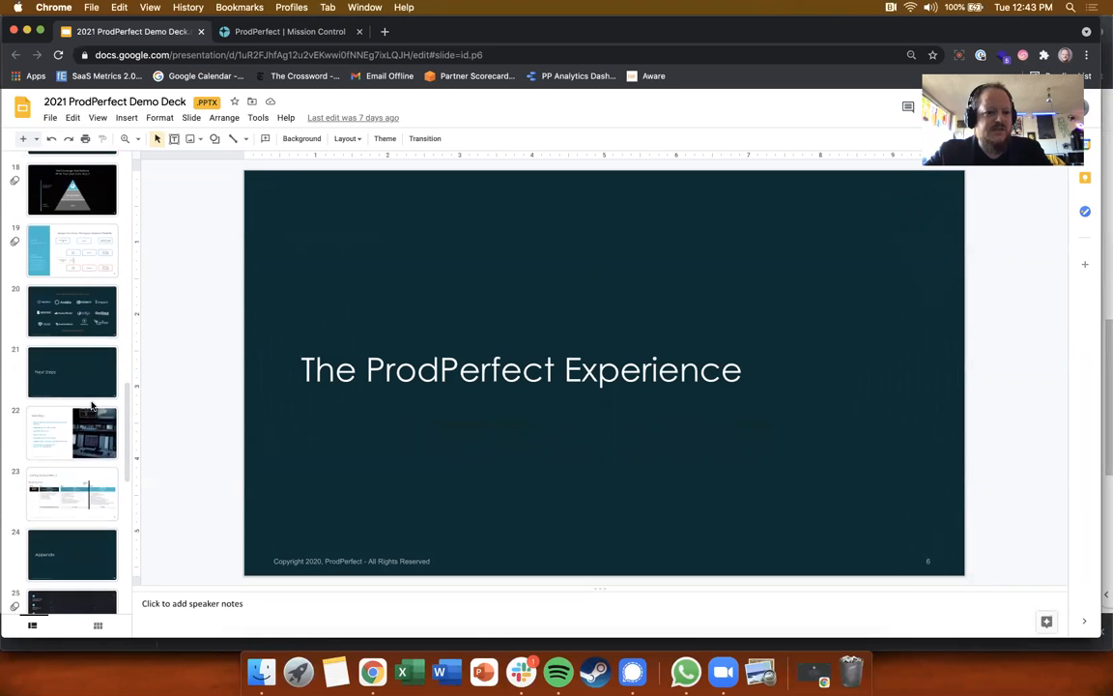
pyautogui.scroll(-3)
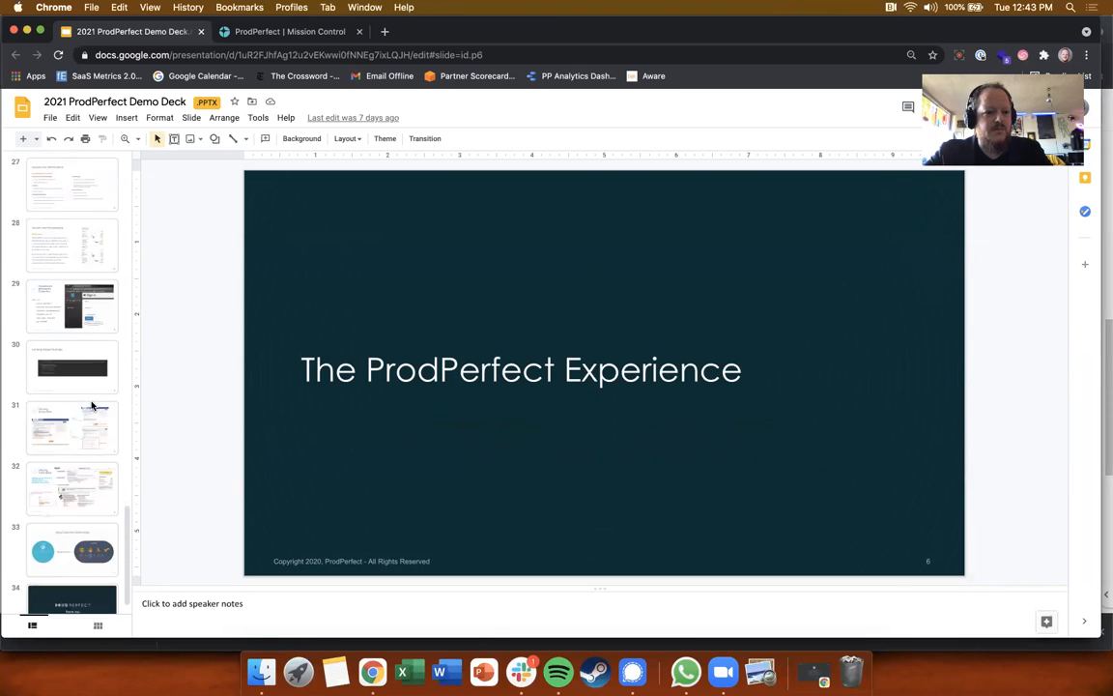
pyautogui.click(72, 278)
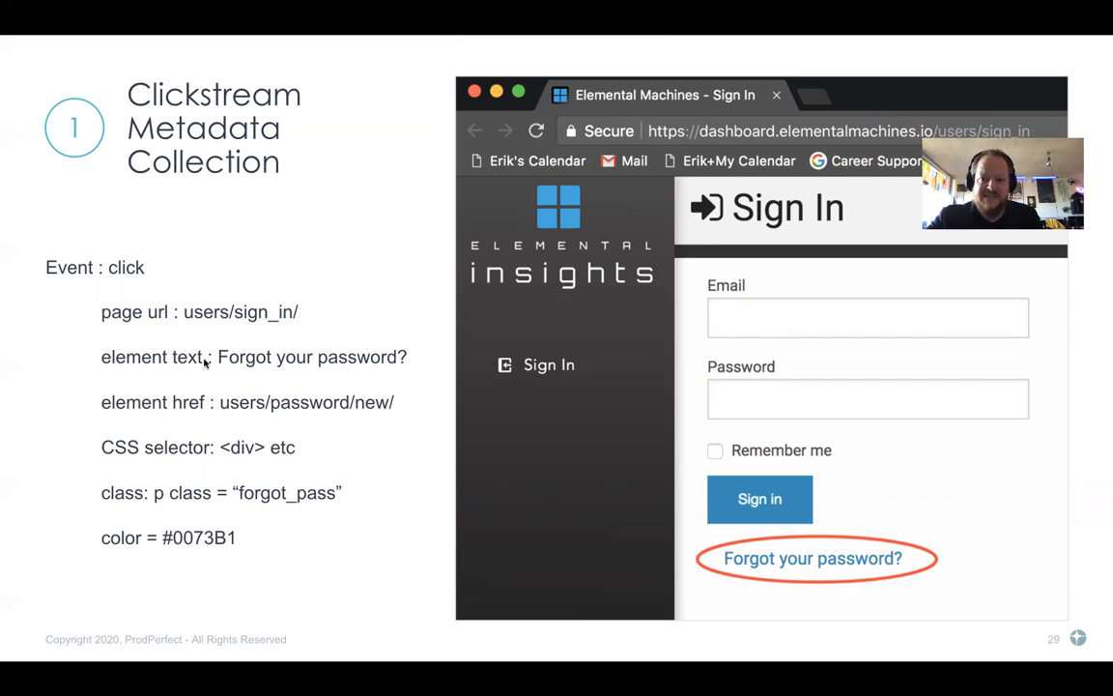
pyautogui.moveTo(284, 341)
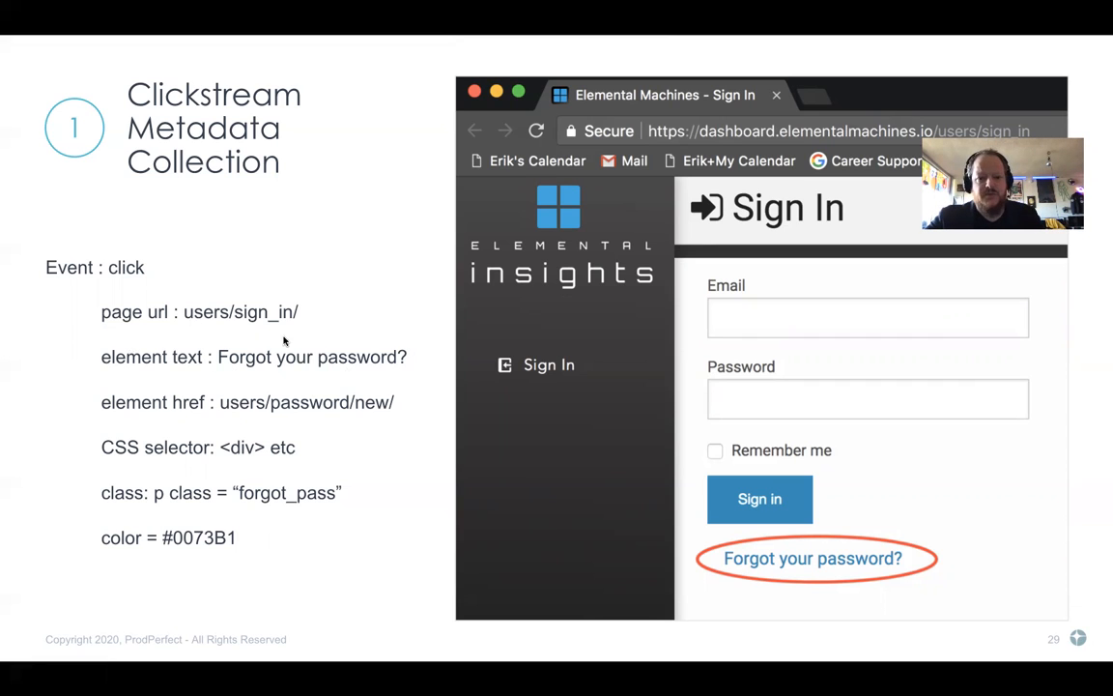
pyautogui.moveTo(376, 372)
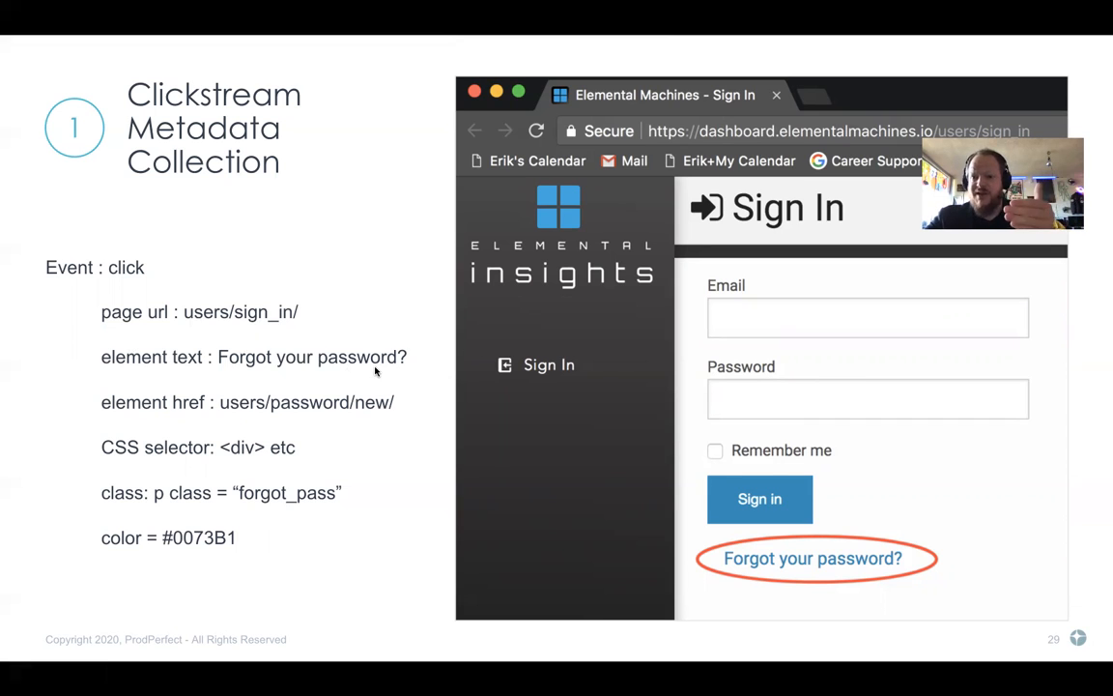
pyautogui.moveTo(755, 317)
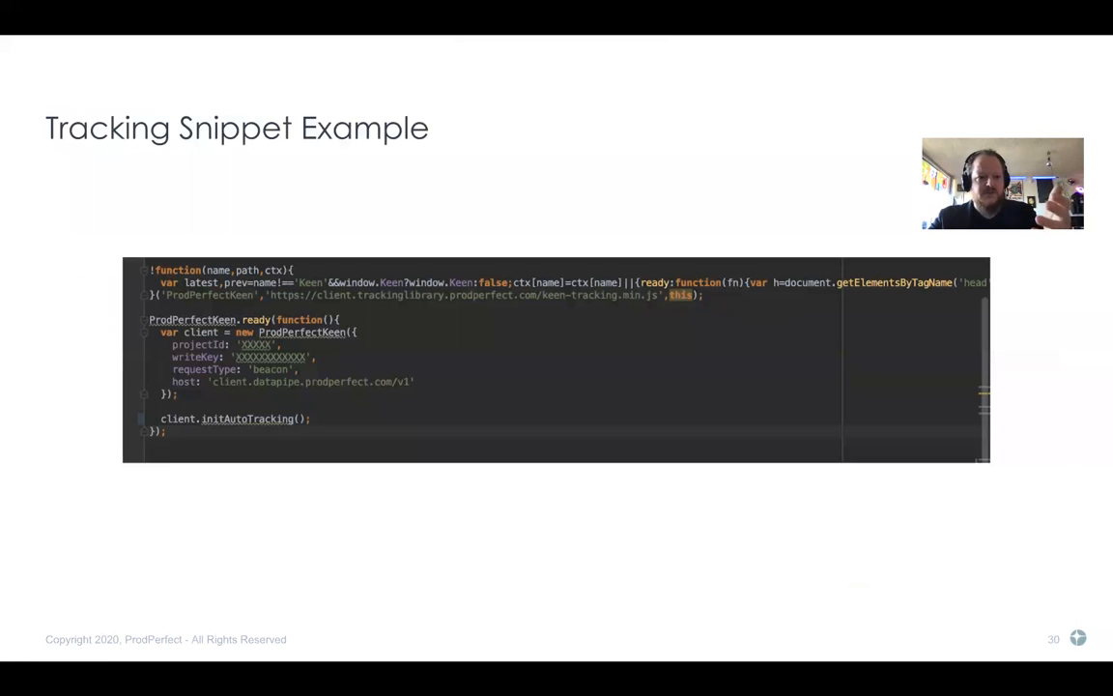
# Advance the slideshow forward to the next slide
pyautogui.press('right')
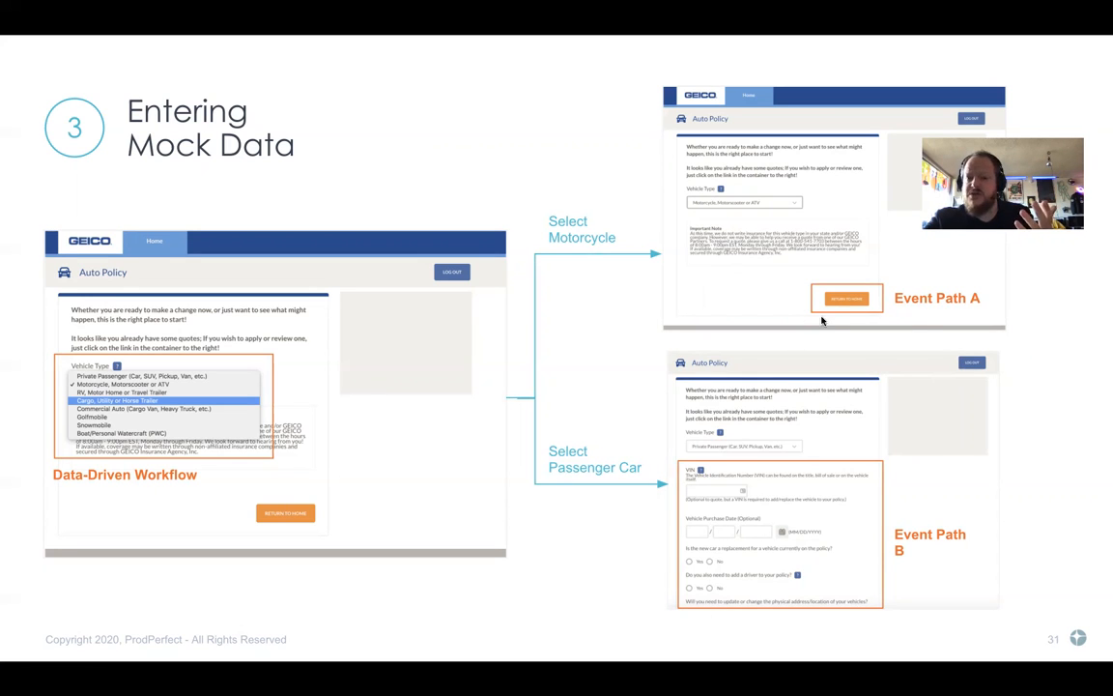
pyautogui.moveTo(216, 377)
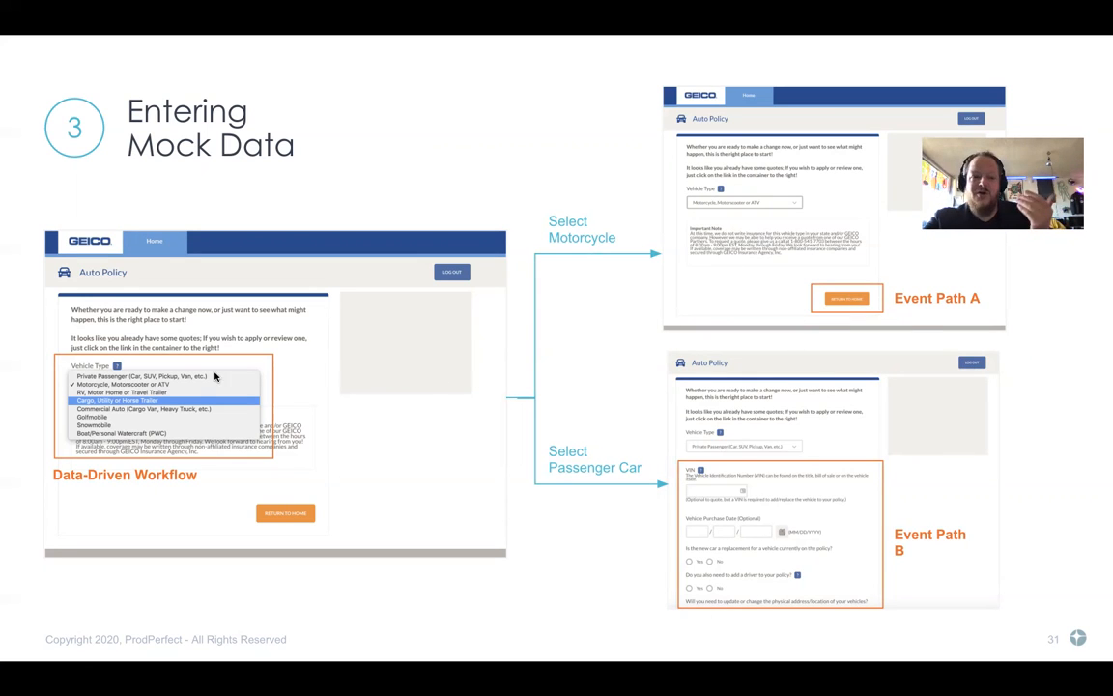
pyautogui.moveTo(541, 423)
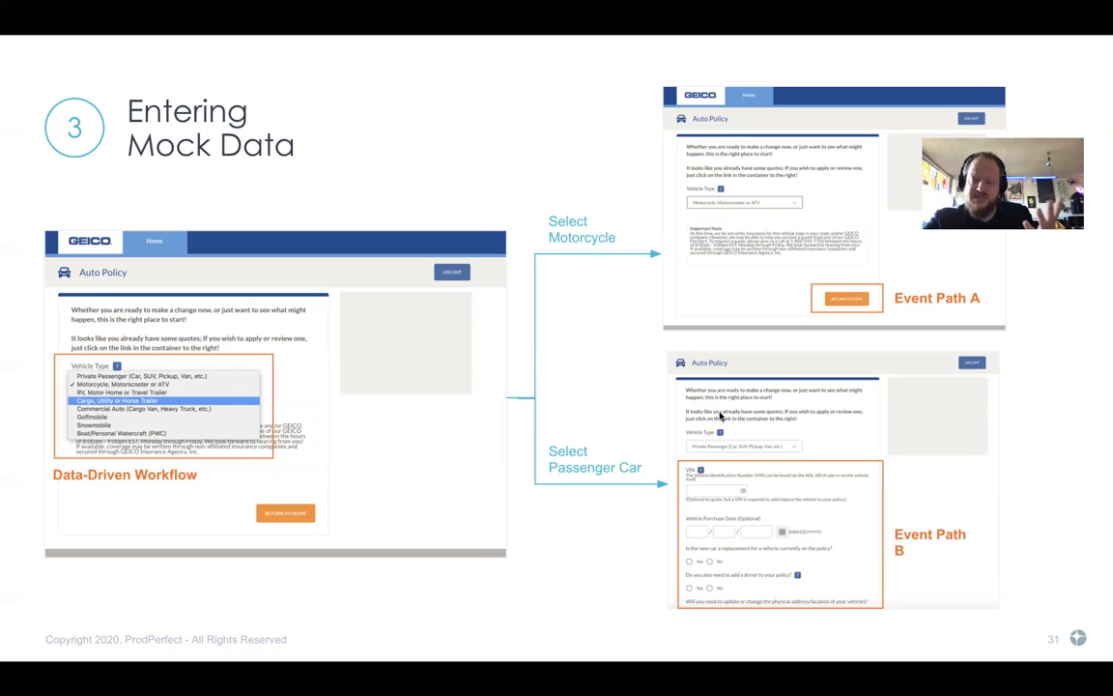
pyautogui.moveTo(594, 421)
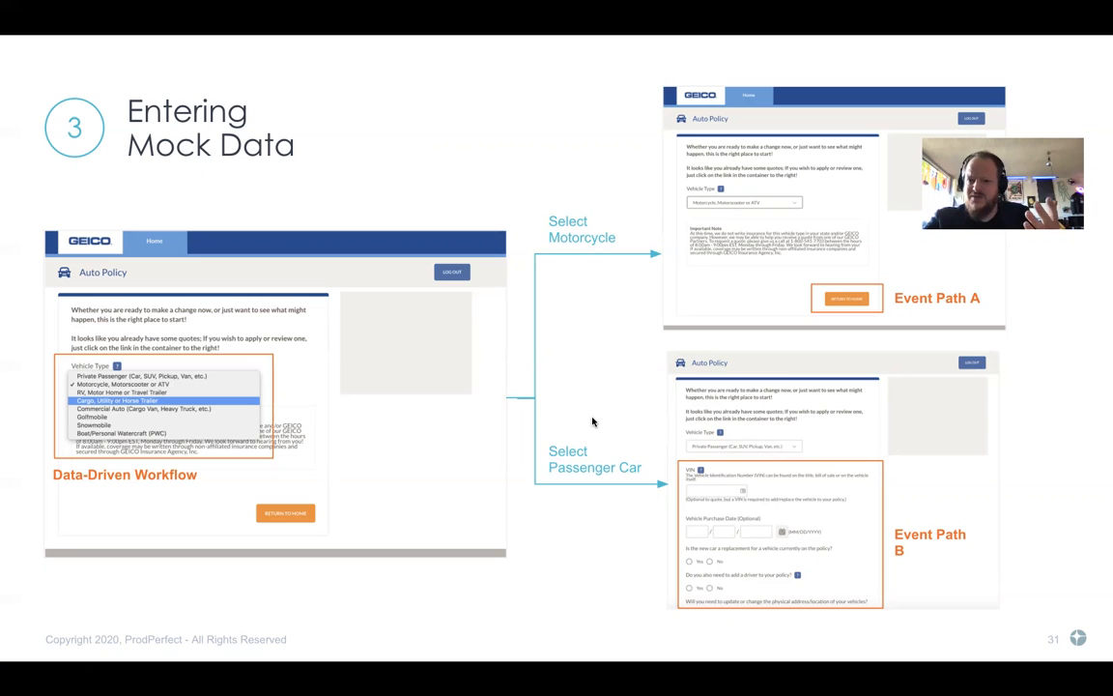
pyautogui.moveTo(599, 354)
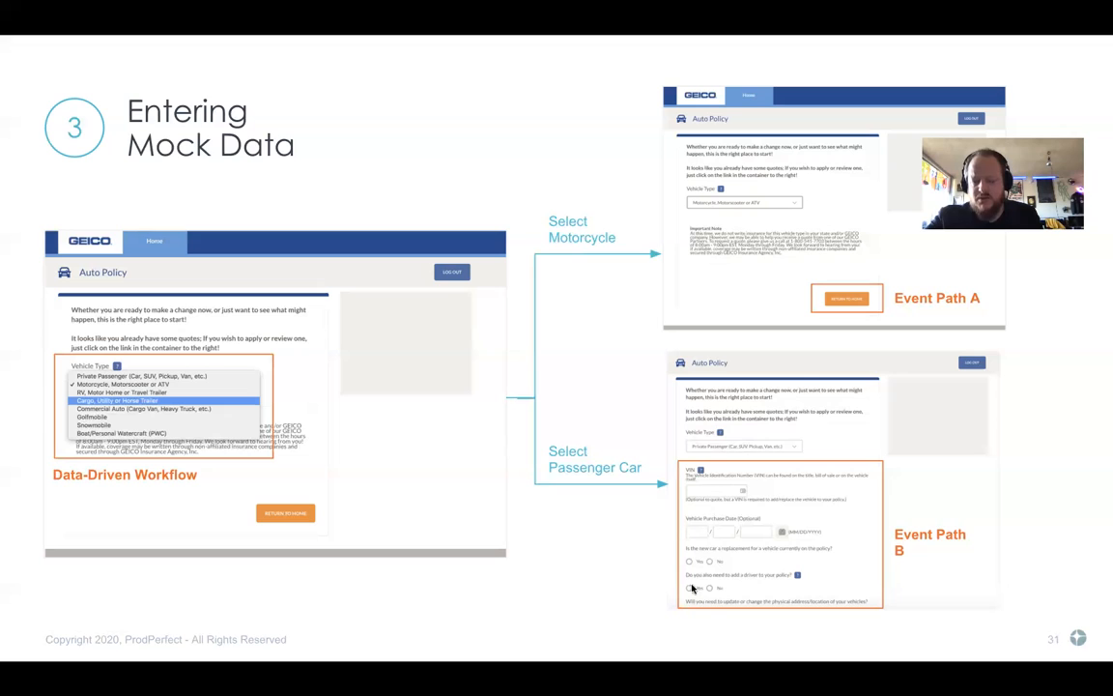
pyautogui.moveTo(680, 488)
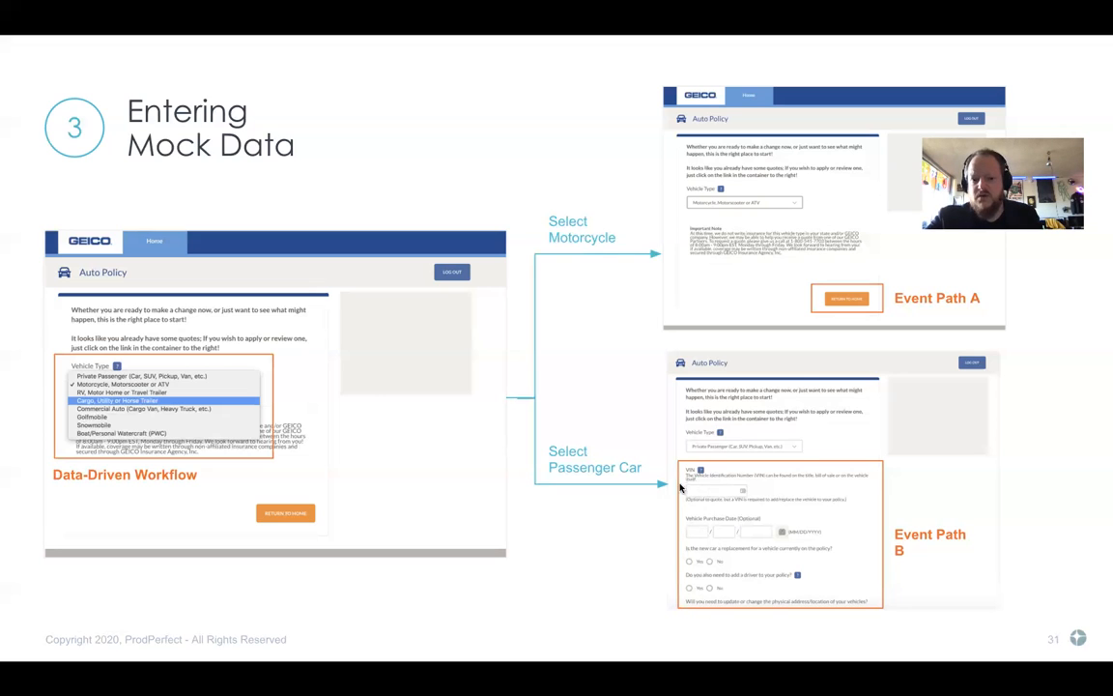
pyautogui.moveTo(755, 488)
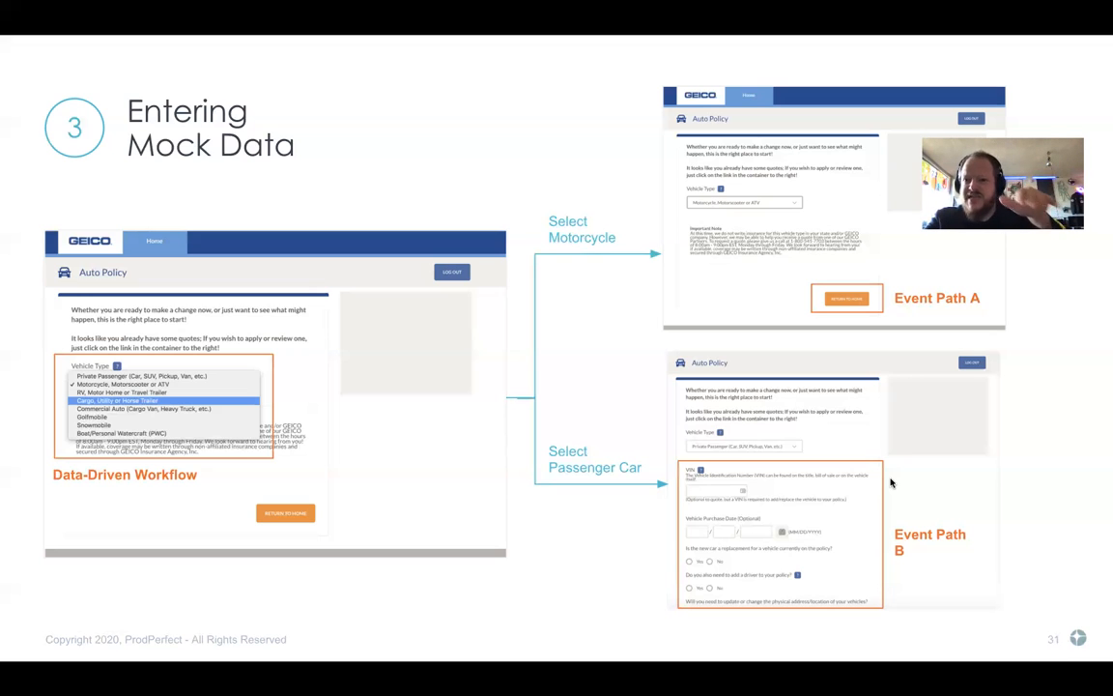
pyautogui.moveTo(997, 431)
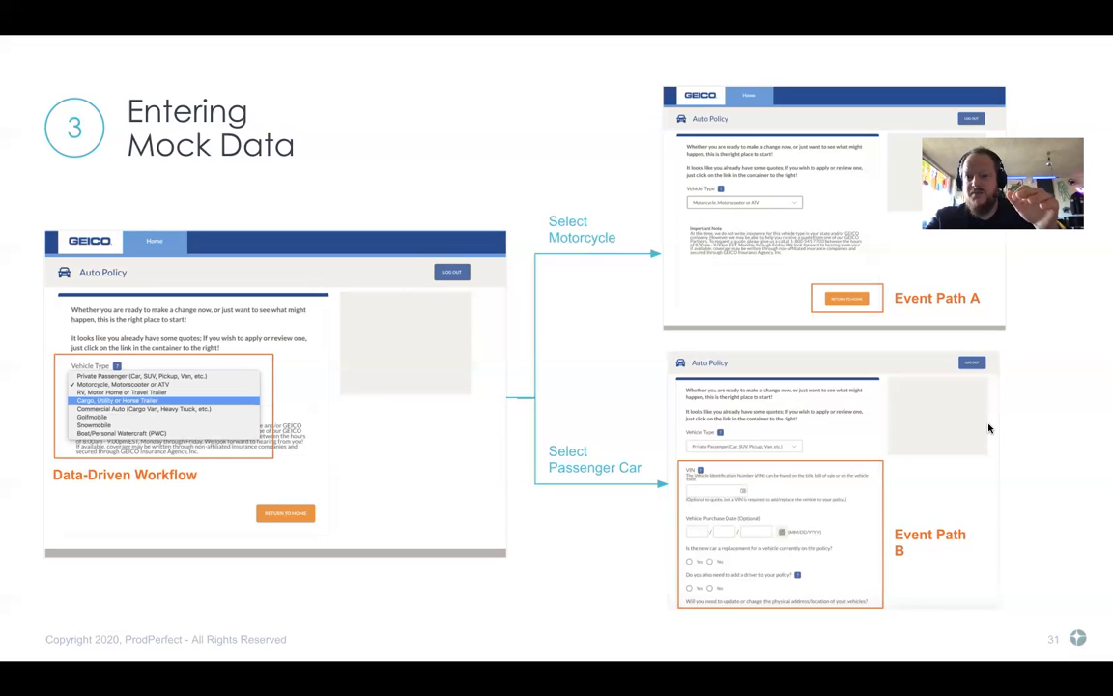
pyautogui.moveTo(973, 403)
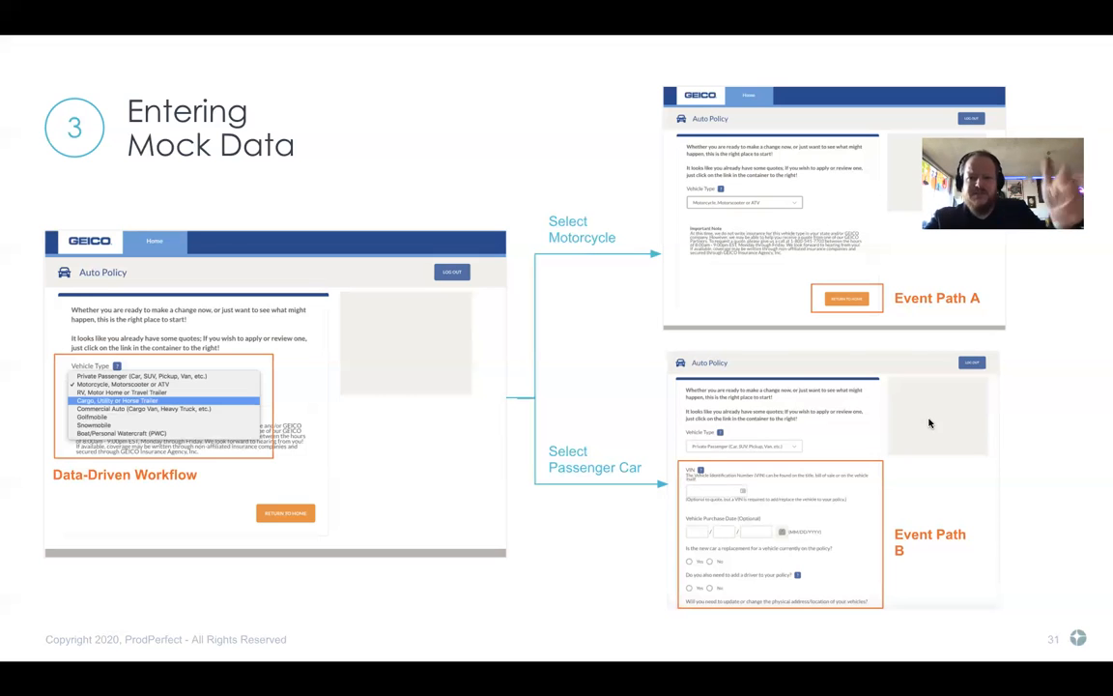
pyautogui.moveTo(759, 500)
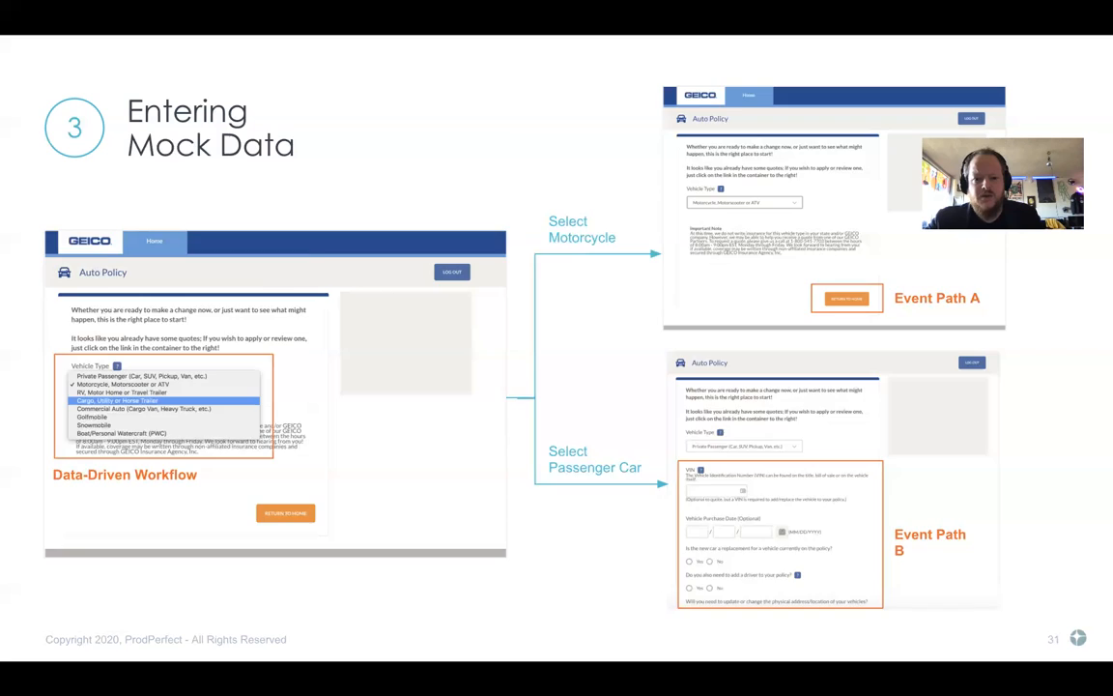
# Advance the presentation to slide 32, Entering Validations
pyautogui.press('Right')
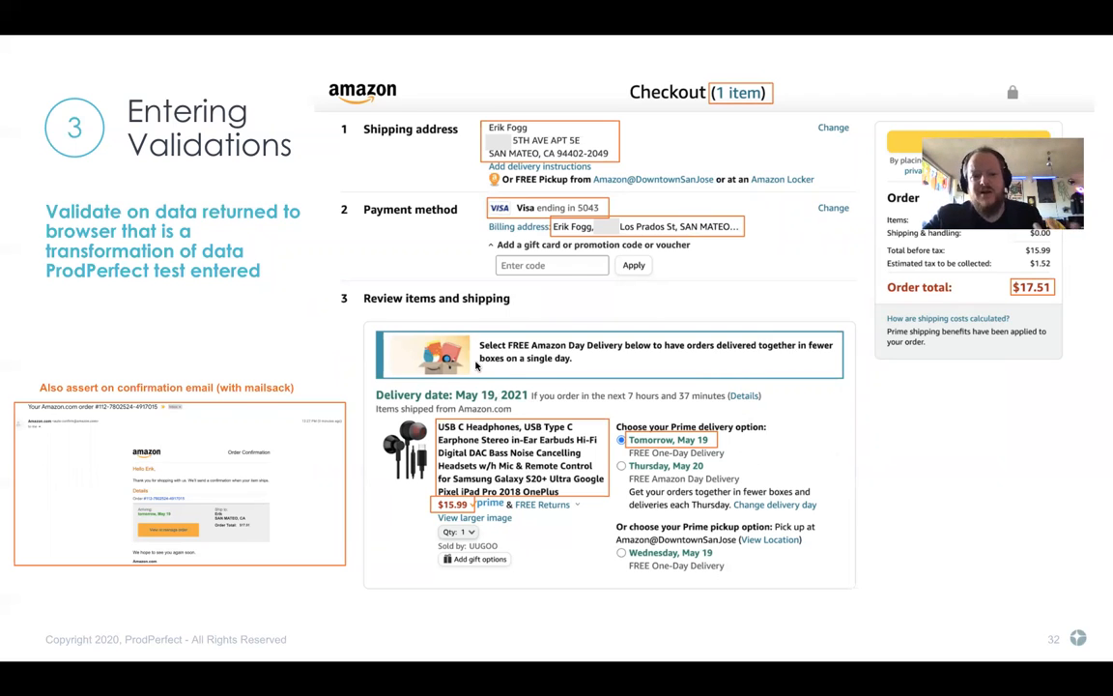
pyautogui.moveTo(506, 432)
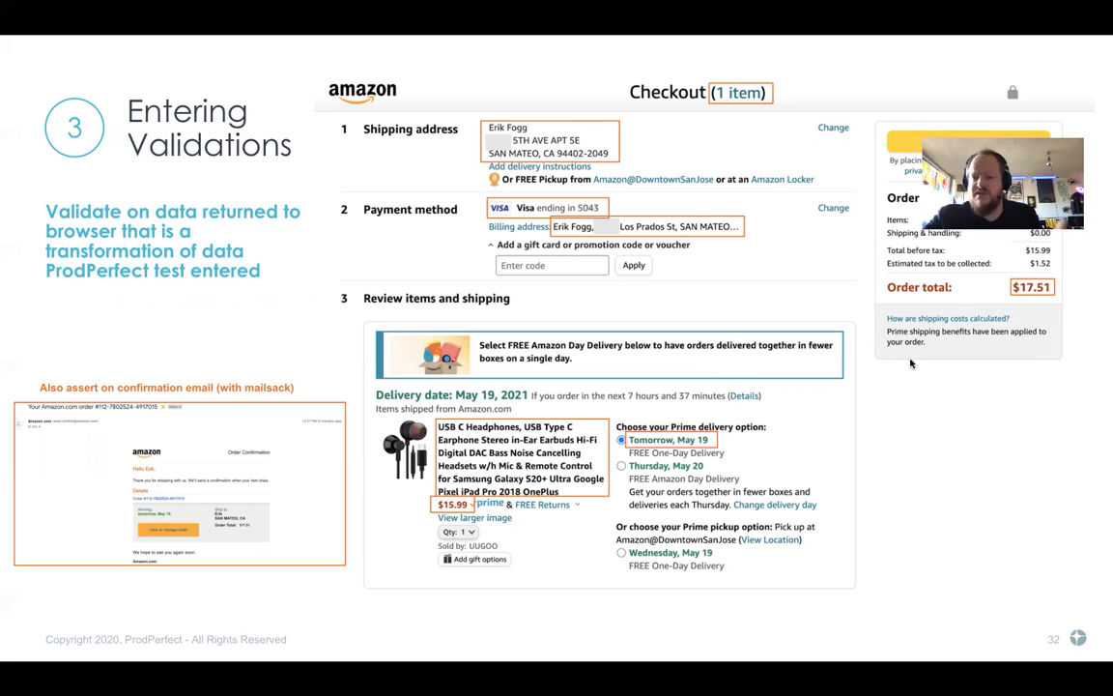
pyautogui.moveTo(1063, 242)
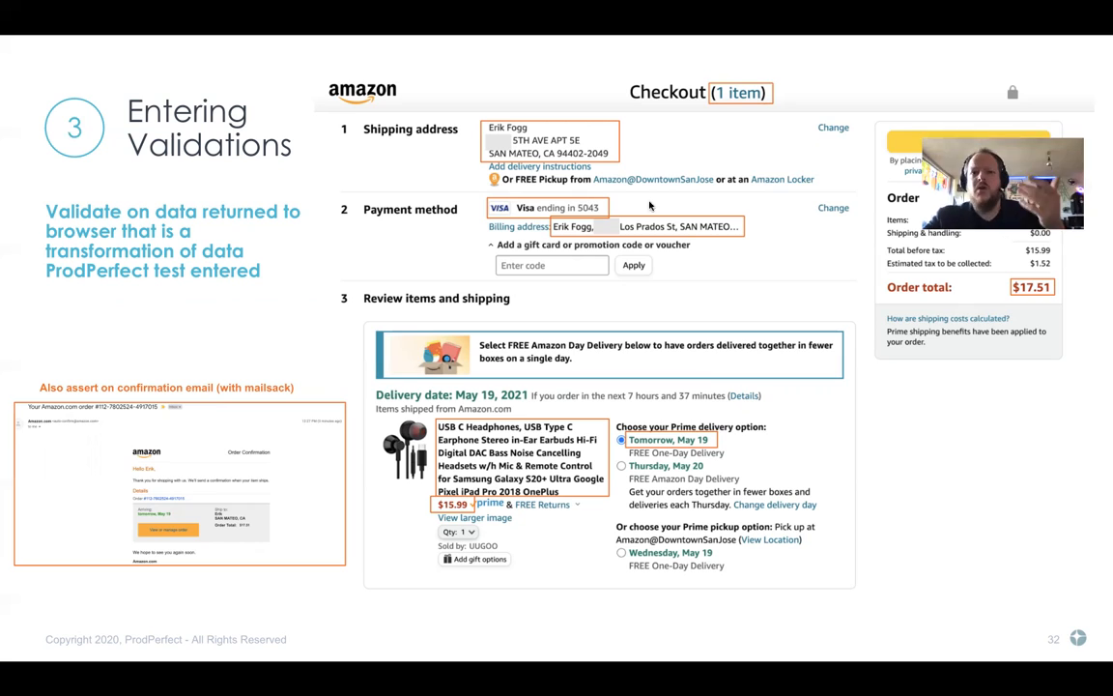
pyautogui.moveTo(571, 195)
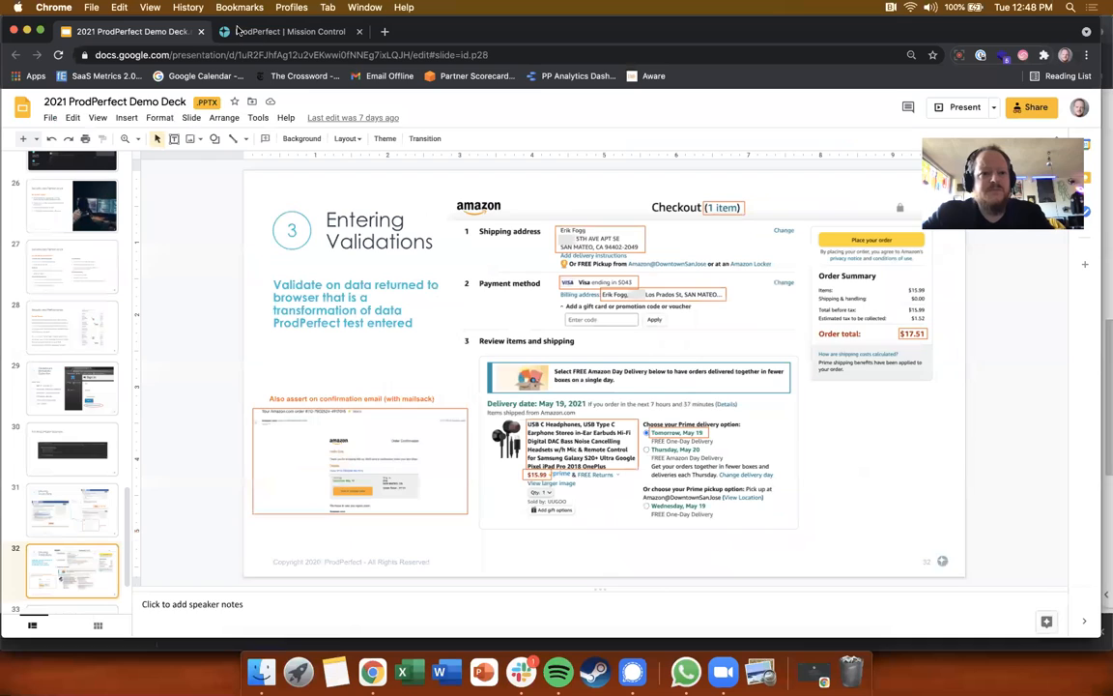
# Switch to Mission Control and open the Negotiatus Test Suite with its 30 active tests
pyautogui.click(290, 31)
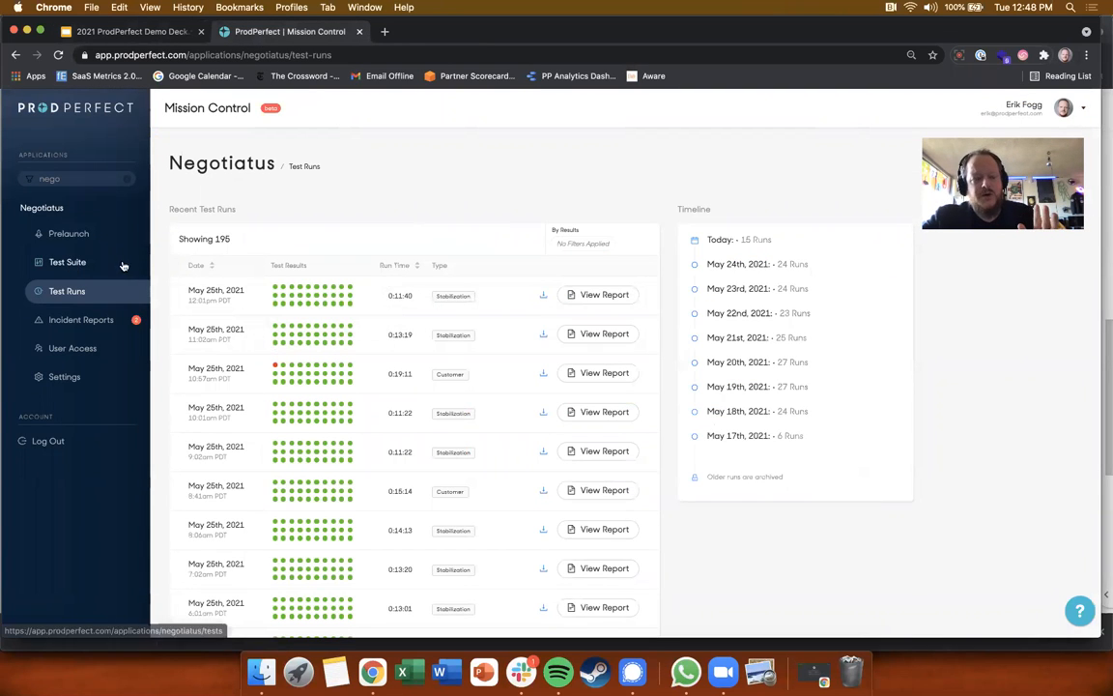
pyautogui.click(68, 262)
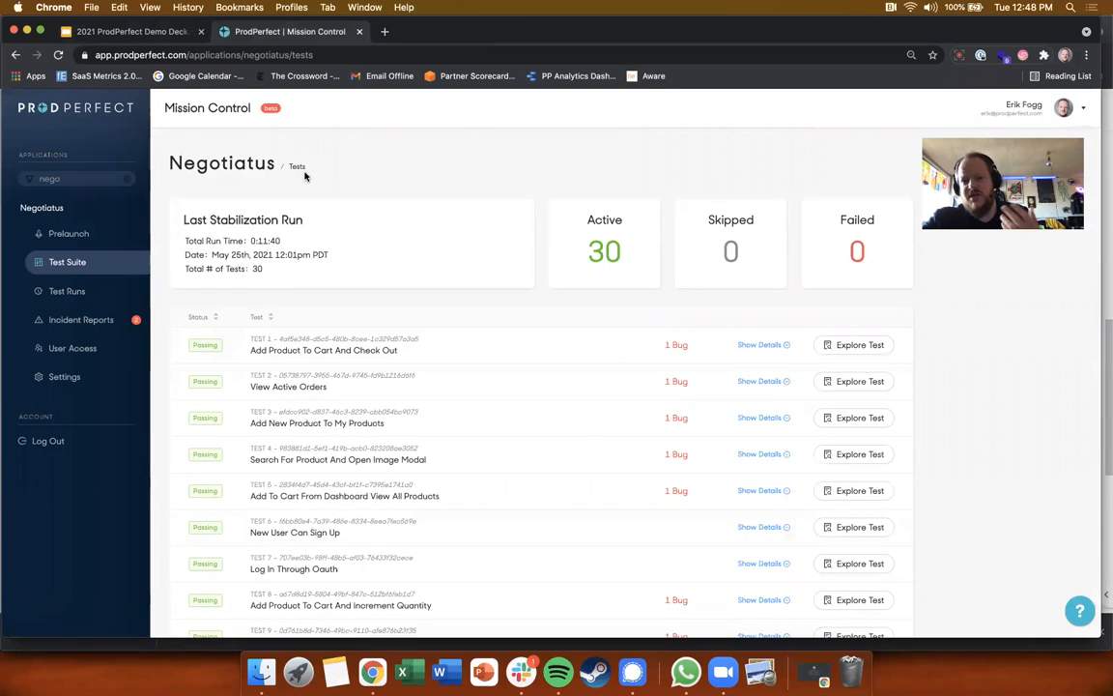
pyautogui.scroll(-3)
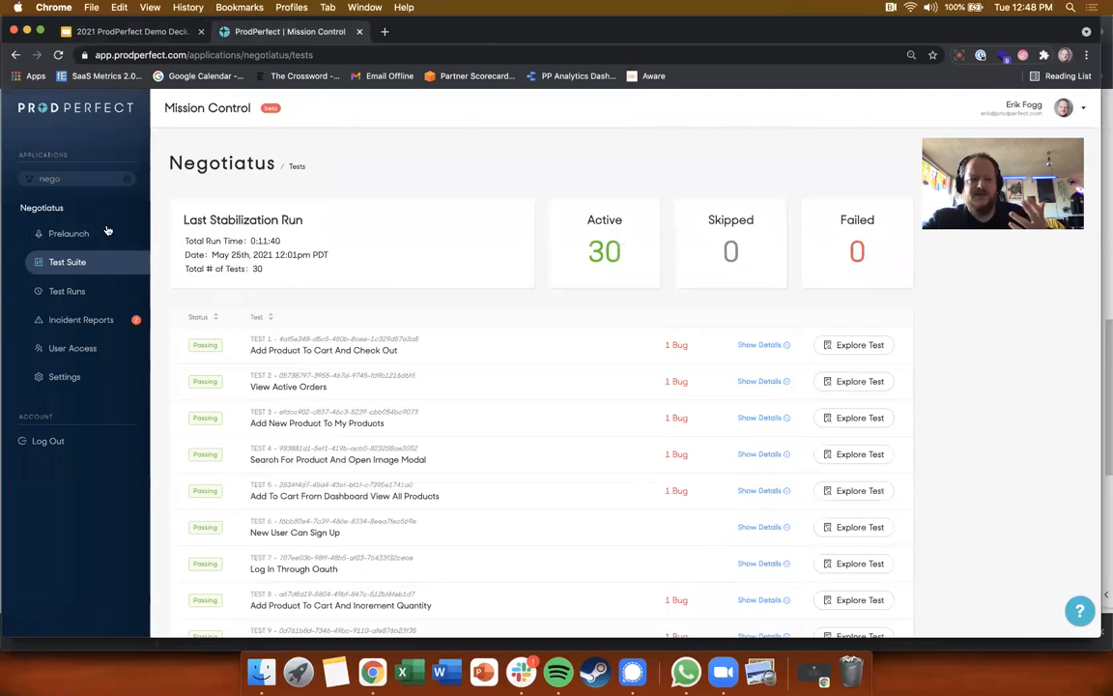
pyautogui.scroll(-3)
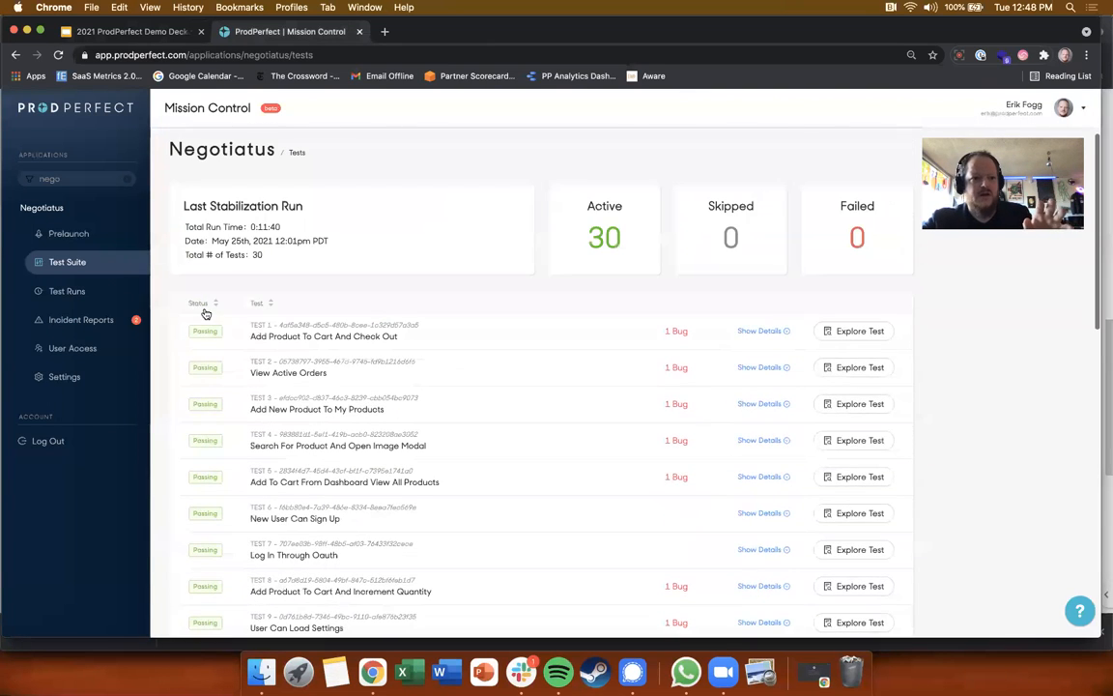
# Open Prelaunch and browse Test Generation, Data Collection, Traffic Analysis, then Test Generation again
pyautogui.click(68, 233)
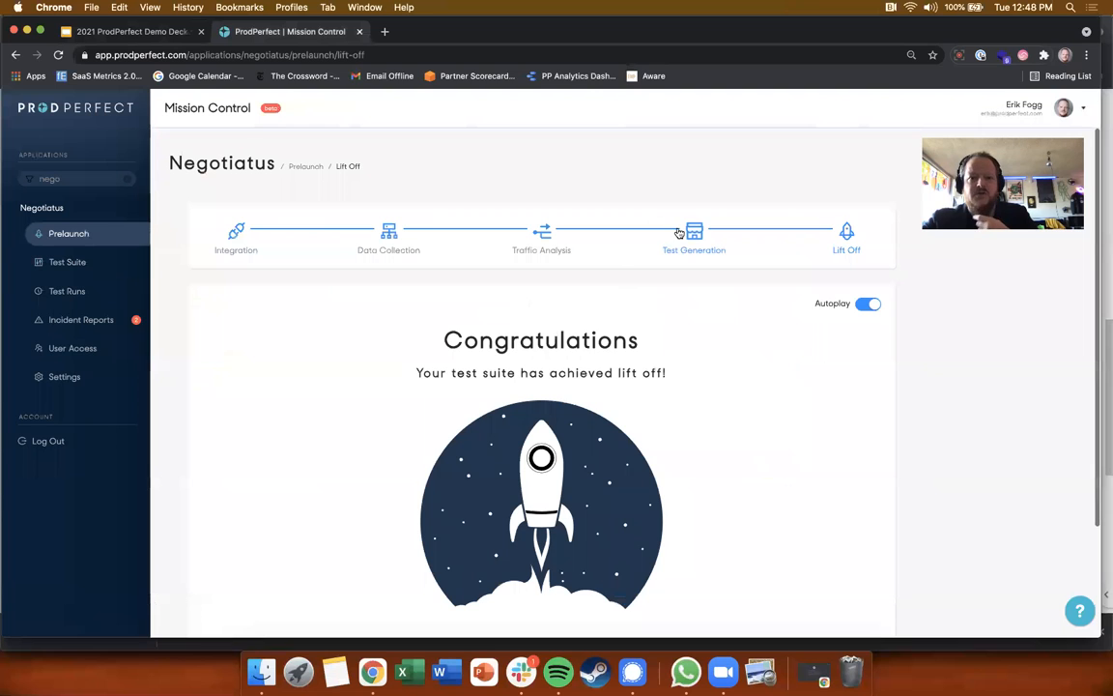
pyautogui.click(694, 232)
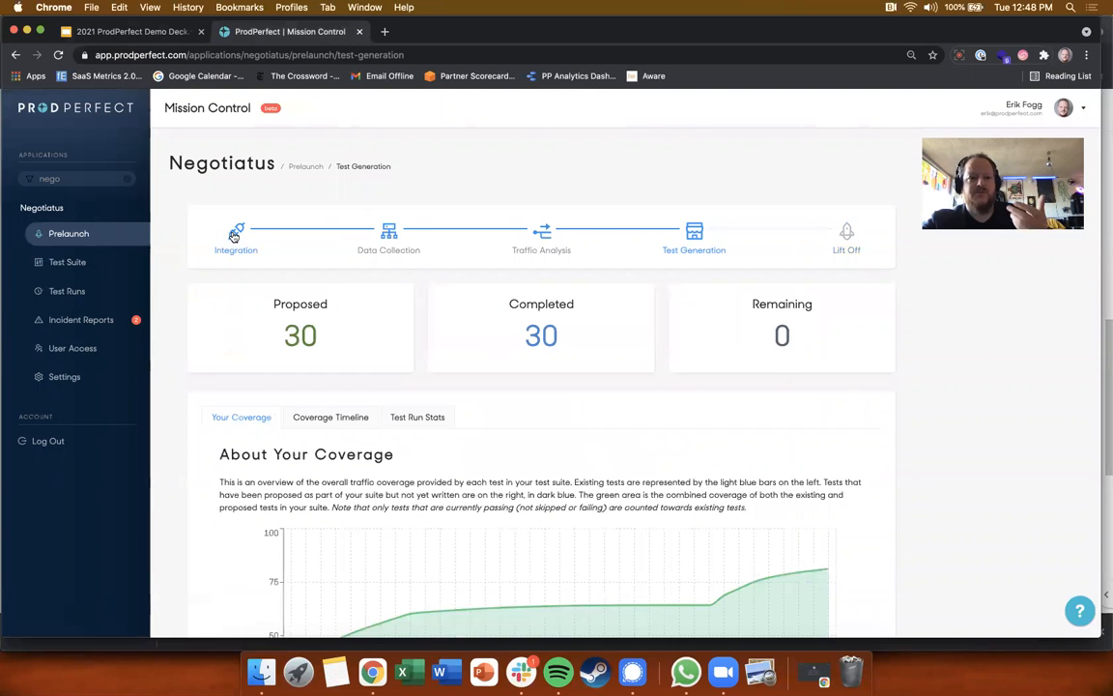
pyautogui.click(235, 236)
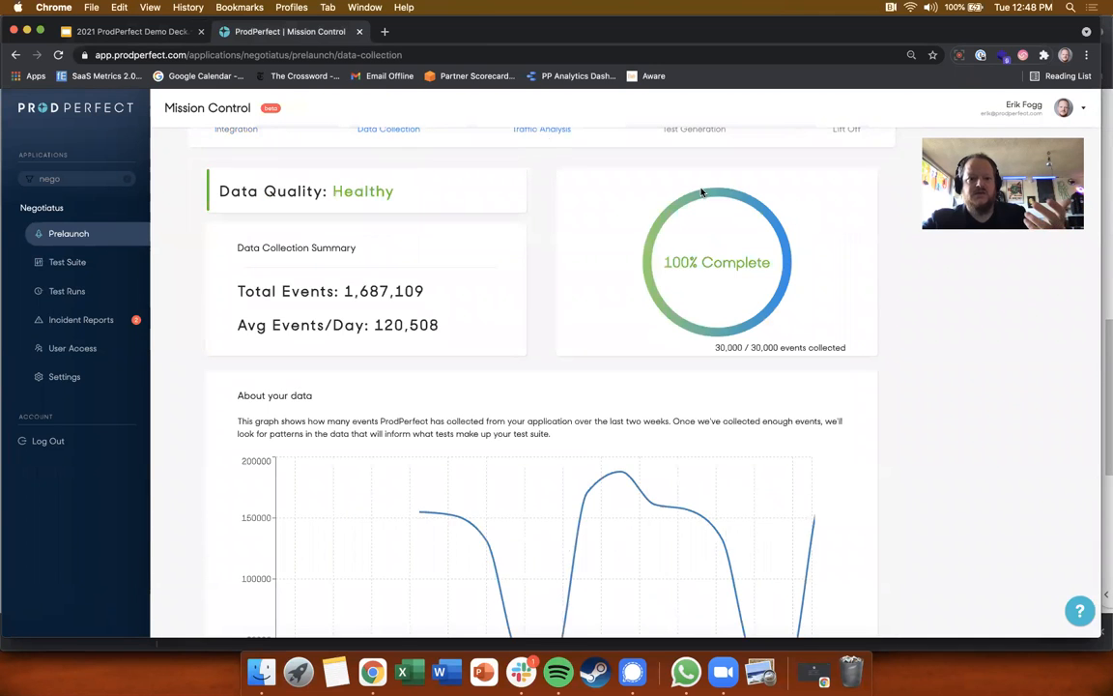
pyautogui.click(541, 160)
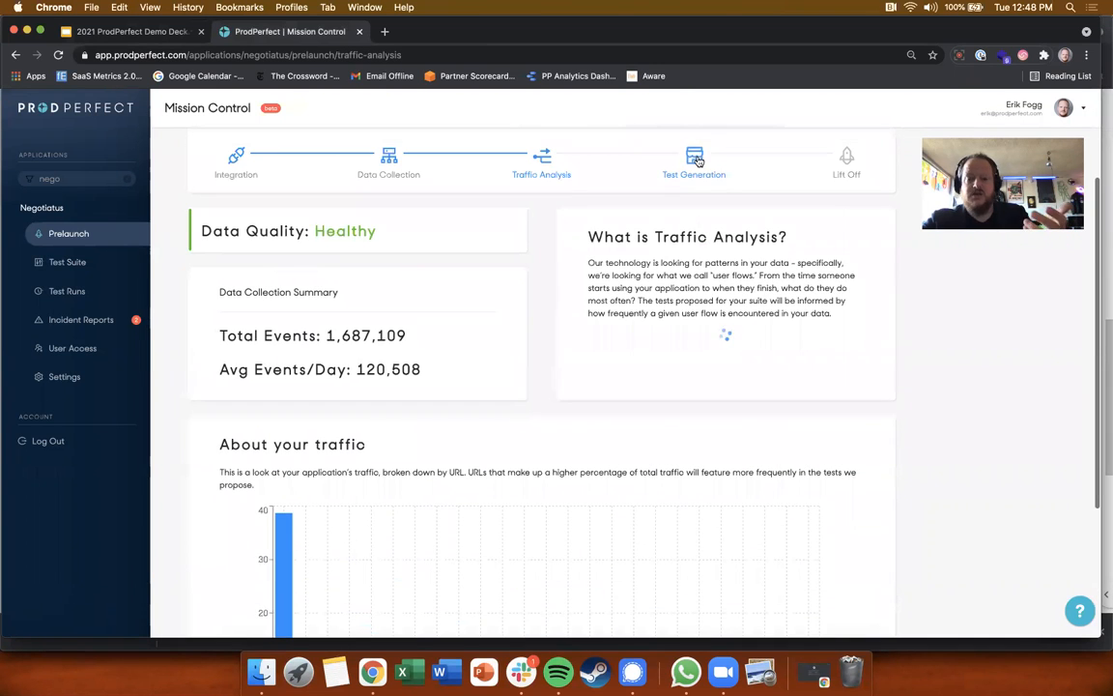
pyautogui.click(694, 159)
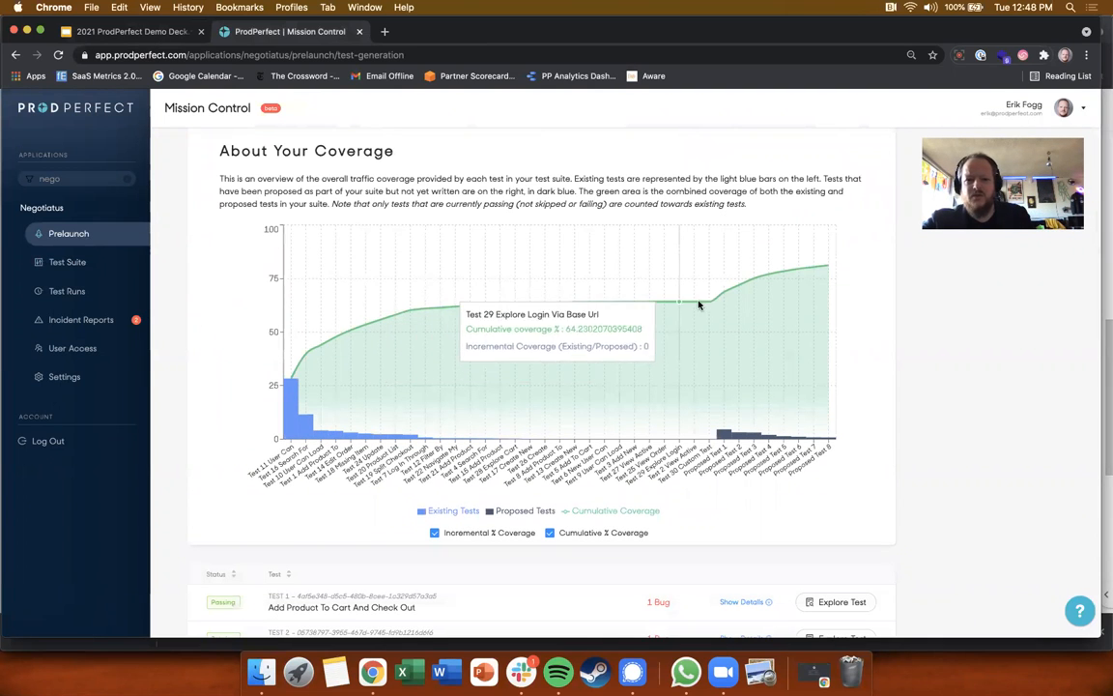
pyautogui.moveTo(977, 421)
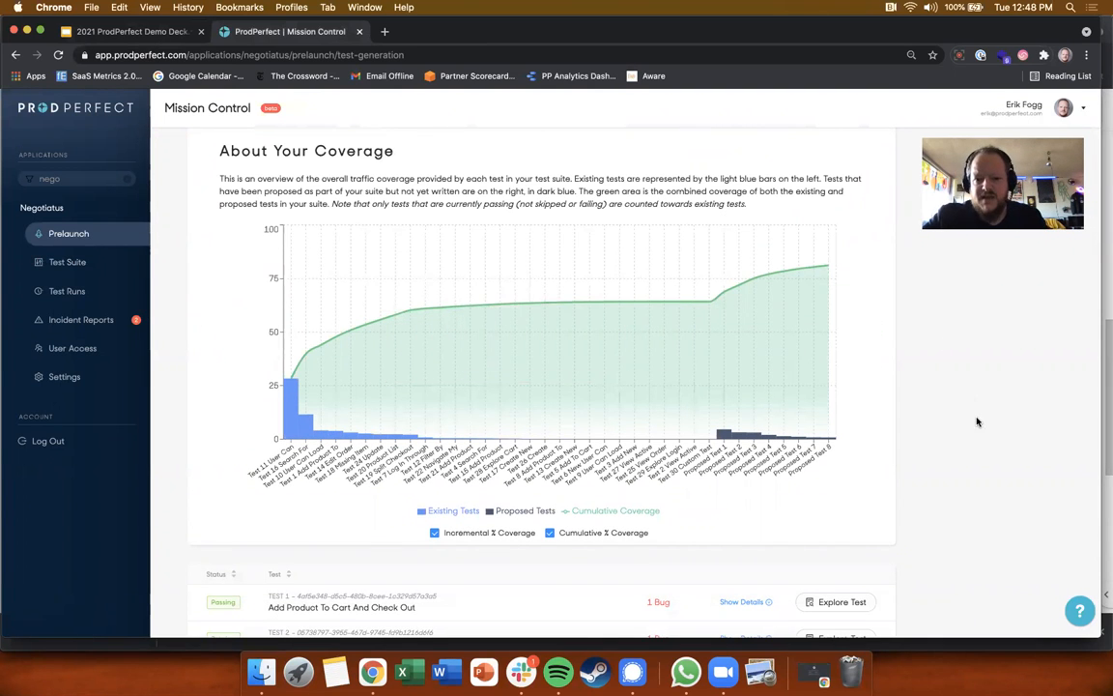
pyautogui.scroll(-3)
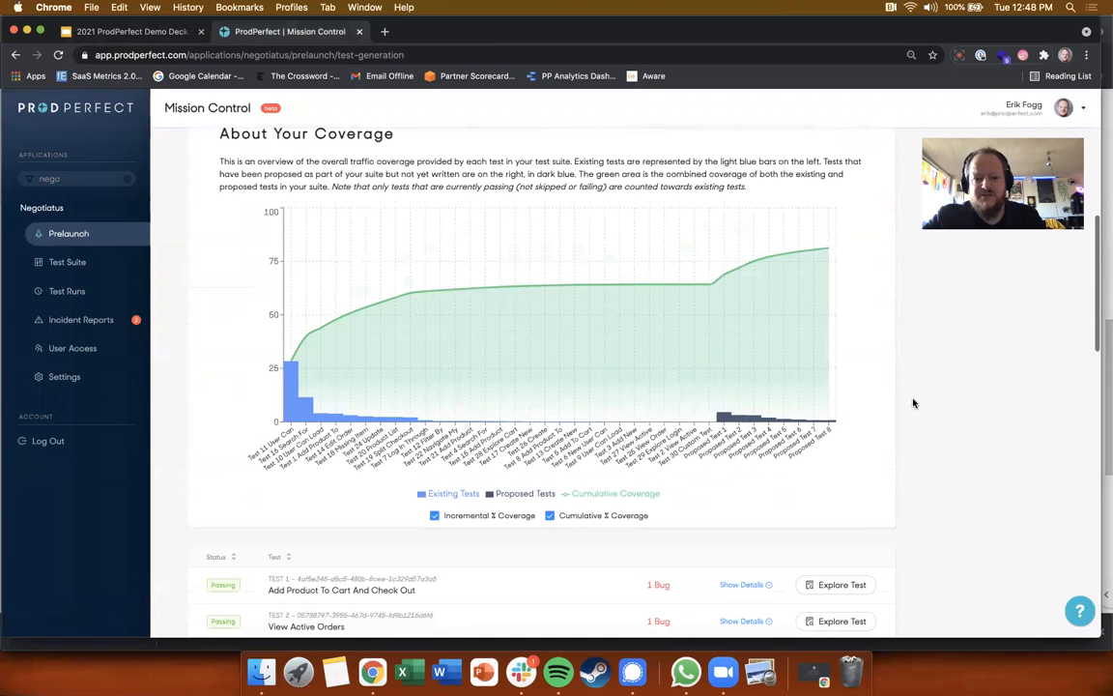
pyautogui.moveTo(294, 386)
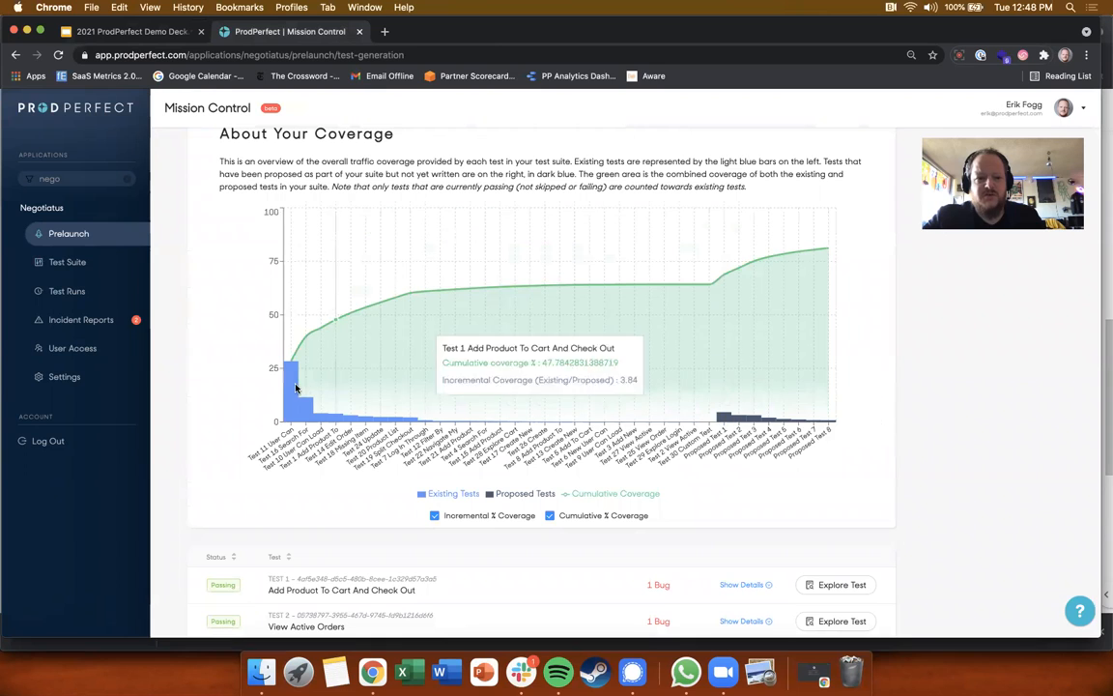
pyautogui.moveTo(884, 358)
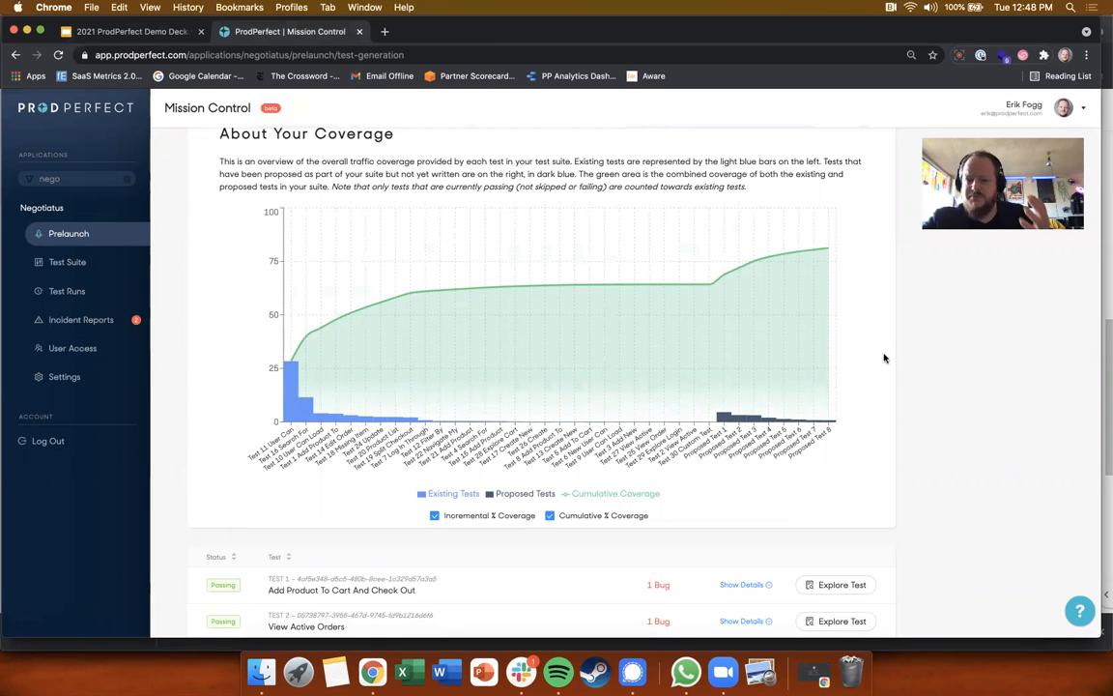
pyautogui.moveTo(926, 379)
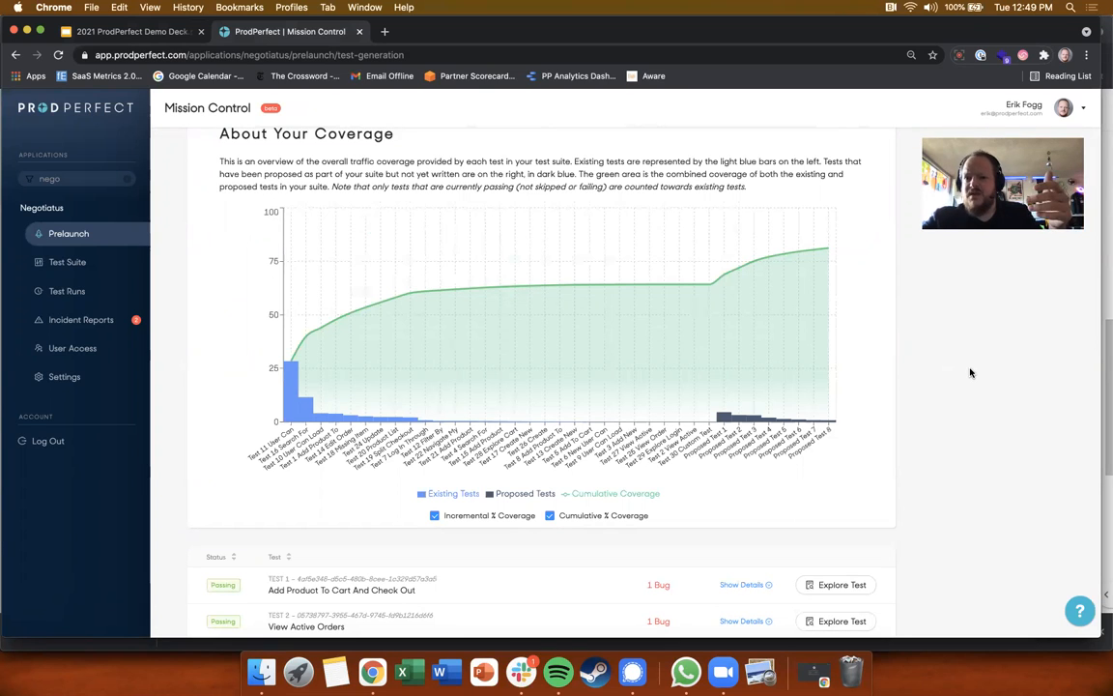
pyautogui.moveTo(987, 314)
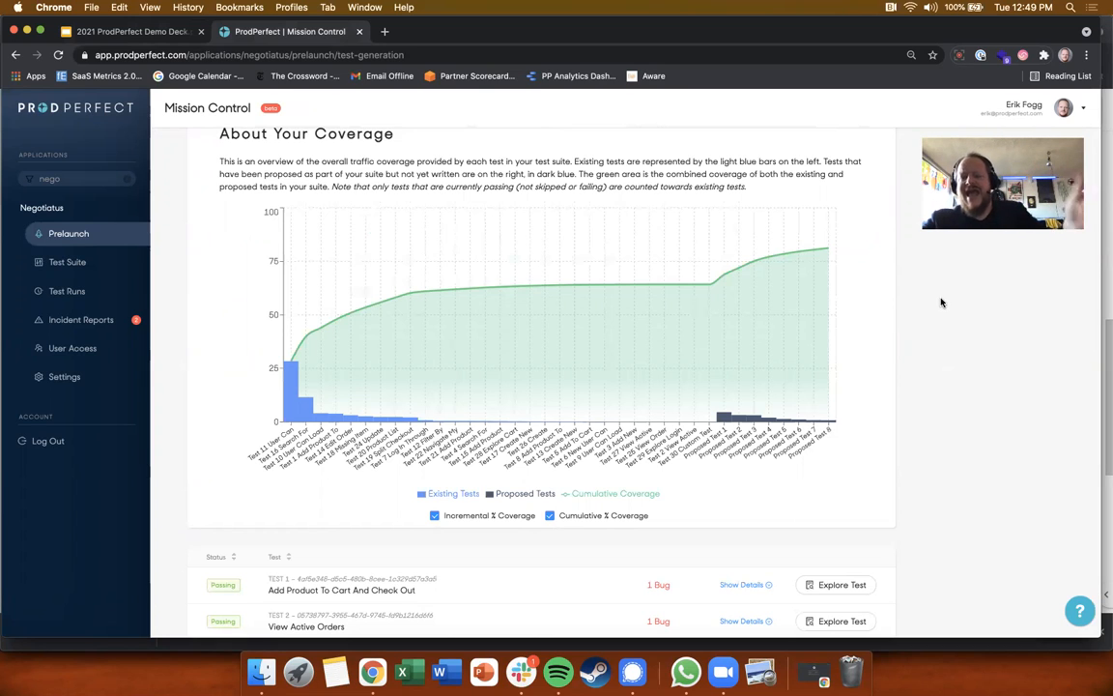
pyautogui.moveTo(878, 277)
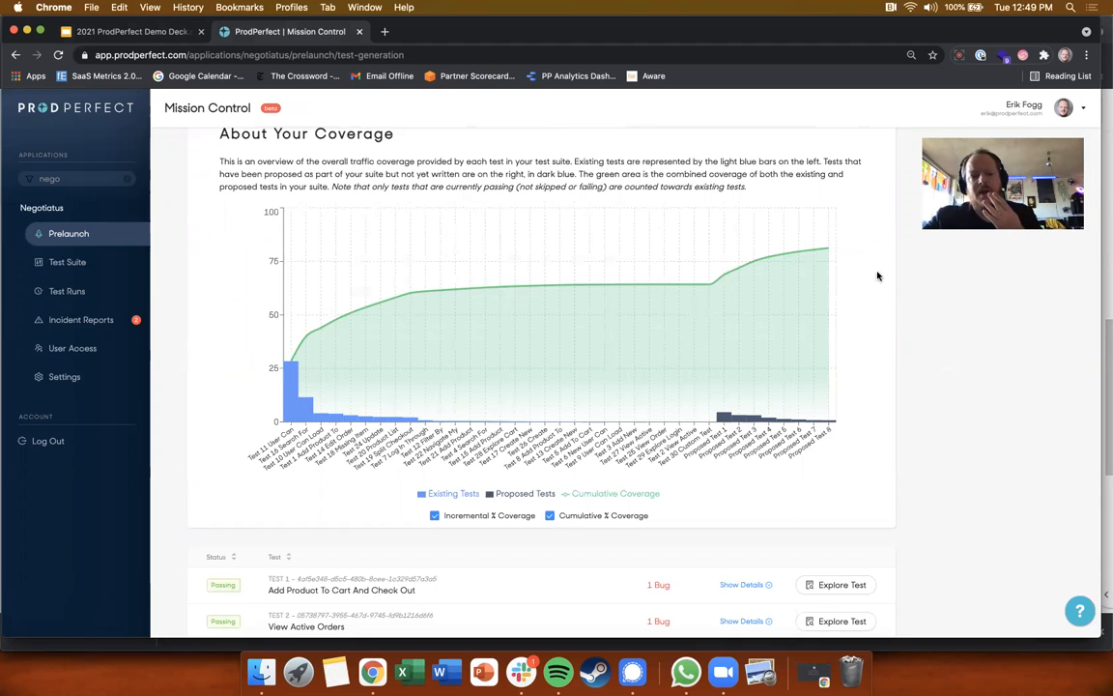
pyautogui.moveTo(708, 283)
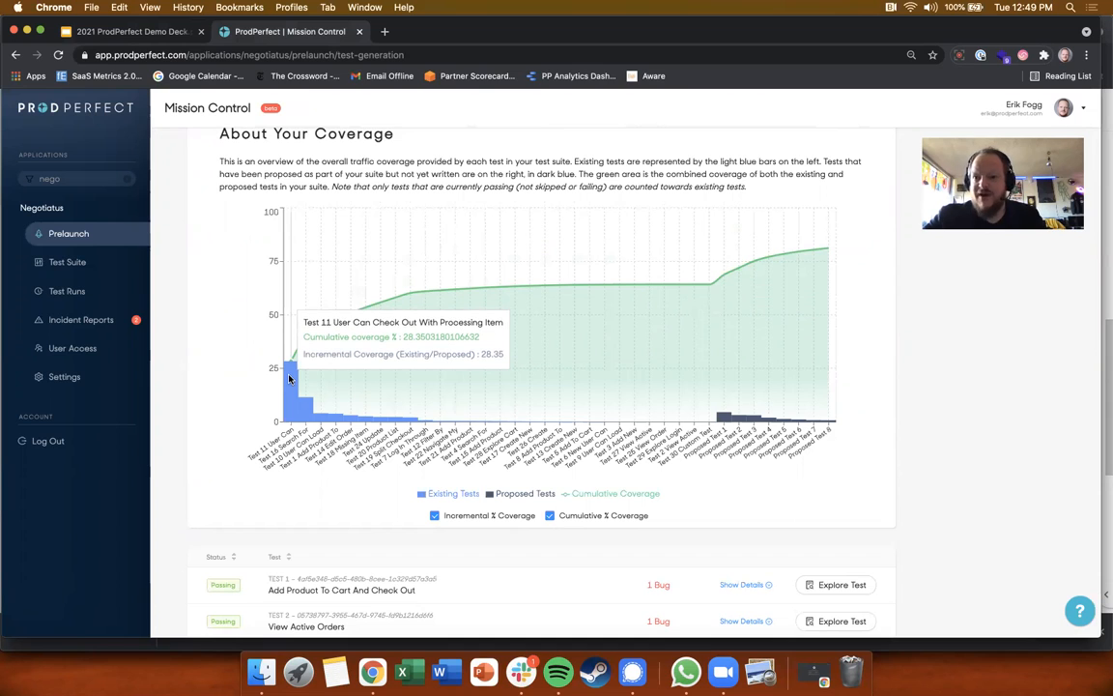
pyautogui.moveTo(411, 428)
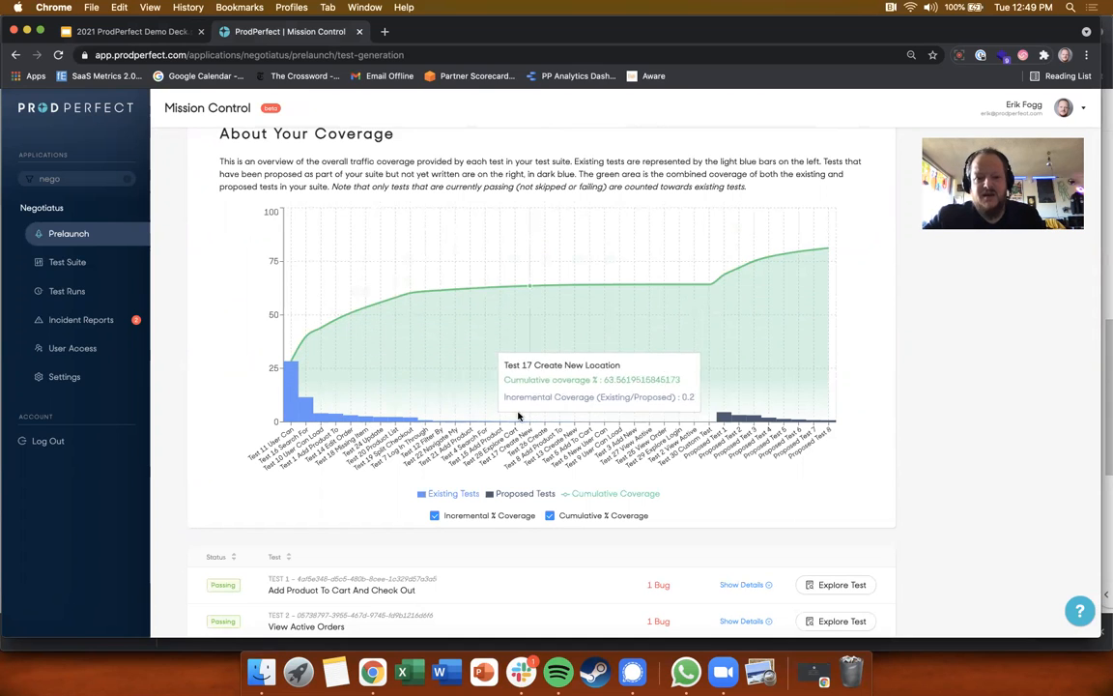
pyautogui.moveTo(443, 422)
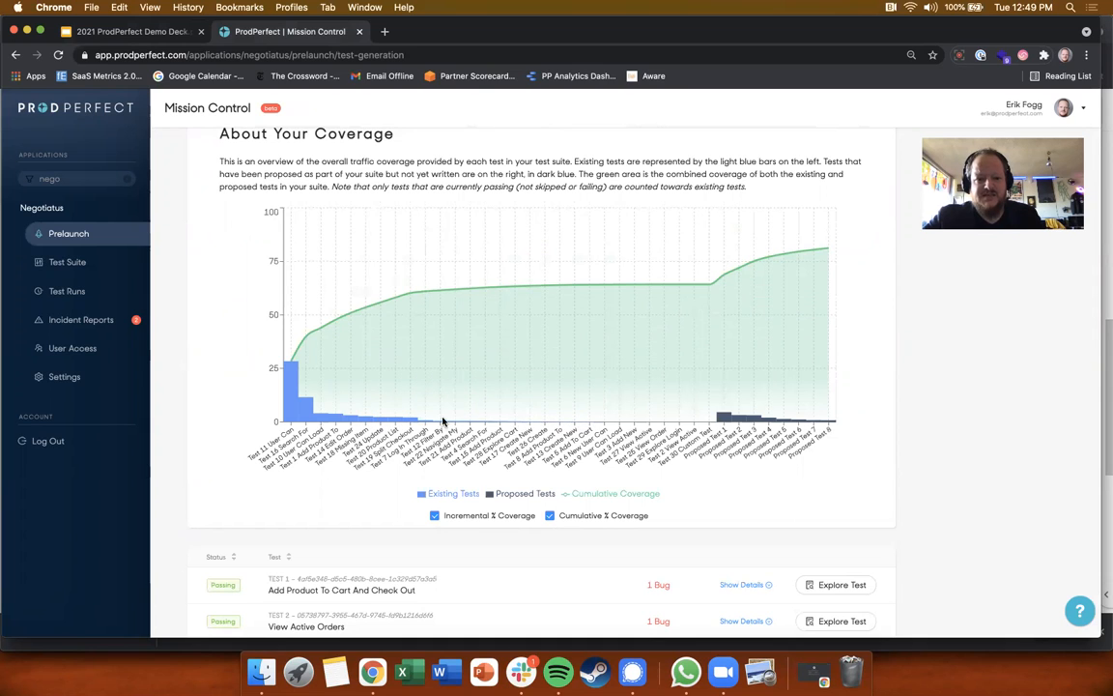
pyautogui.moveTo(499, 290)
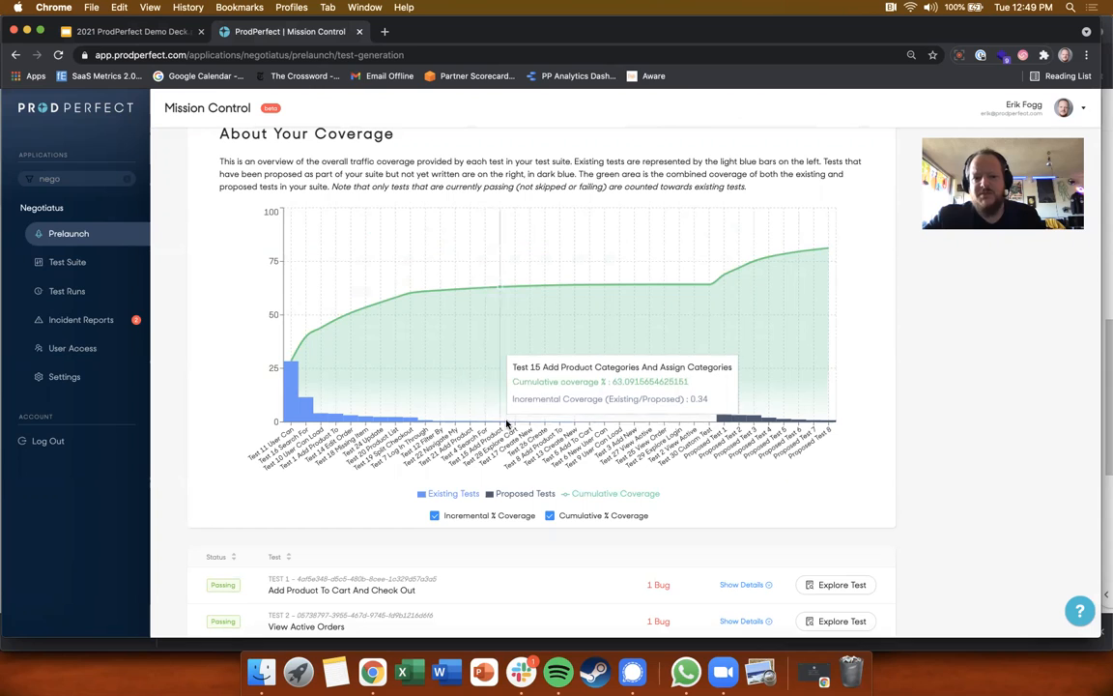
pyautogui.moveTo(981, 388)
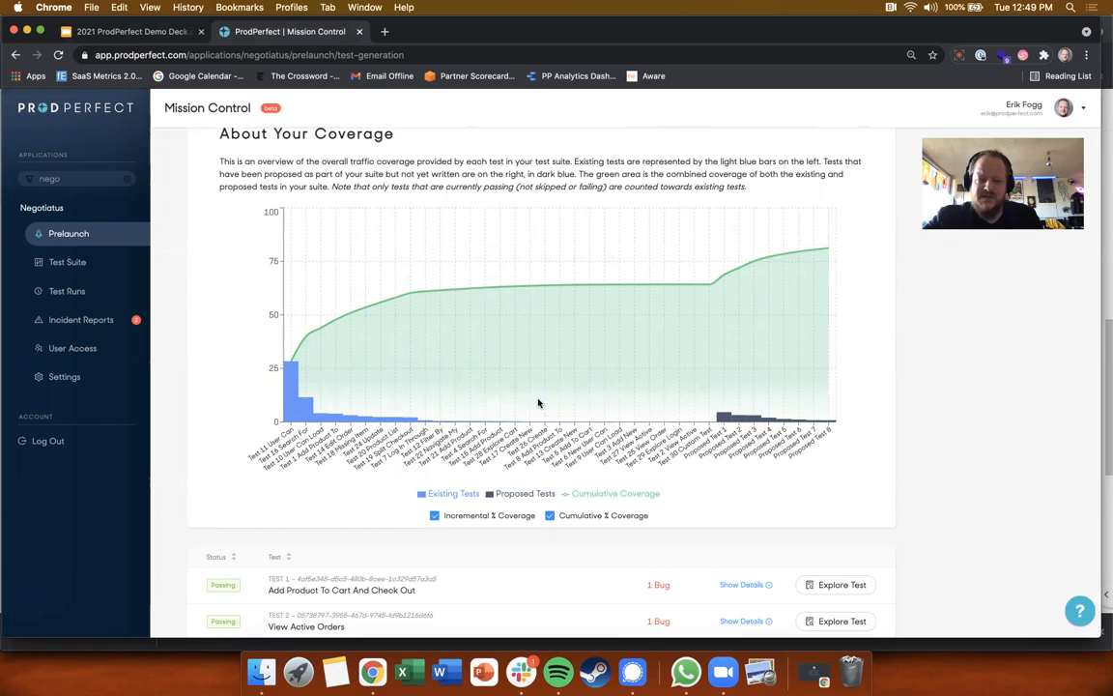
pyautogui.moveTo(980, 392)
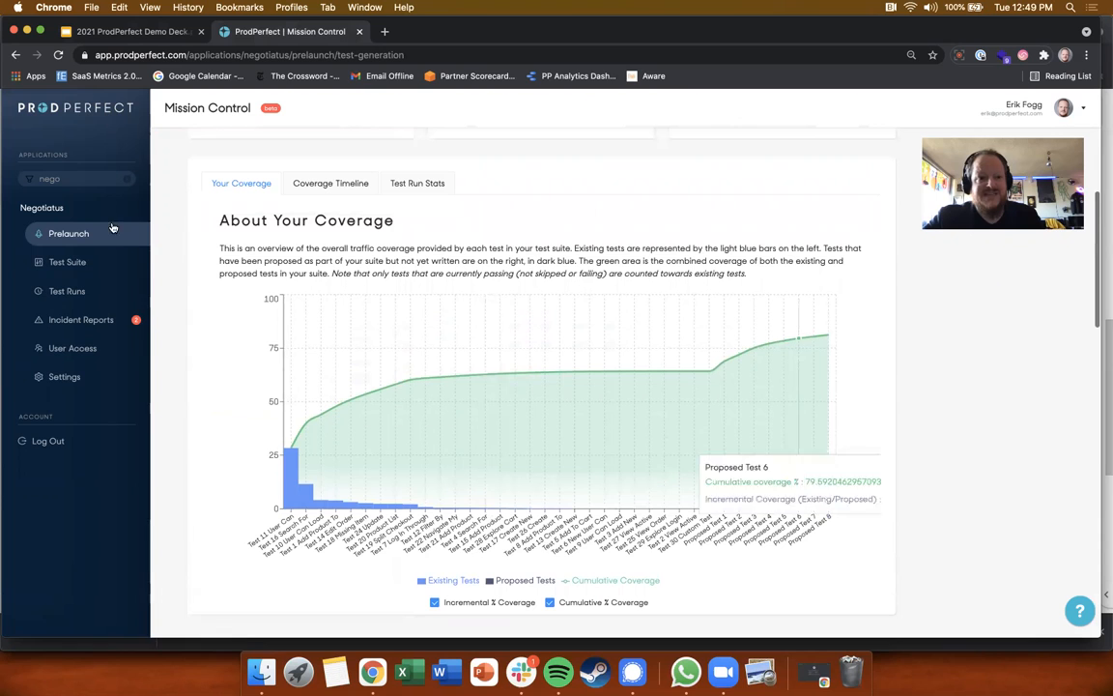
# Return to the Negotiatus Test Suite and scroll through the 30 passing tests
pyautogui.click(67, 262)
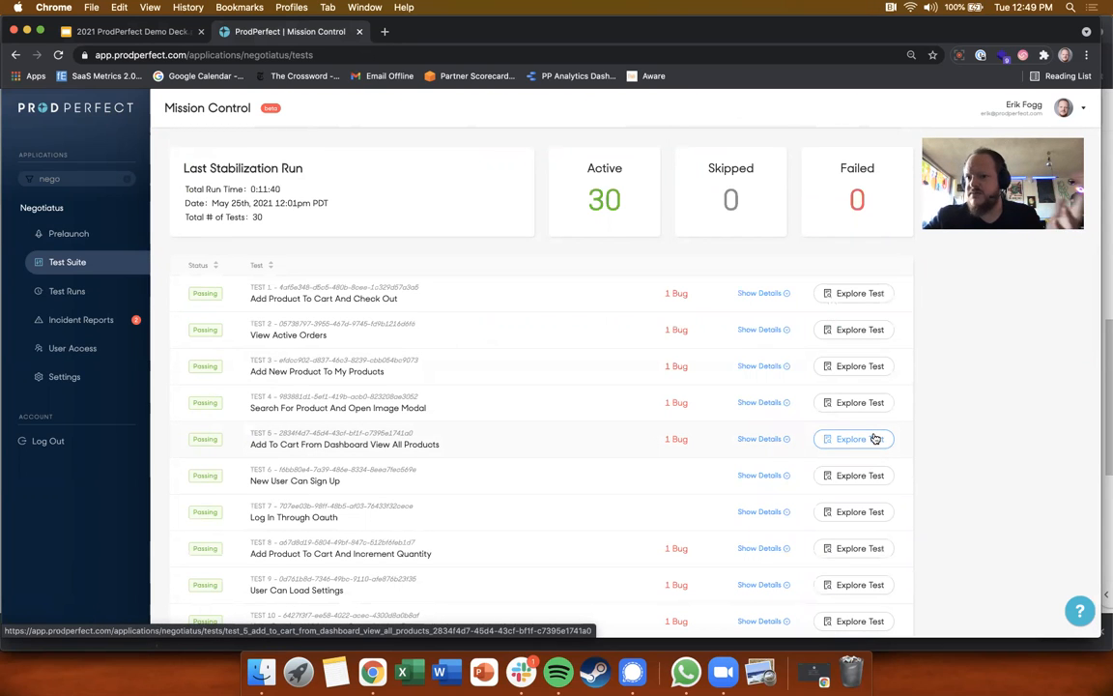
pyautogui.scroll(-3)
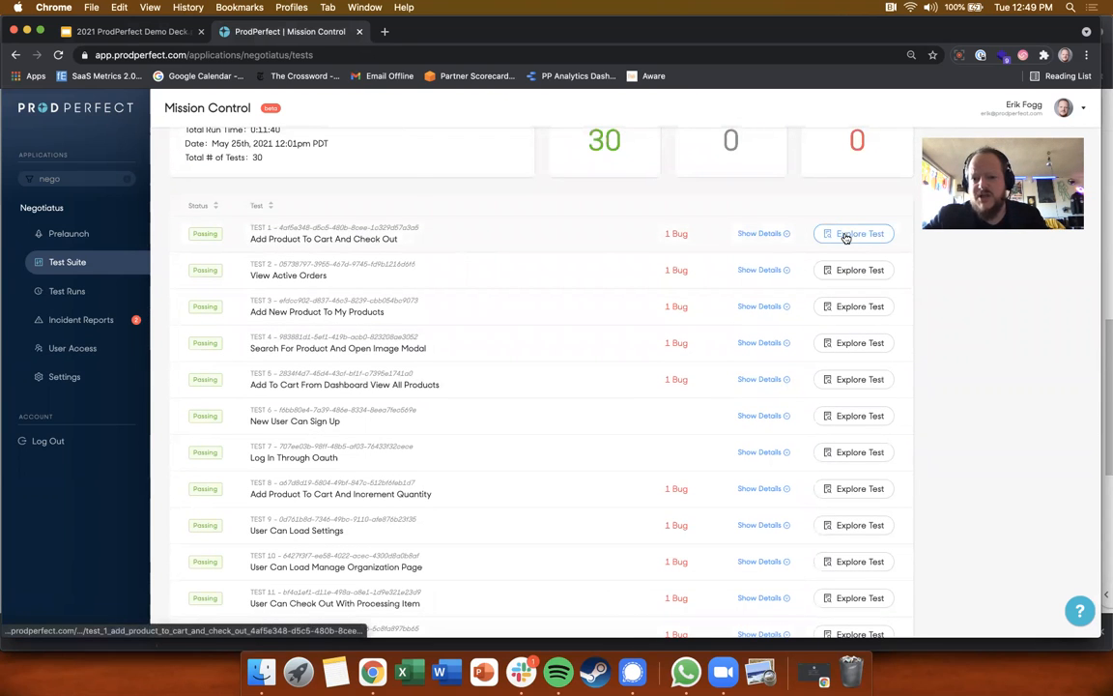
# Explore Test 1, Add Product To Cart And Check Out, expanding Step 1 and playing its video
pyautogui.click(858, 233)
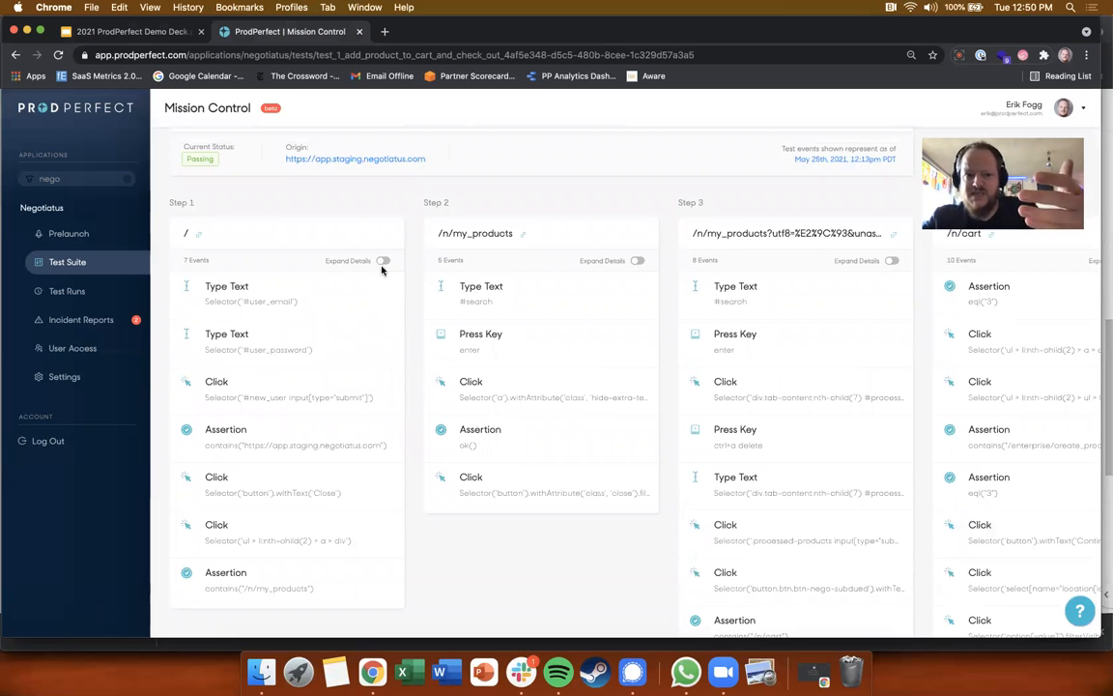
pyautogui.click(384, 260)
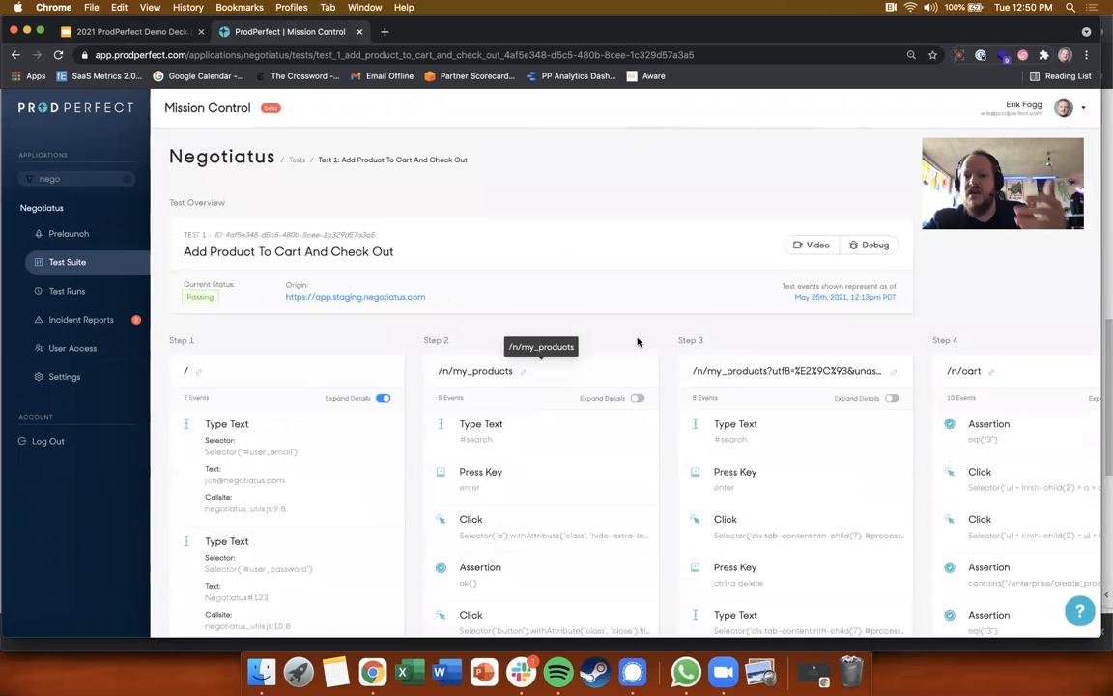
pyautogui.click(811, 244)
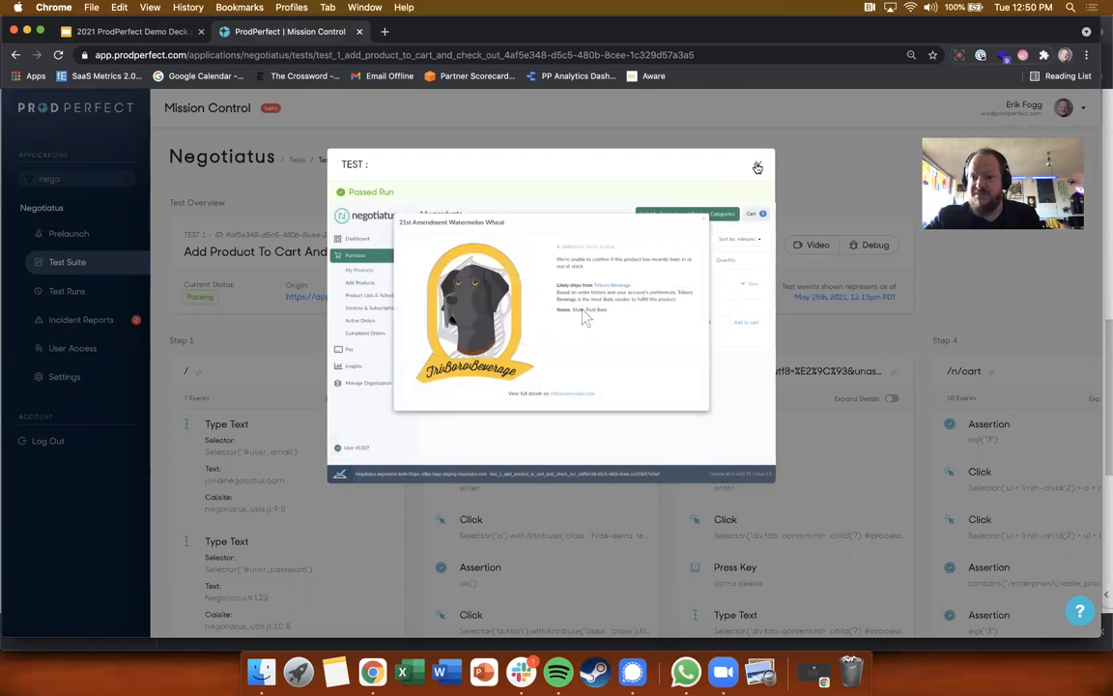
# Close the test run video to get back to the test suite list
pyautogui.click(758, 167)
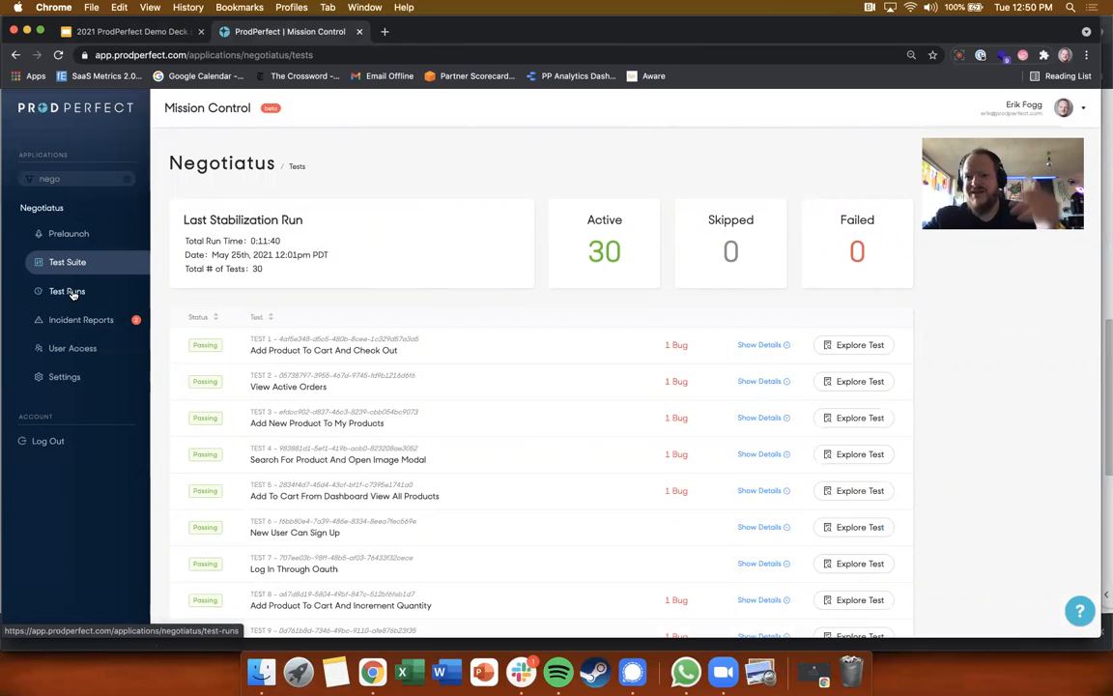
# Open the Negotiatus Test Runs list and inspect a run's results on the timeline
pyautogui.click(66, 291)
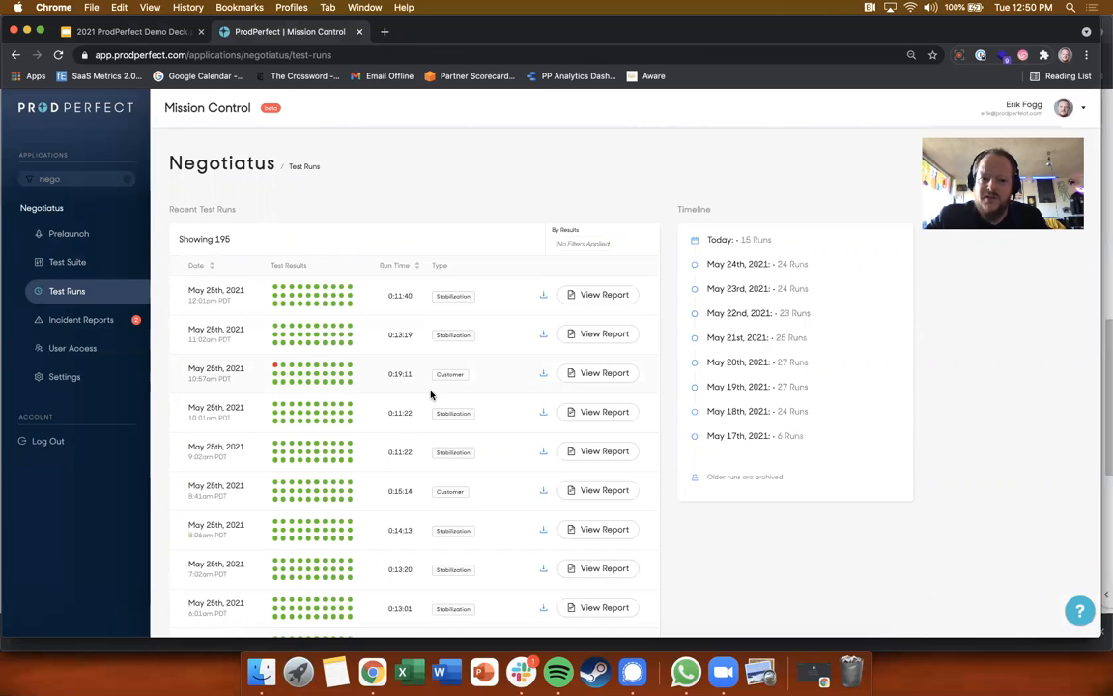
pyautogui.moveTo(510, 389)
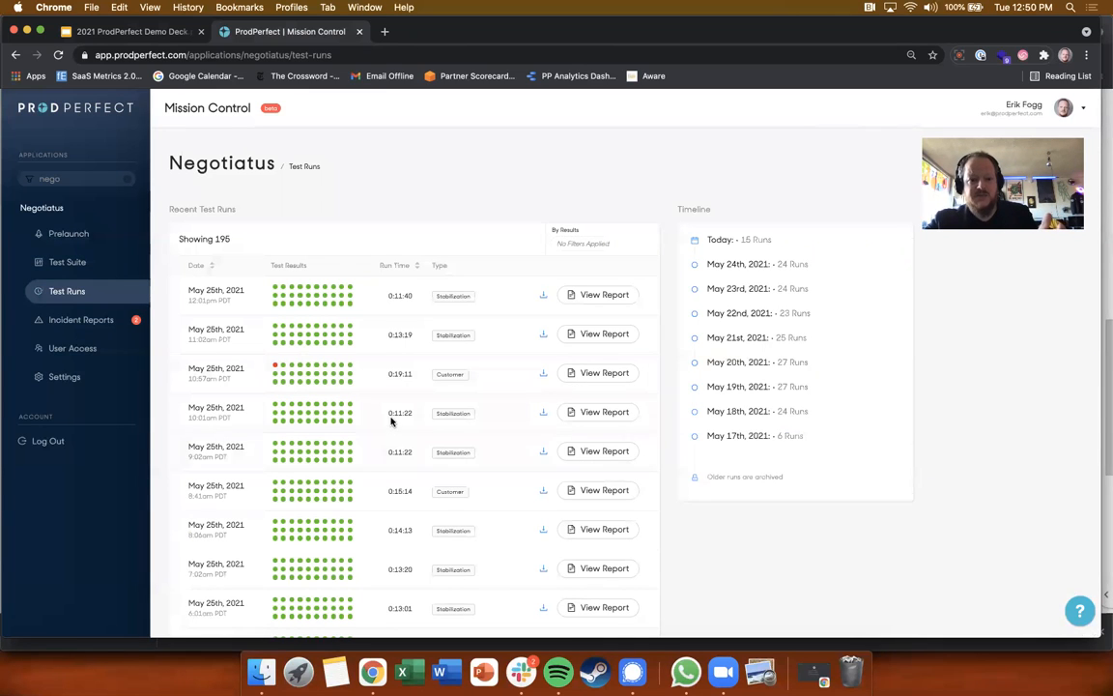
pyautogui.doubleClick(400, 413)
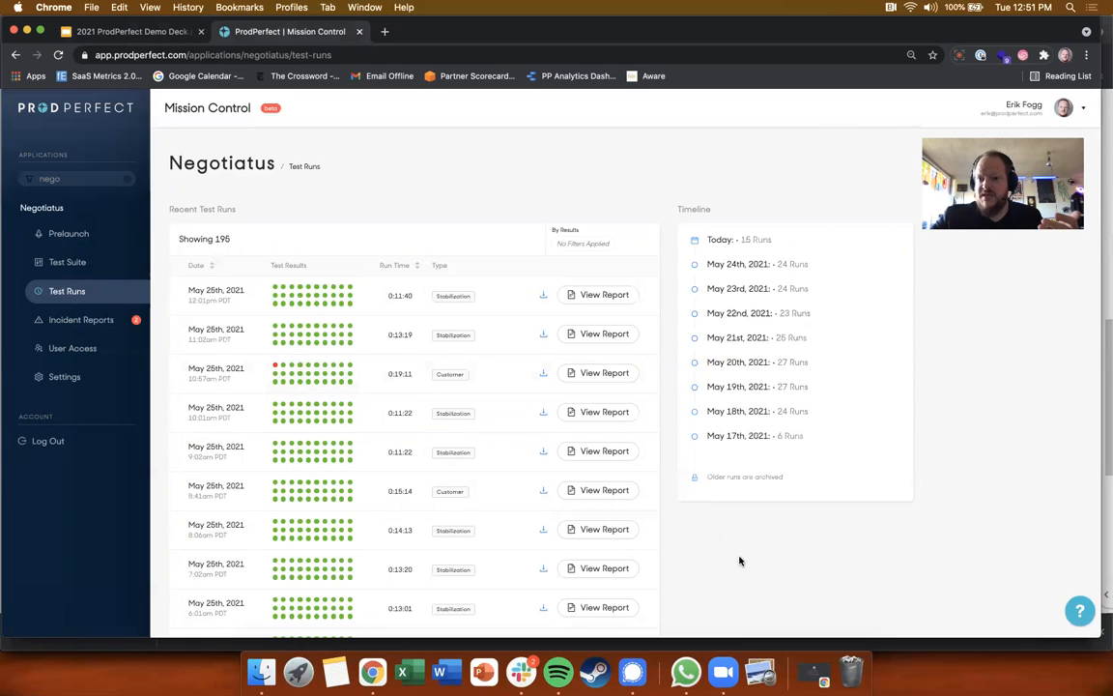
pyautogui.moveTo(422, 454)
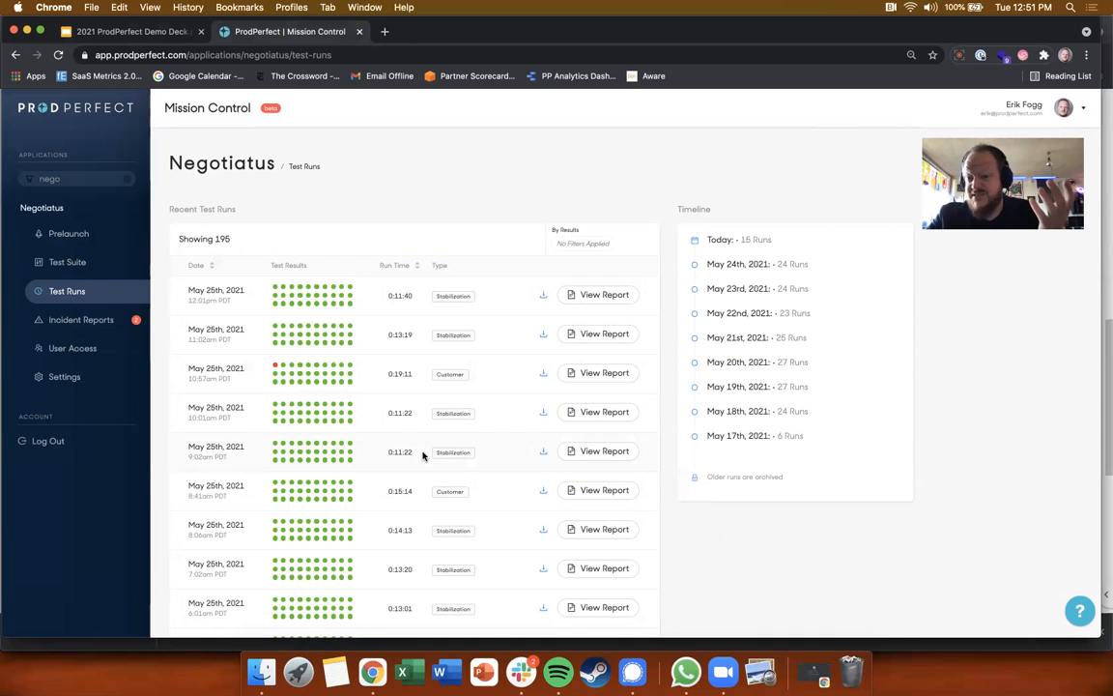
pyautogui.moveTo(712, 412)
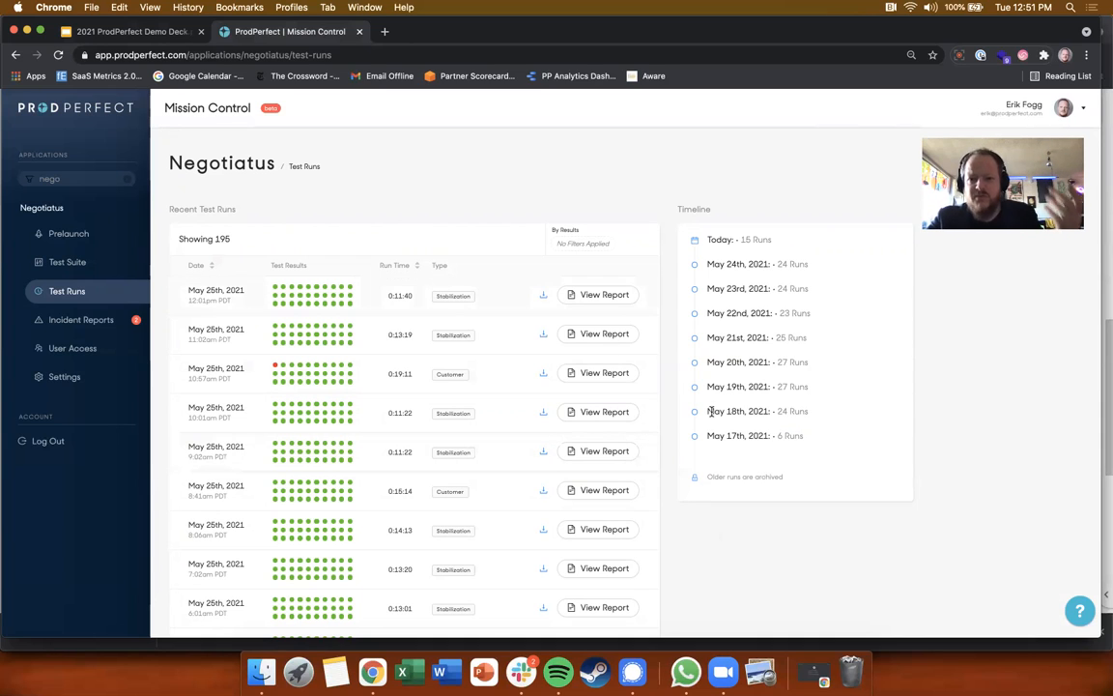
pyautogui.moveTo(928, 407)
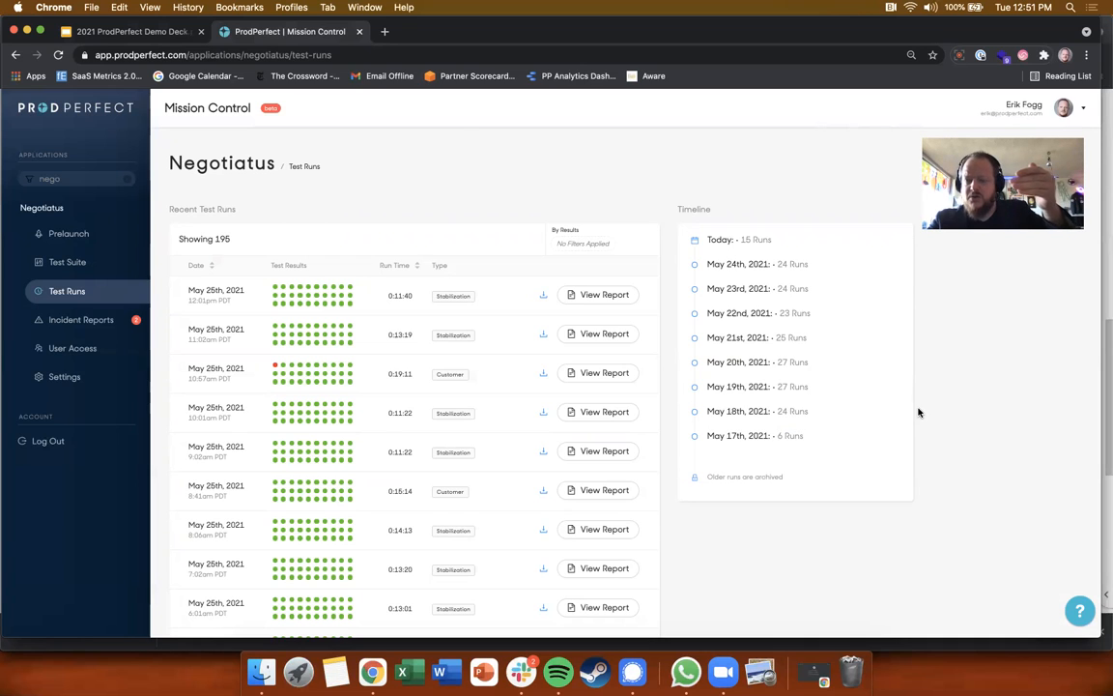
pyautogui.moveTo(361, 375)
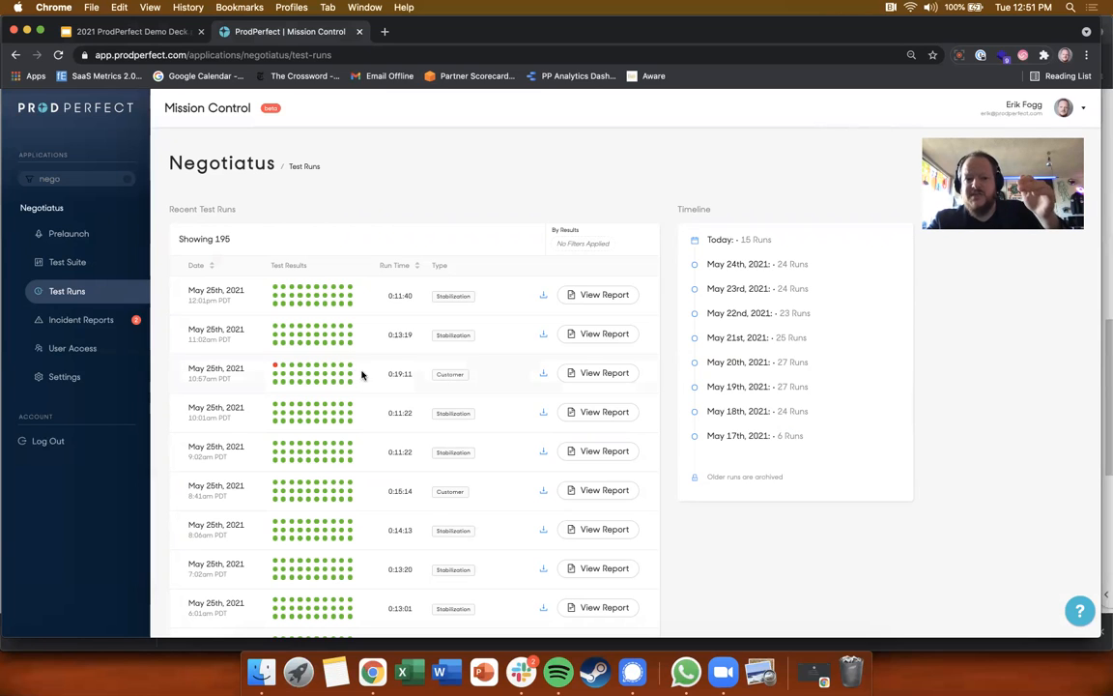
pyautogui.moveTo(906, 484)
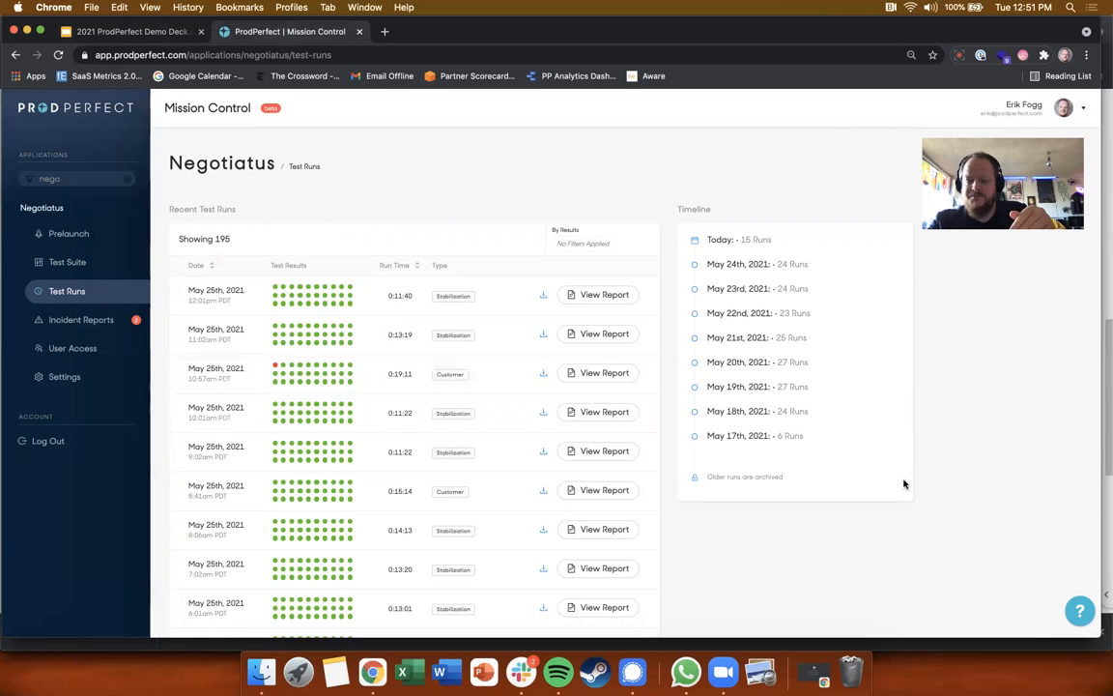
pyautogui.moveTo(314, 295)
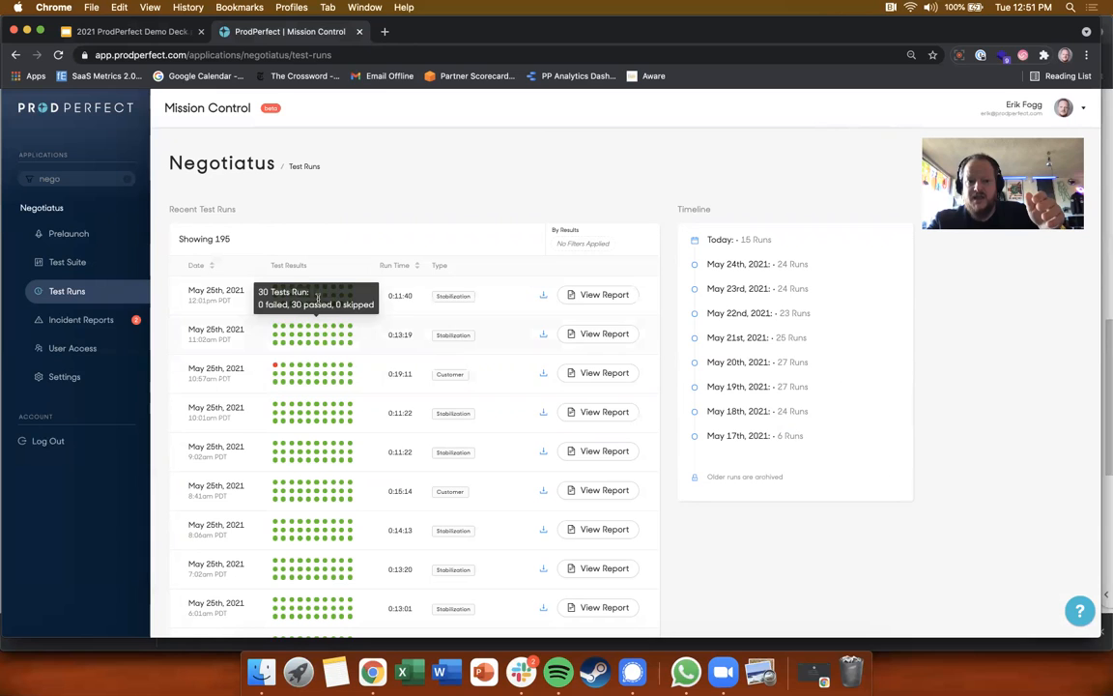
pyautogui.scroll(-3)
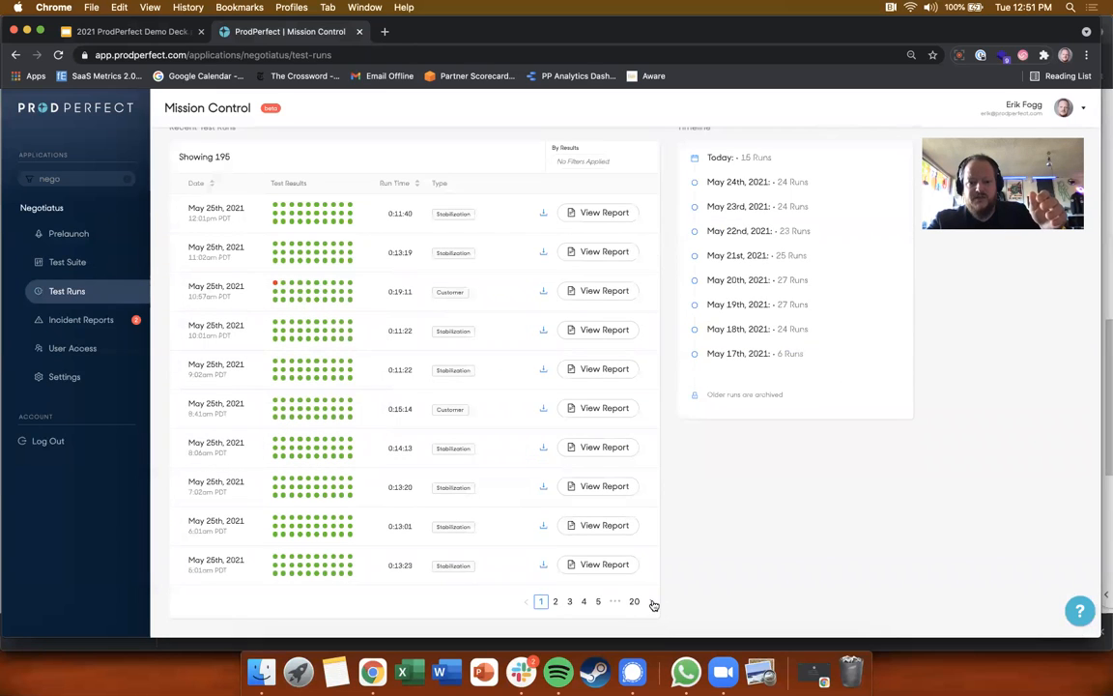
pyautogui.click(555, 601)
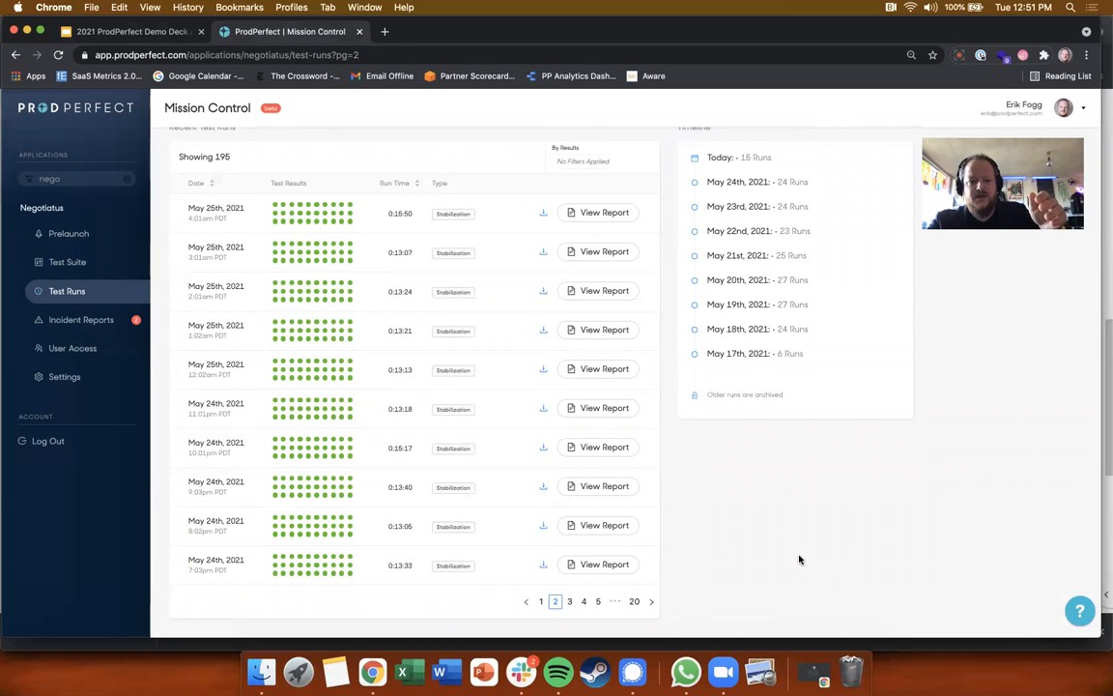
pyautogui.click(569, 601)
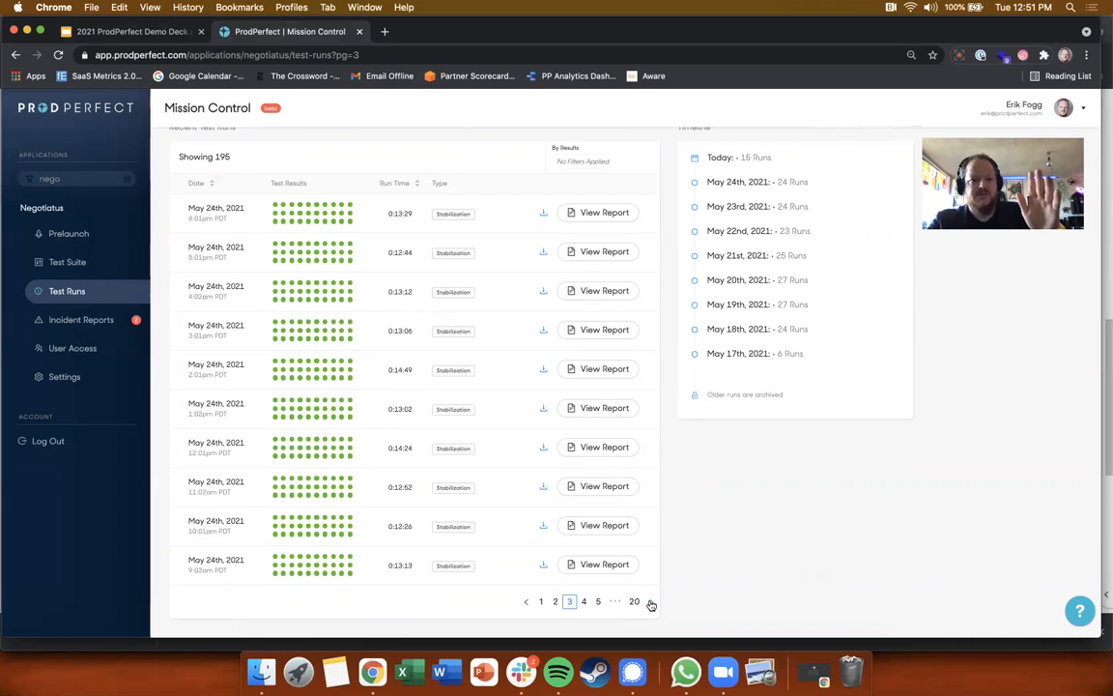
pyautogui.click(652, 601)
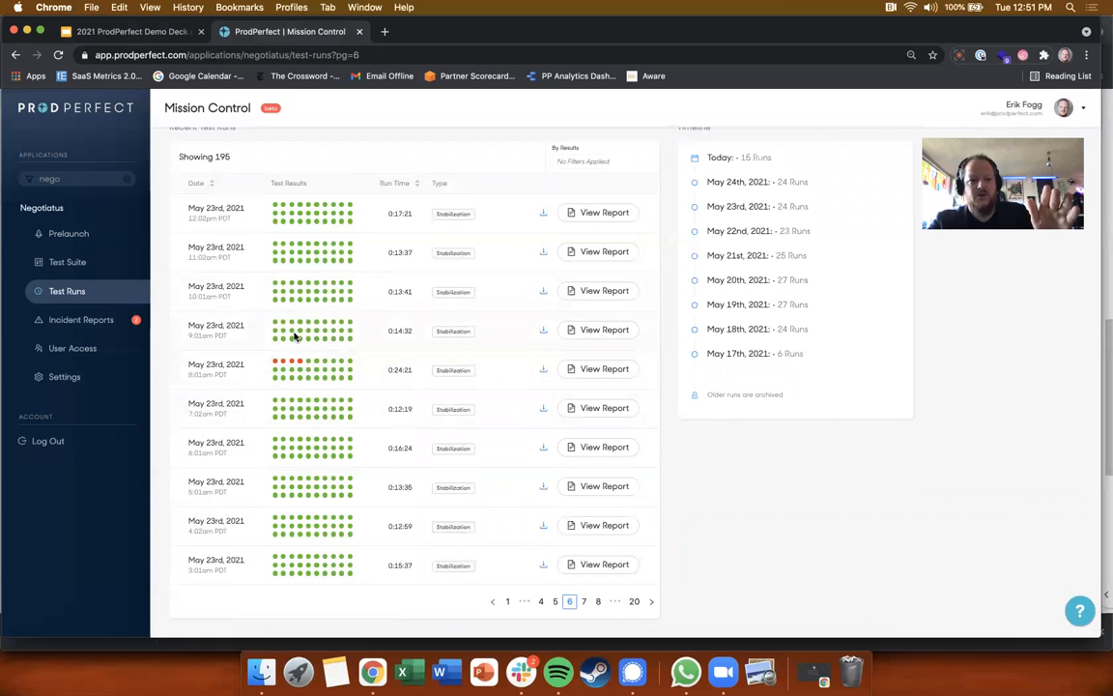
pyautogui.moveTo(452, 455)
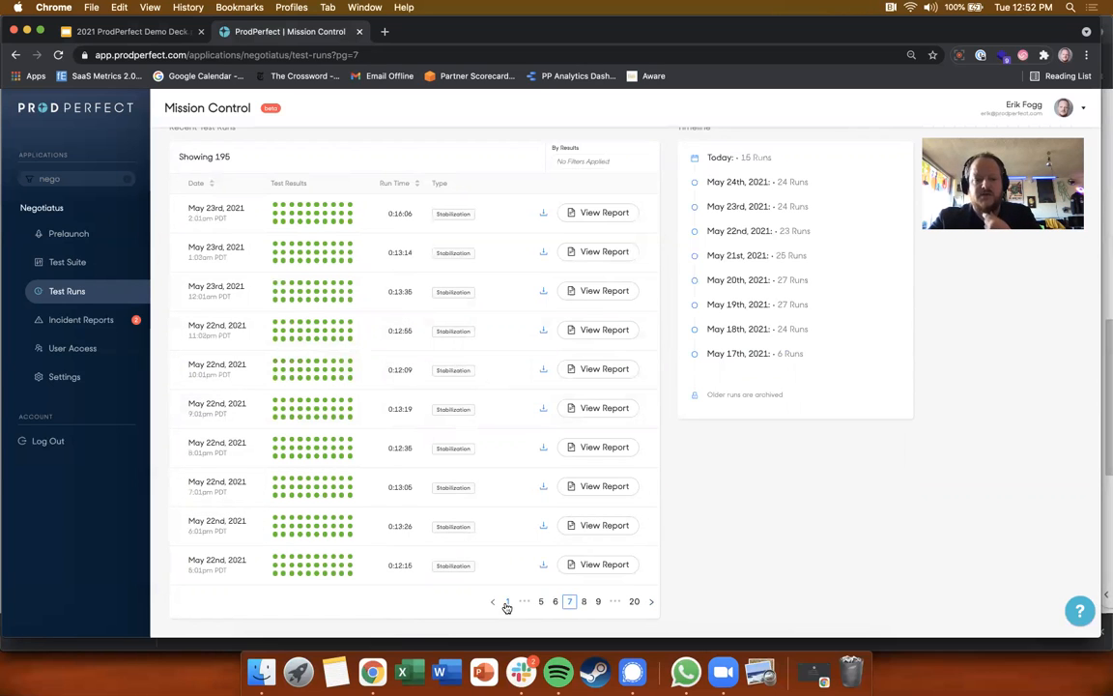
pyautogui.click(506, 601)
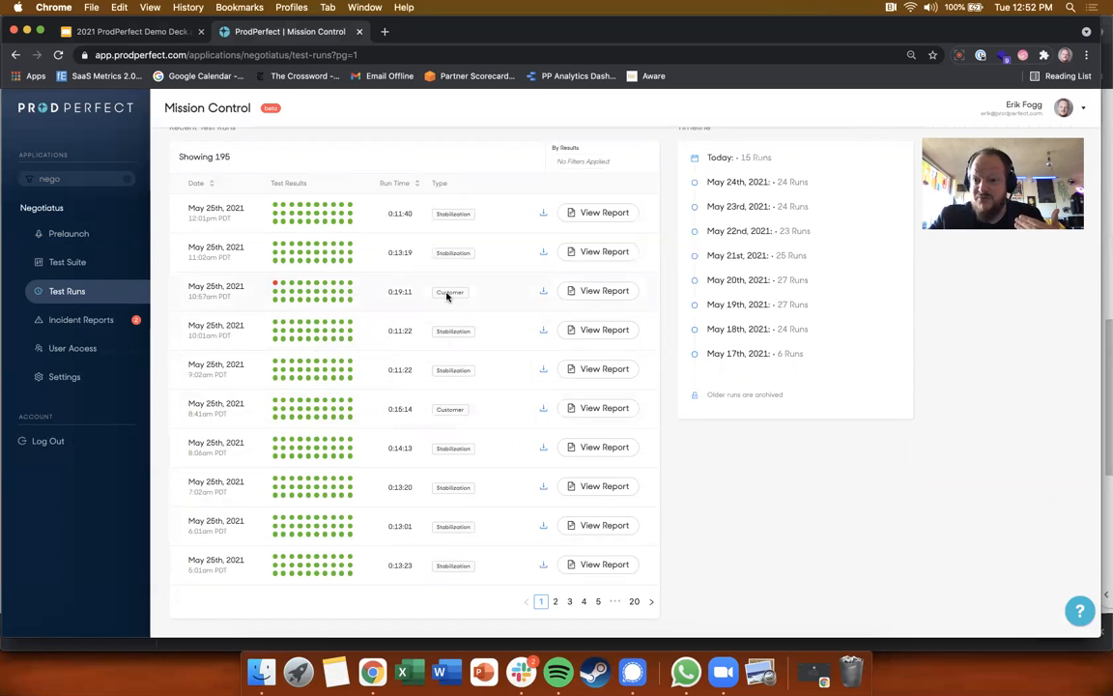
pyautogui.moveTo(275, 285)
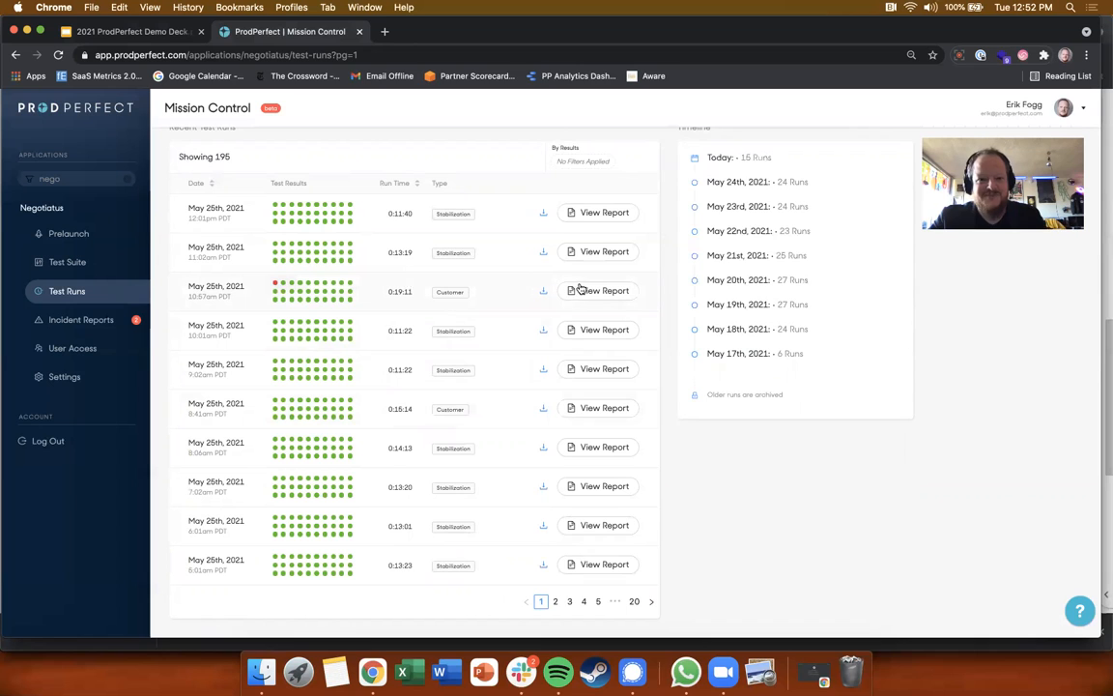
# Open the May 25th 10:57am customer run report and highlight failing Test 19, Split Checkout Item
pyautogui.click(604, 291)
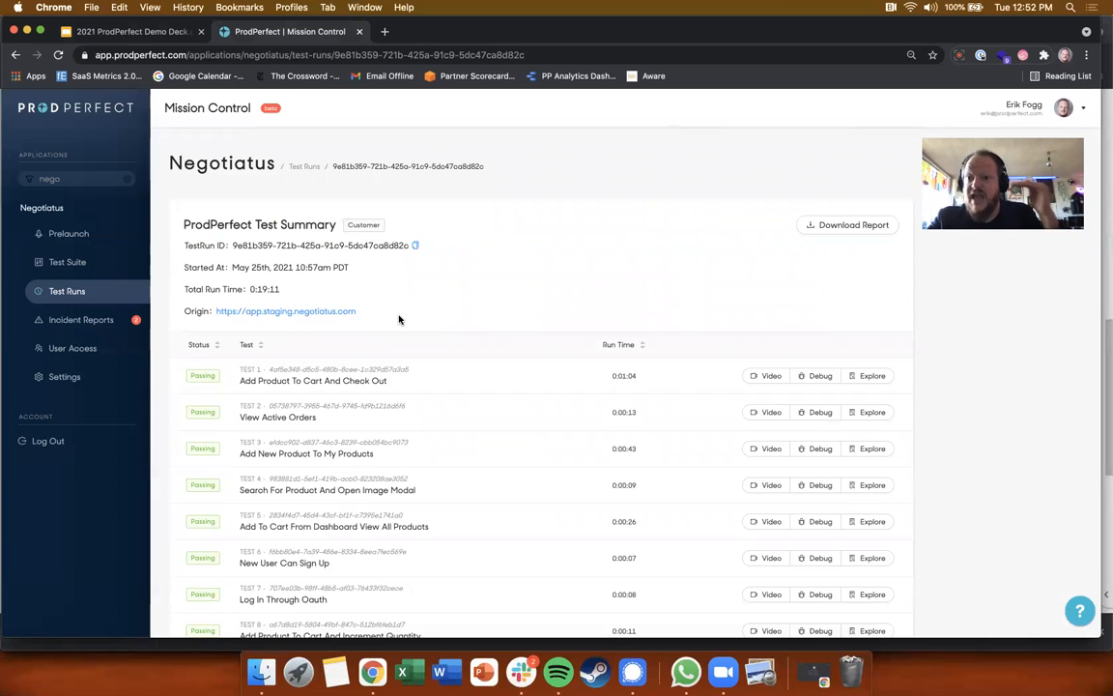
pyautogui.moveTo(531, 326)
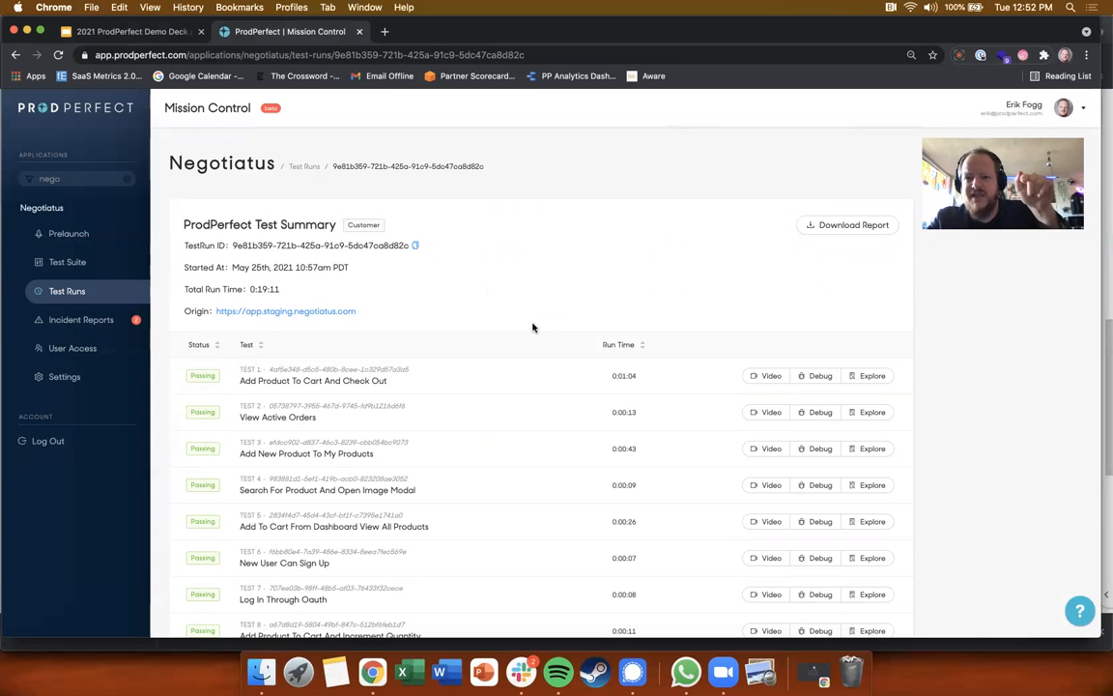
pyautogui.click(309, 54)
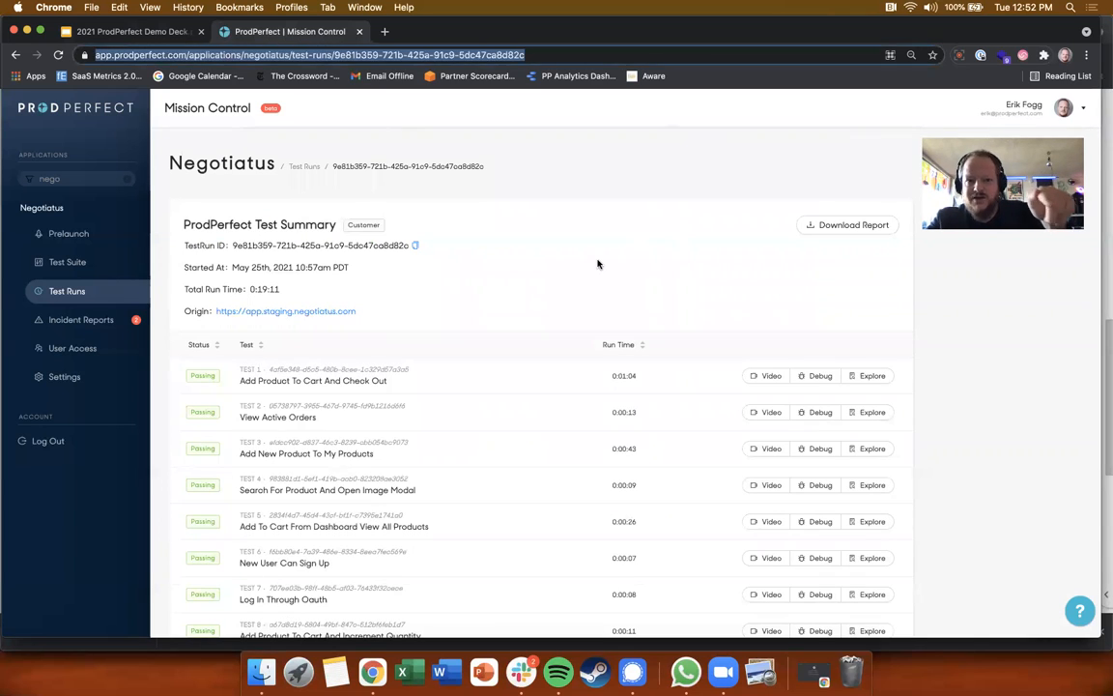
pyautogui.moveTo(788, 316)
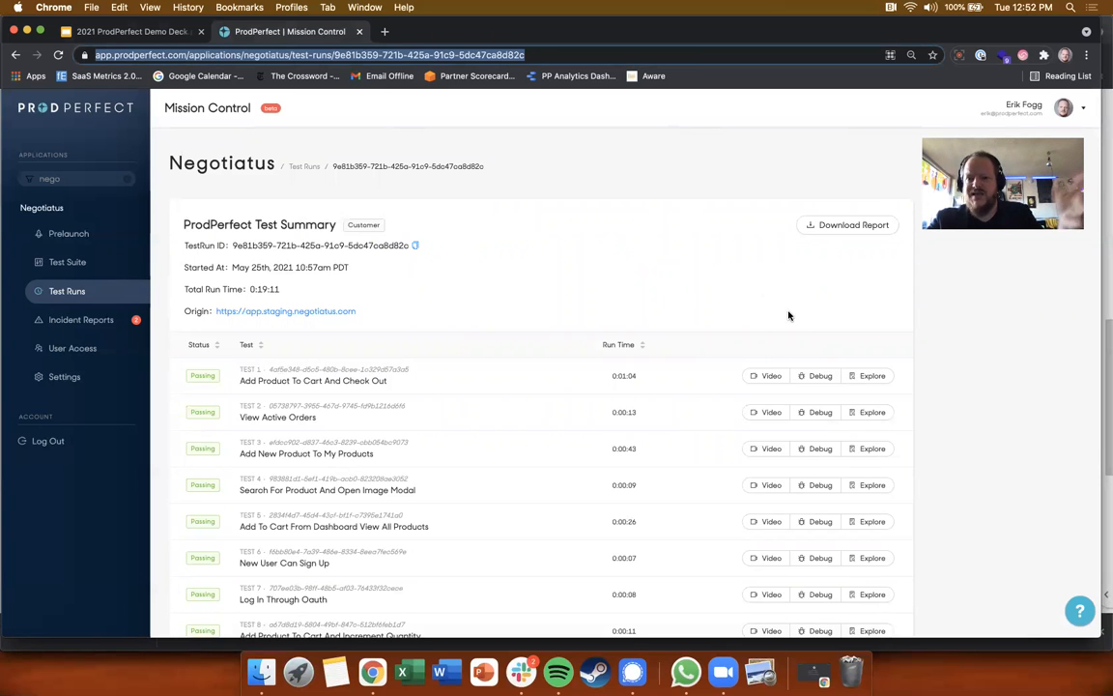
pyautogui.scroll(-3)
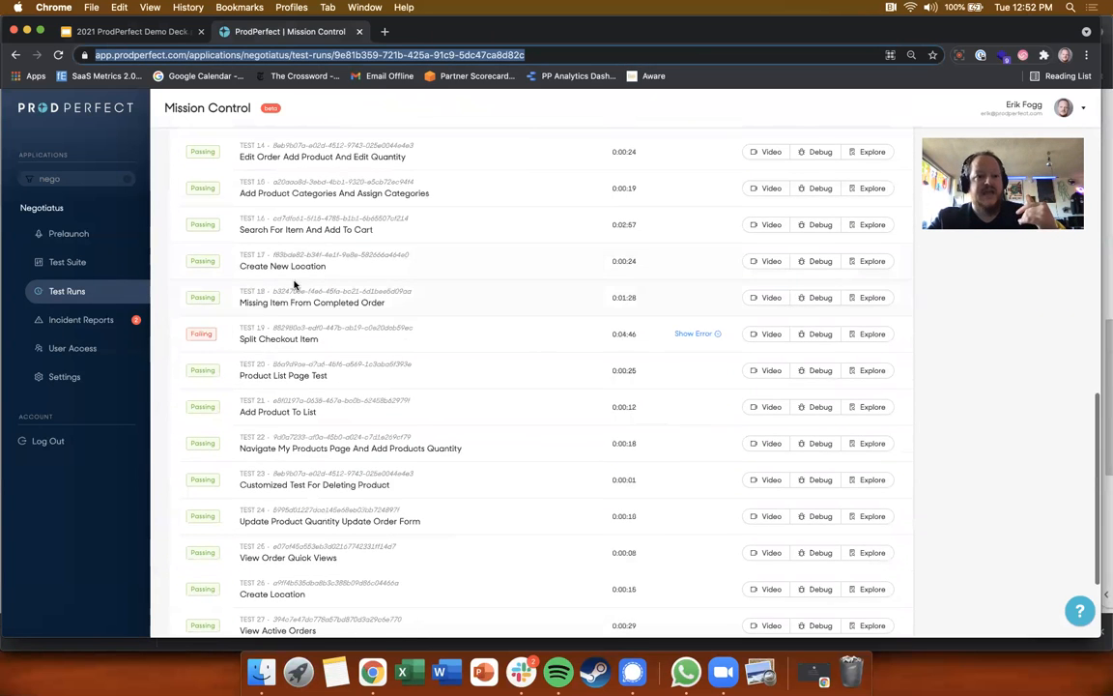
pyautogui.doubleClick(286, 339)
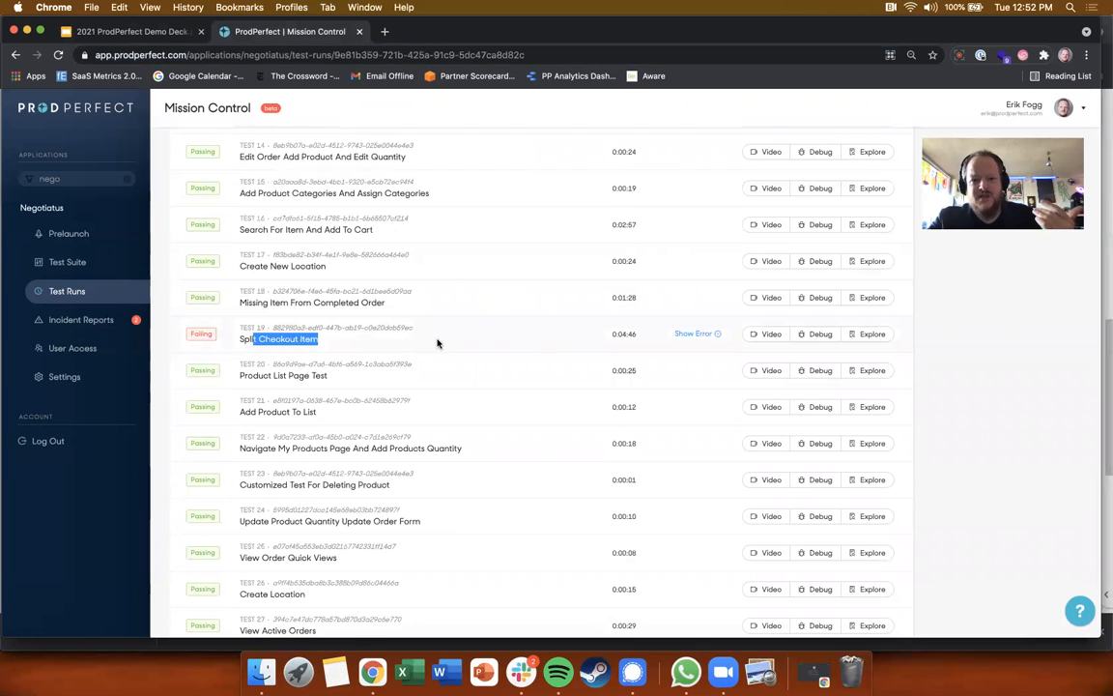
# Show Test 19's error log, enlarge the cart failure screenshot, then close it
pyautogui.click(694, 333)
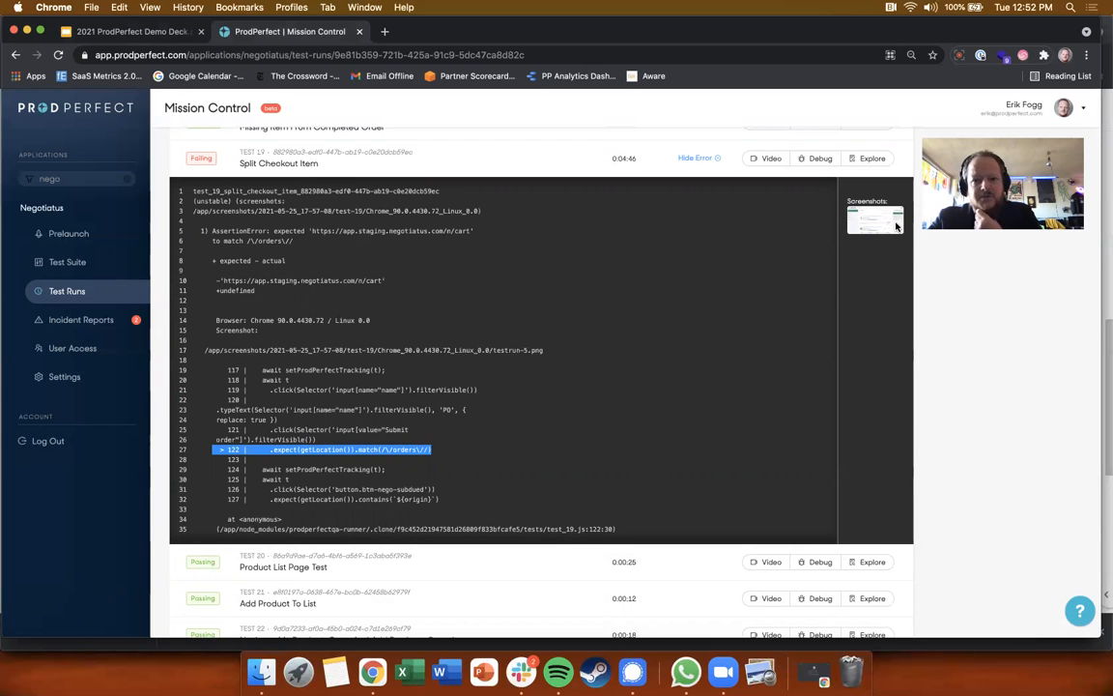
pyautogui.click(874, 217)
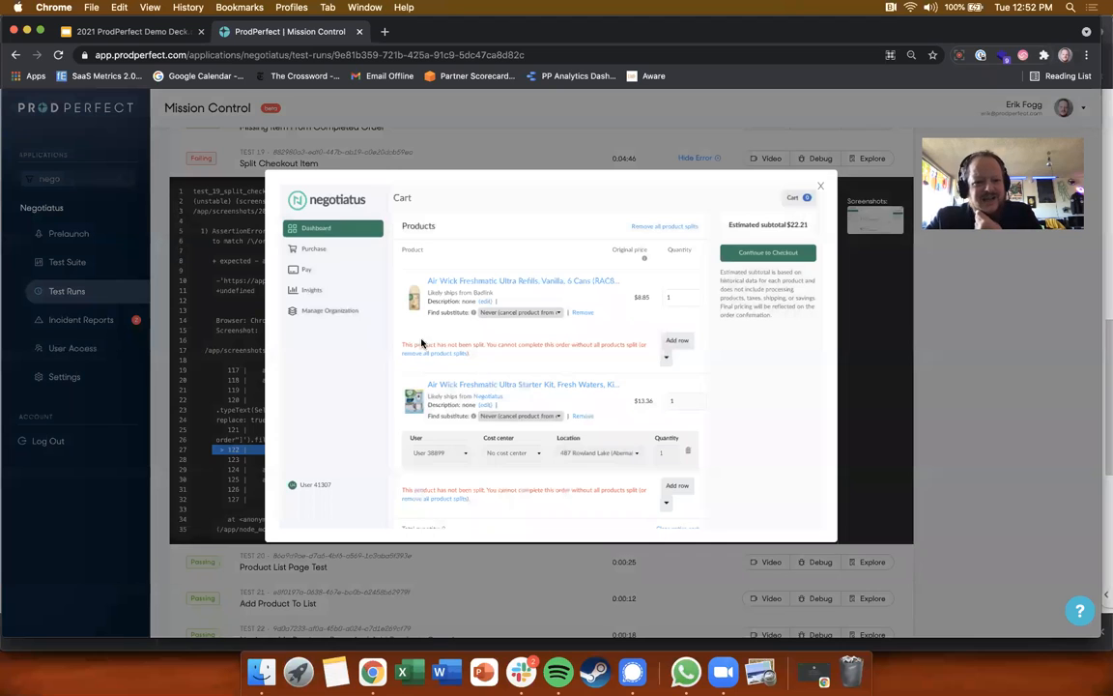
pyautogui.moveTo(473, 502)
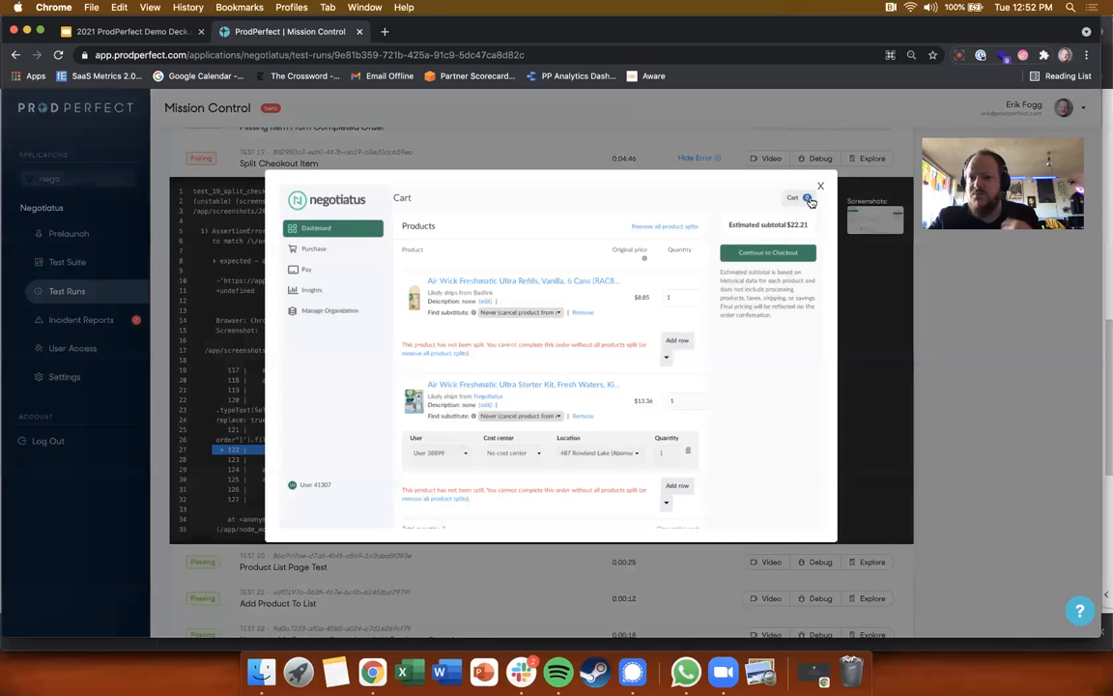
pyautogui.click(821, 184)
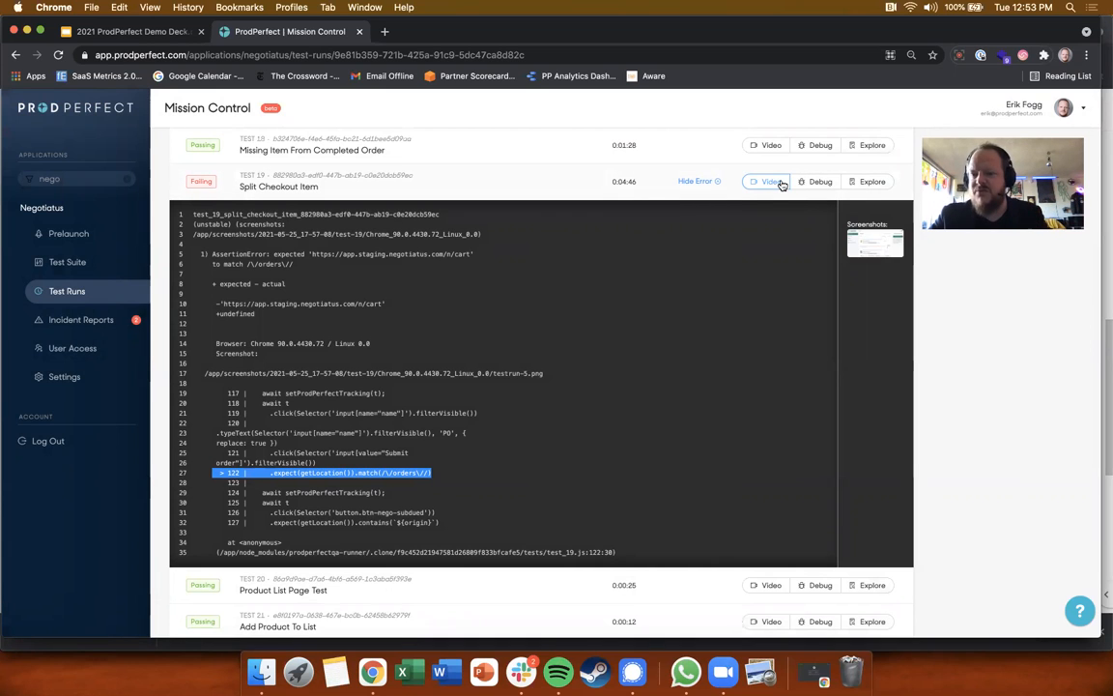
# Open and close Test 19's failed-run versus last-passed-run video comparison
pyautogui.click(768, 182)
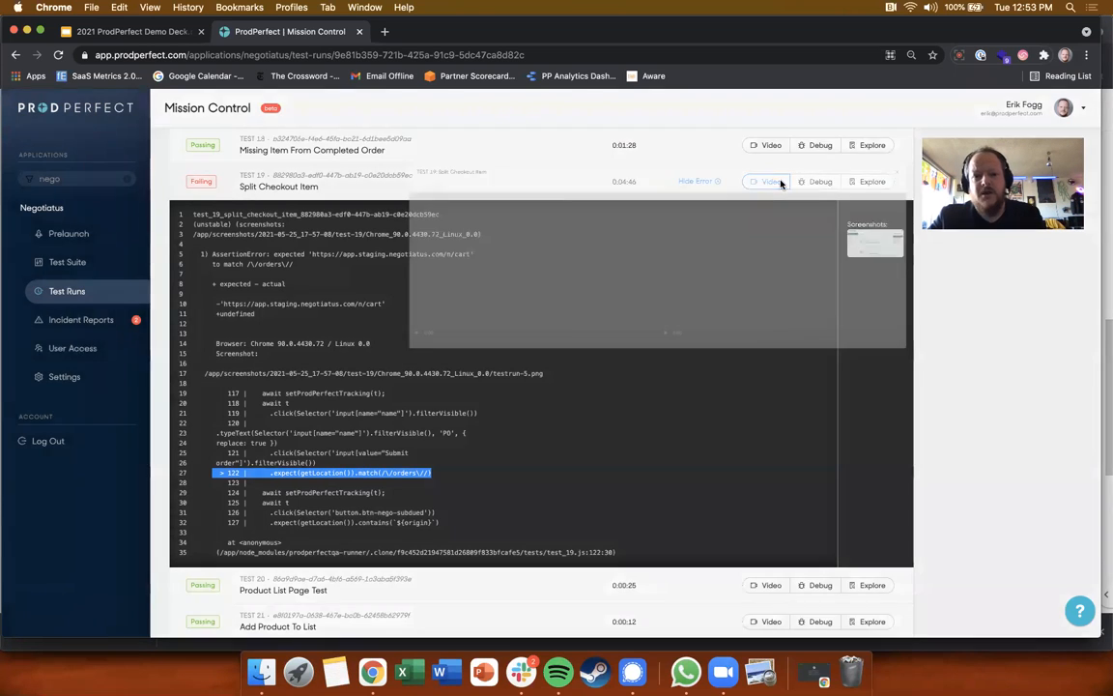
pyautogui.click(766, 181)
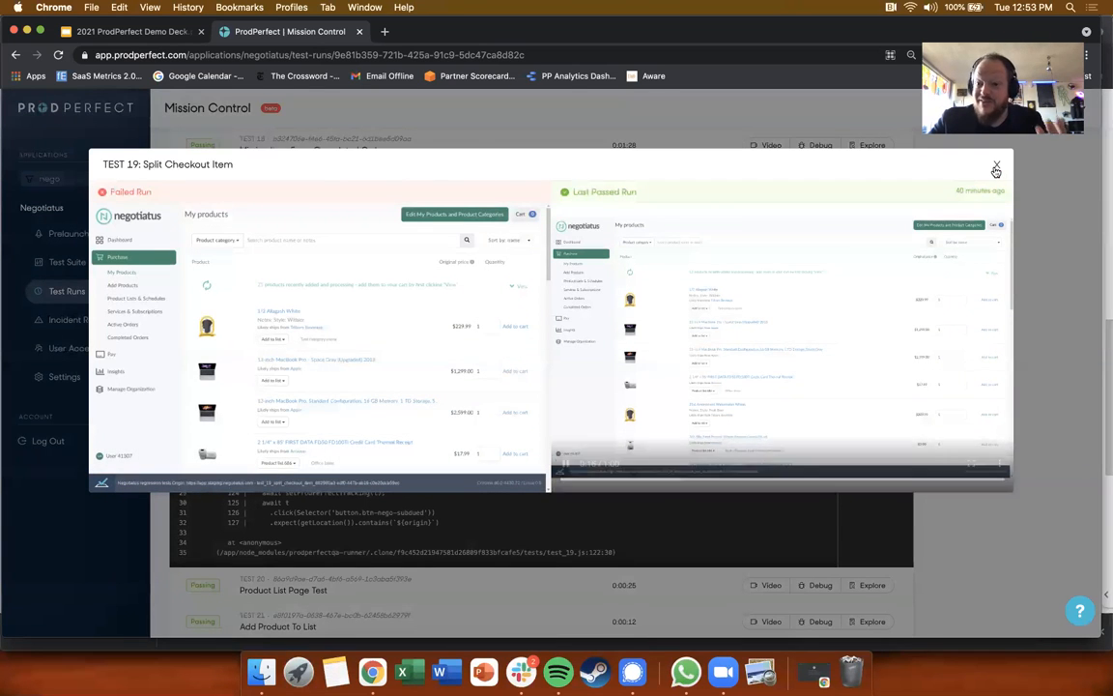
pyautogui.click(996, 166)
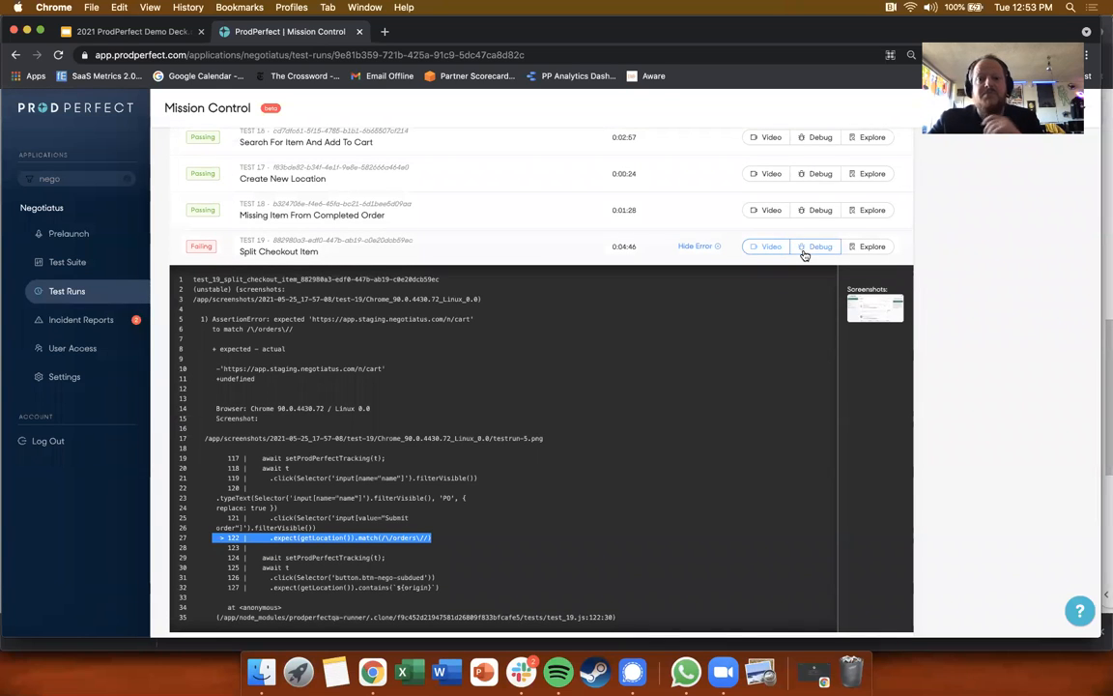
# Request a remote VNC debugging session for Split Checkout Item, then dismiss the prompt
pyautogui.click(820, 245)
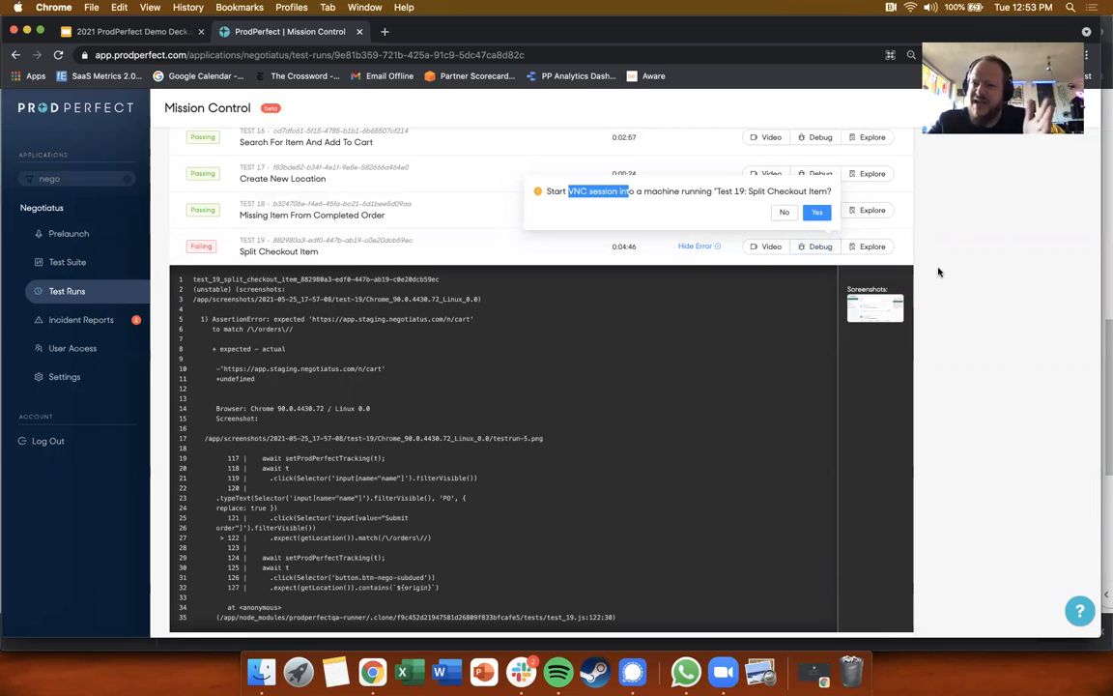
pyautogui.moveTo(1033, 298)
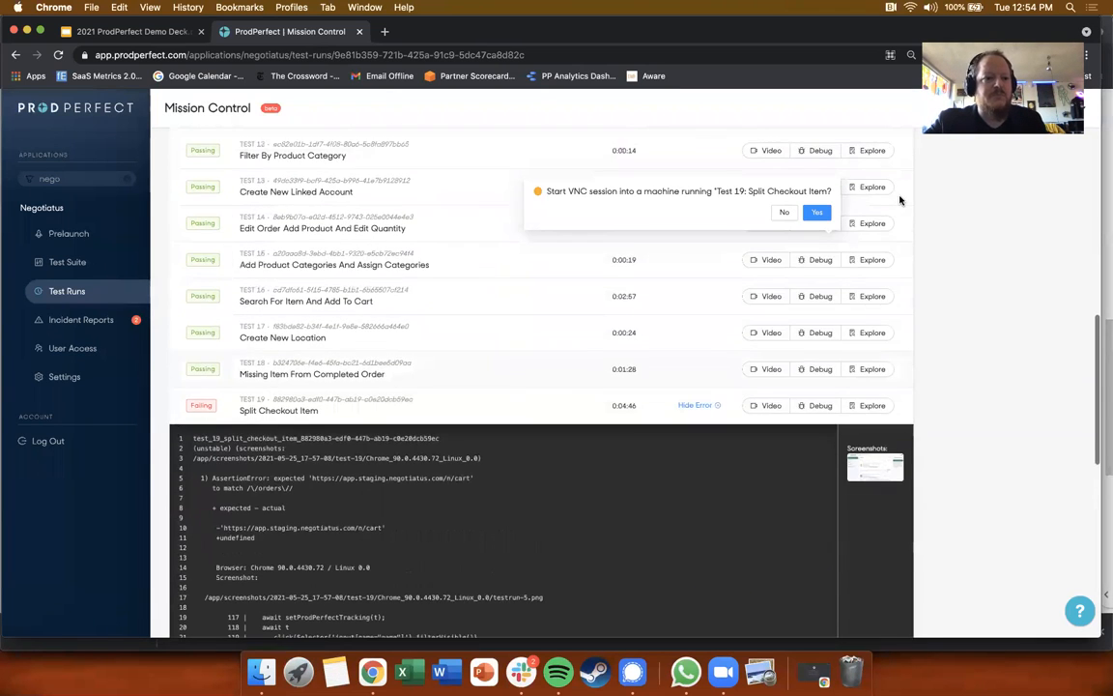
pyautogui.click(80, 319)
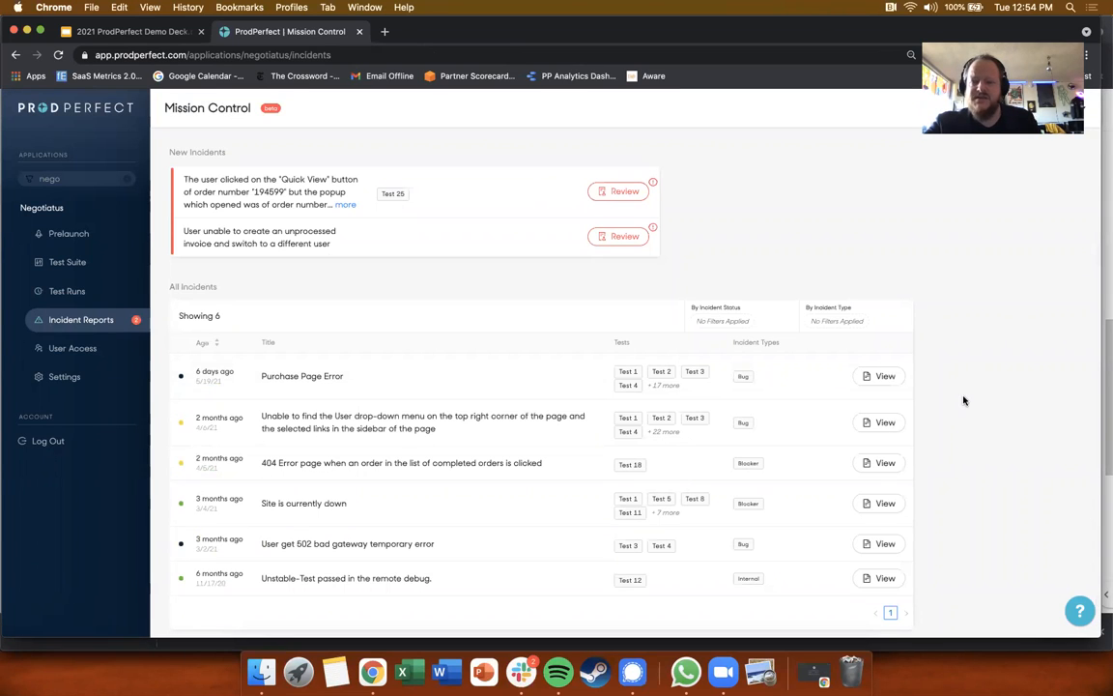
pyautogui.moveTo(866, 258)
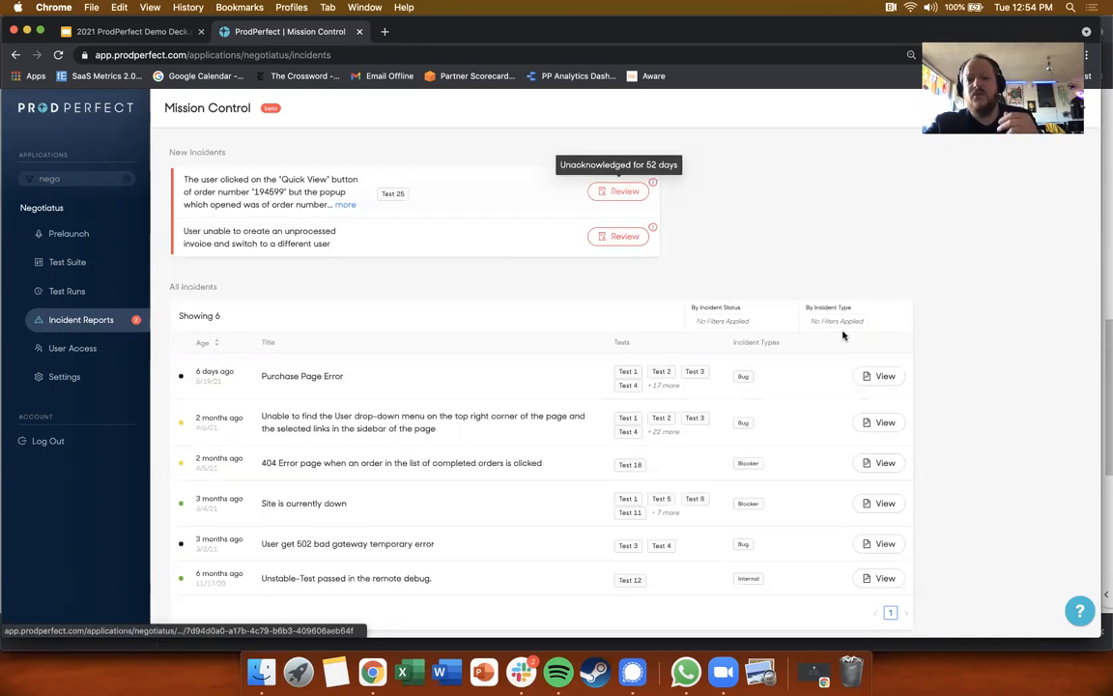
pyautogui.moveTo(973, 343)
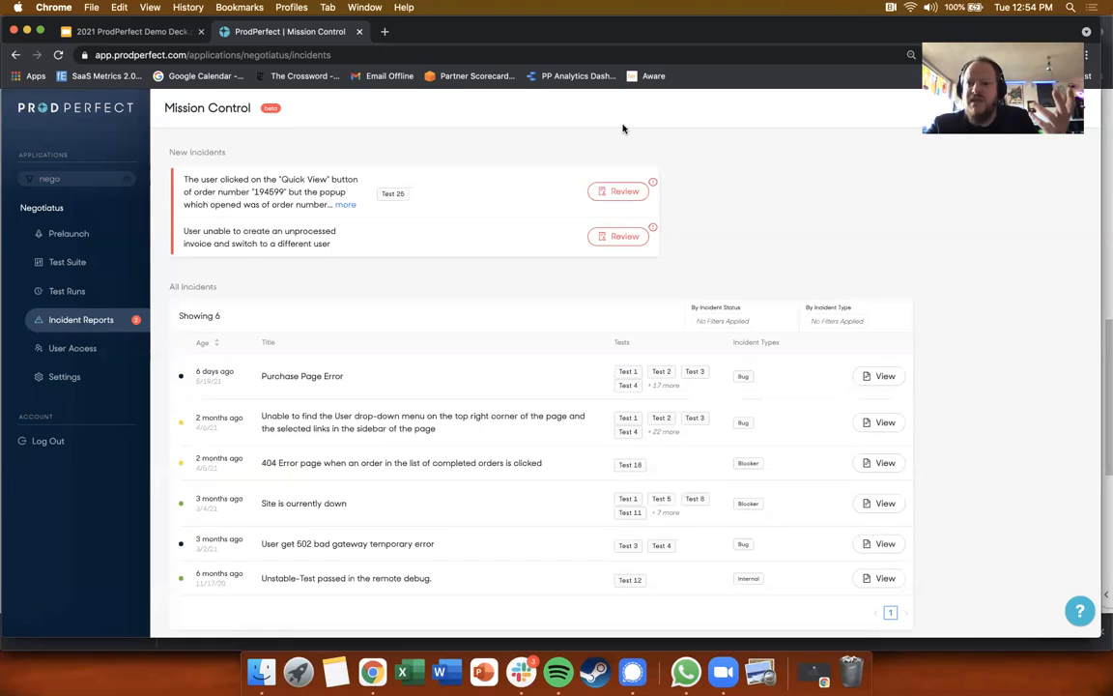
pyautogui.moveTo(757, 230)
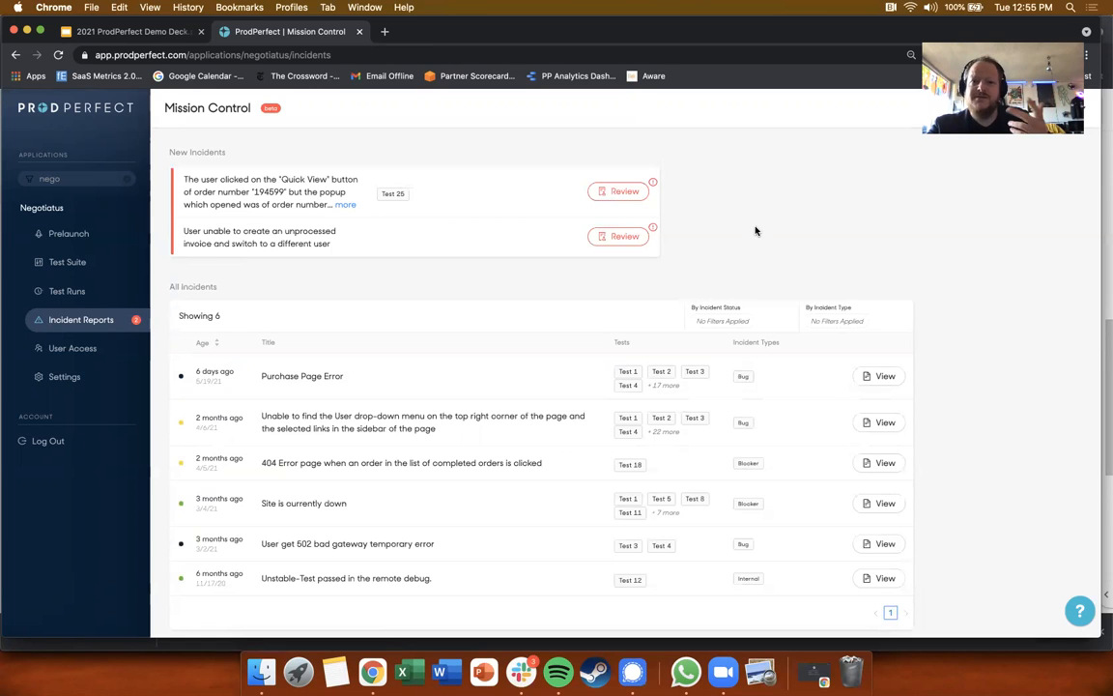
pyautogui.moveTo(890, 281)
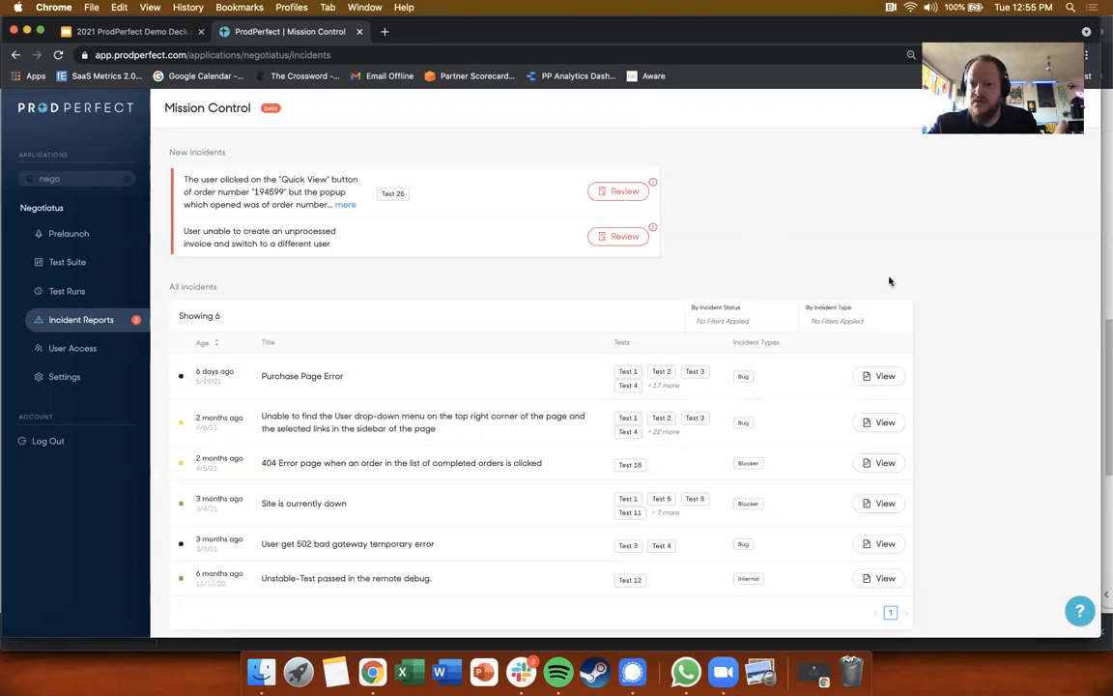
pyautogui.moveTo(981, 308)
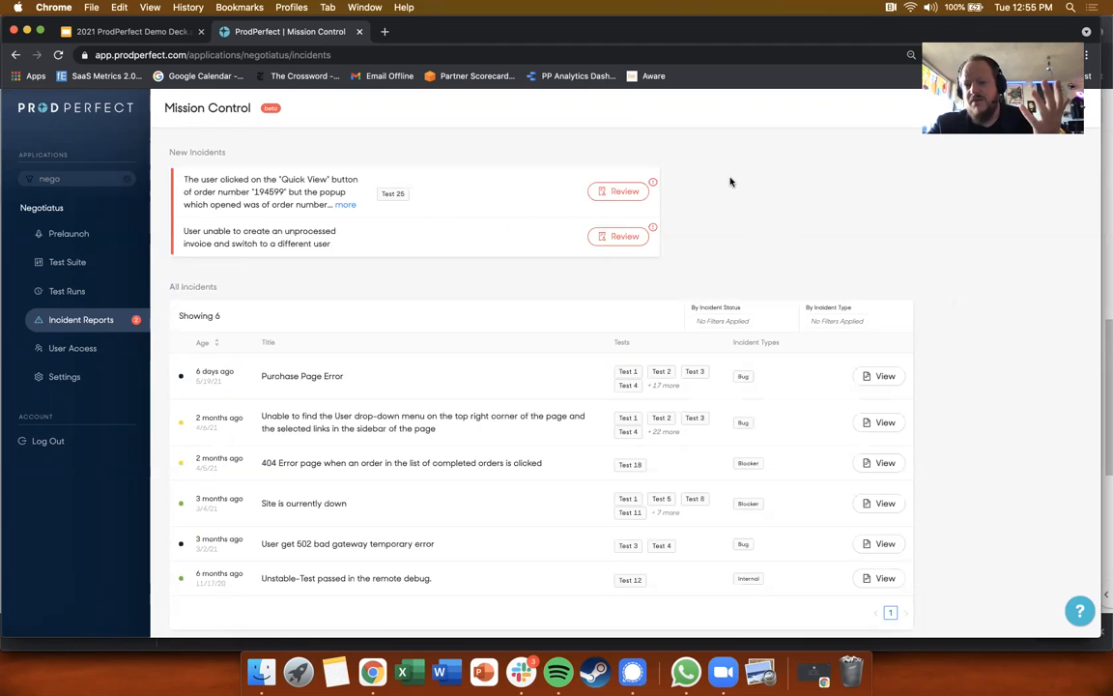
pyautogui.moveTo(771, 241)
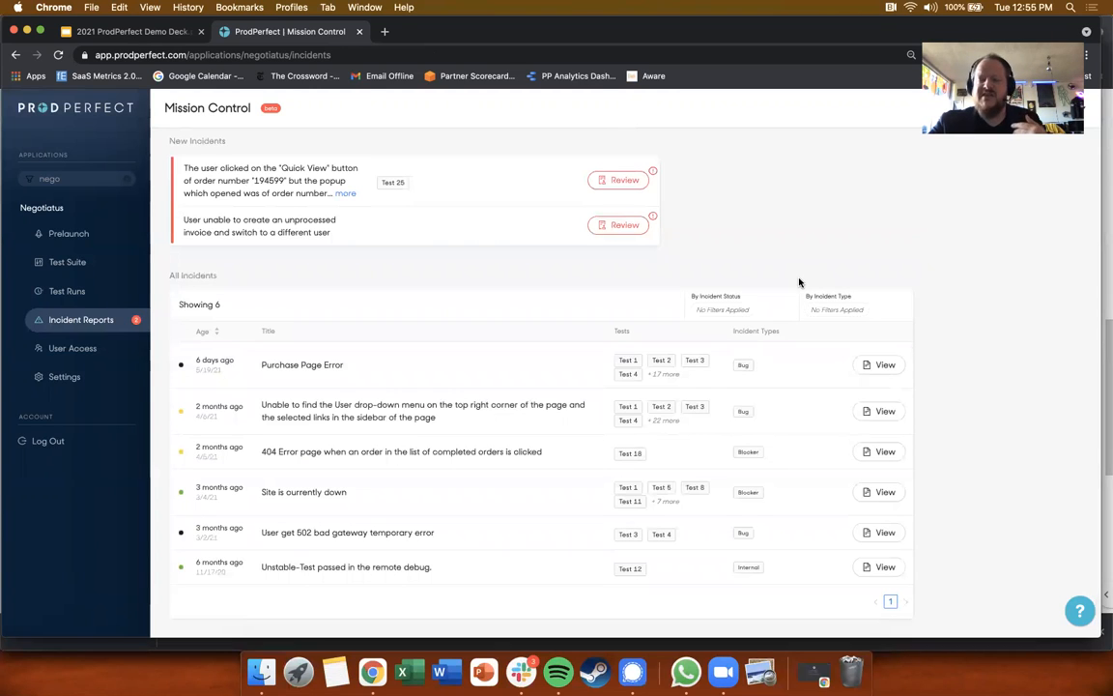
pyautogui.moveTo(936, 274)
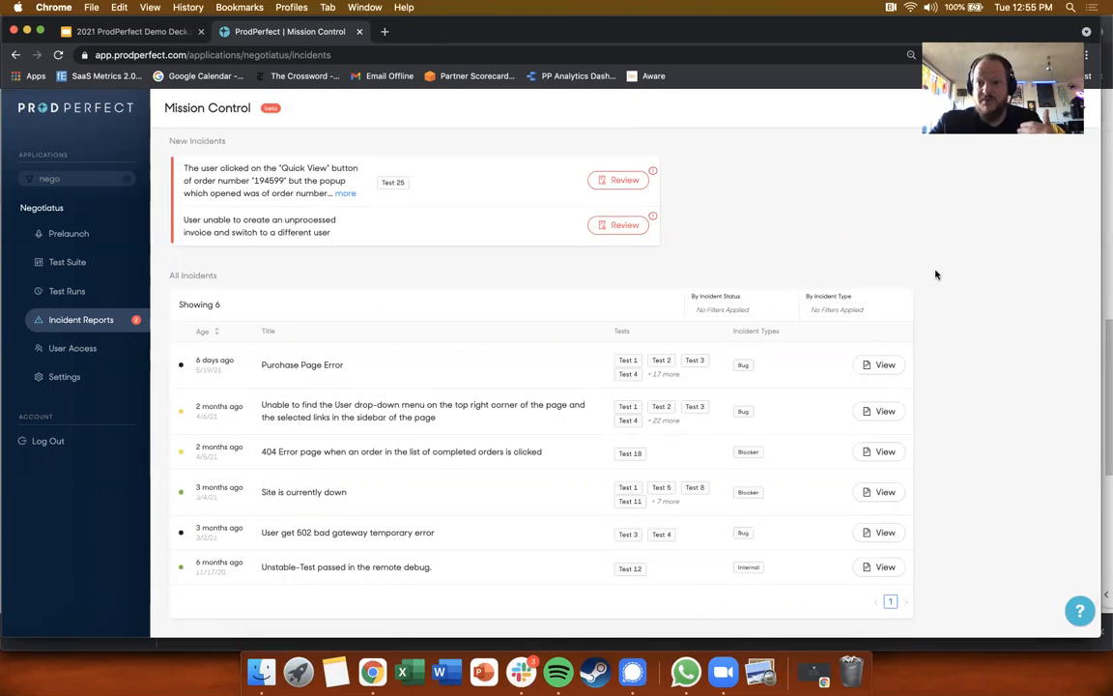
pyautogui.moveTo(925, 270)
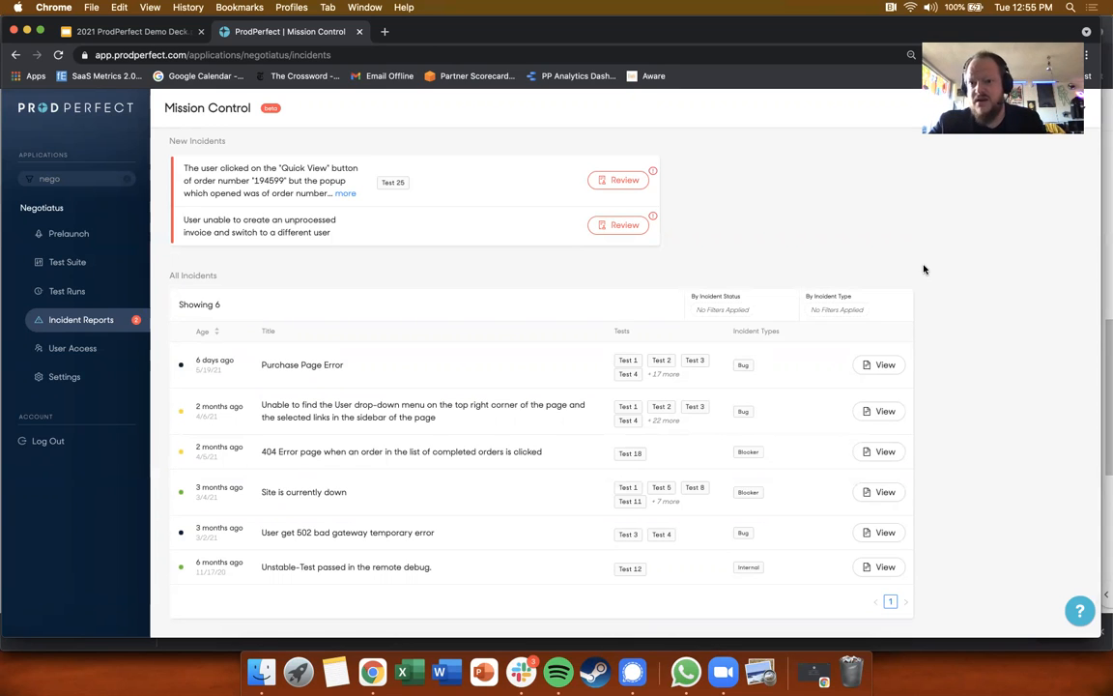
pyautogui.moveTo(1008, 337)
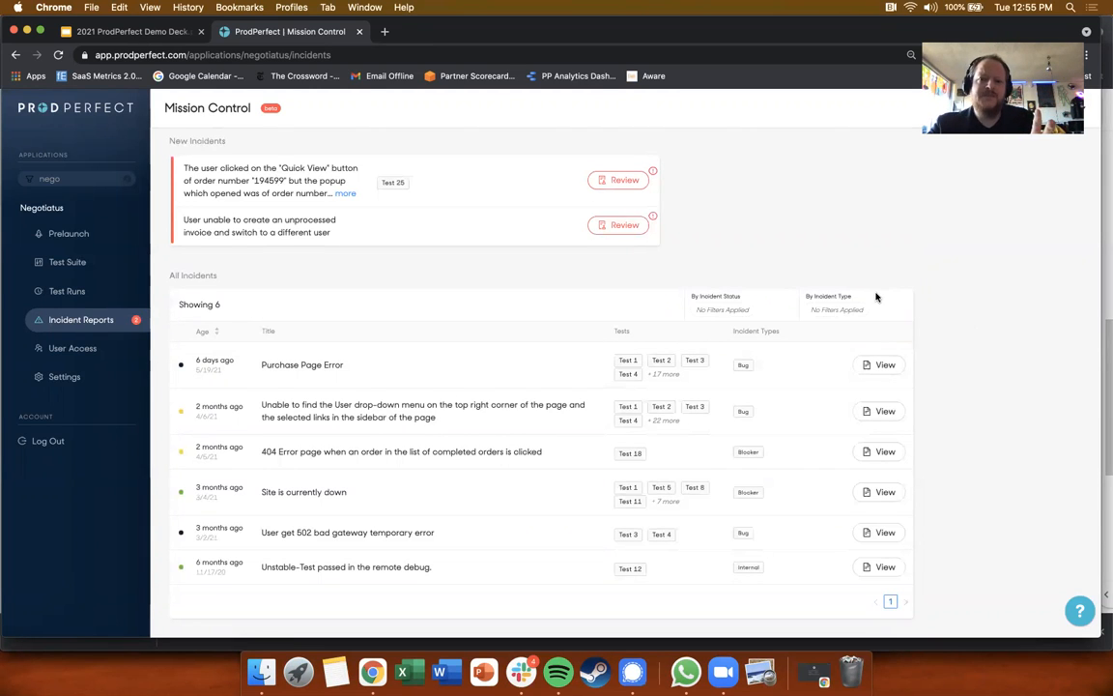
pyautogui.moveTo(918, 283)
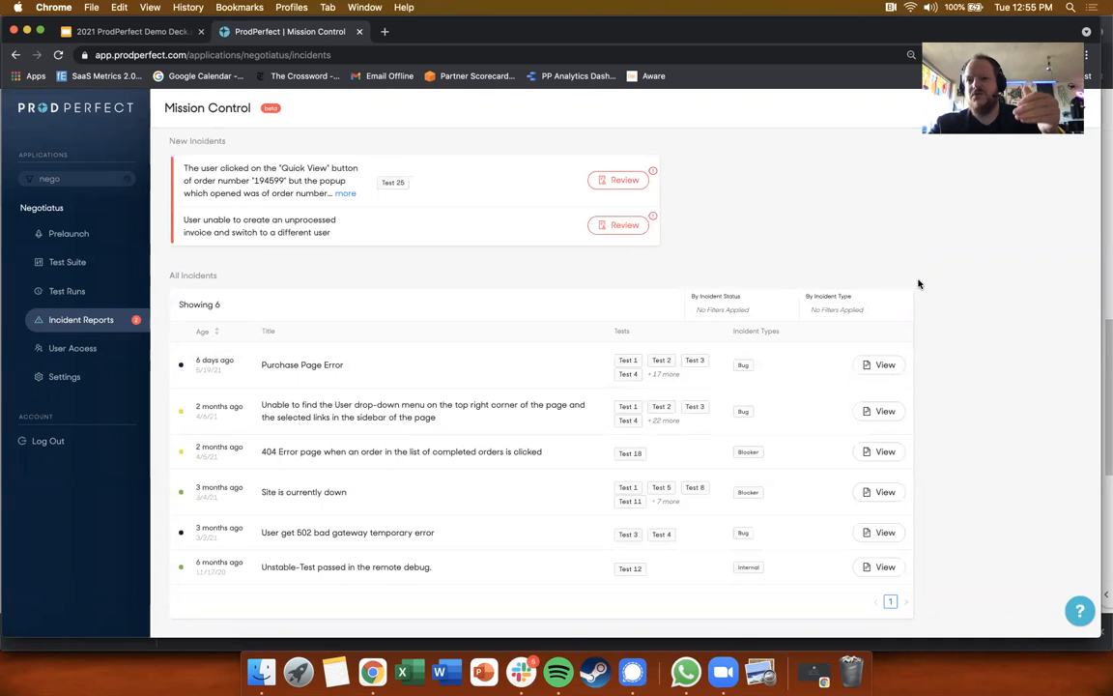
pyautogui.moveTo(770, 239)
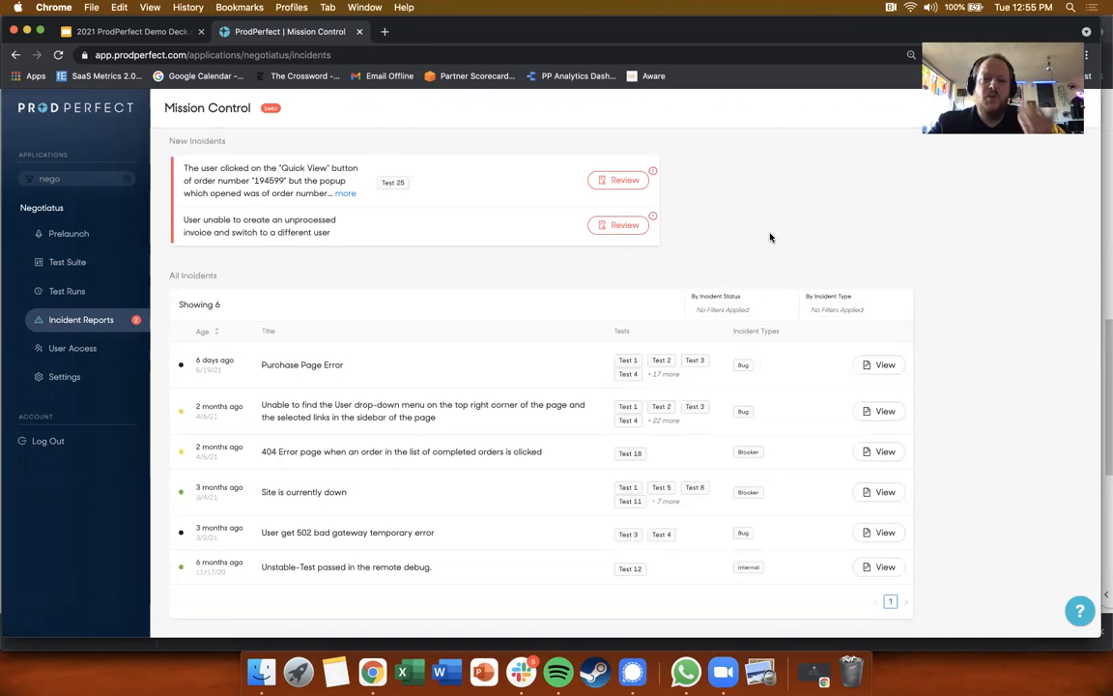
# Open and scroll through the Quick View wrong-popup incident report
pyautogui.click(619, 179)
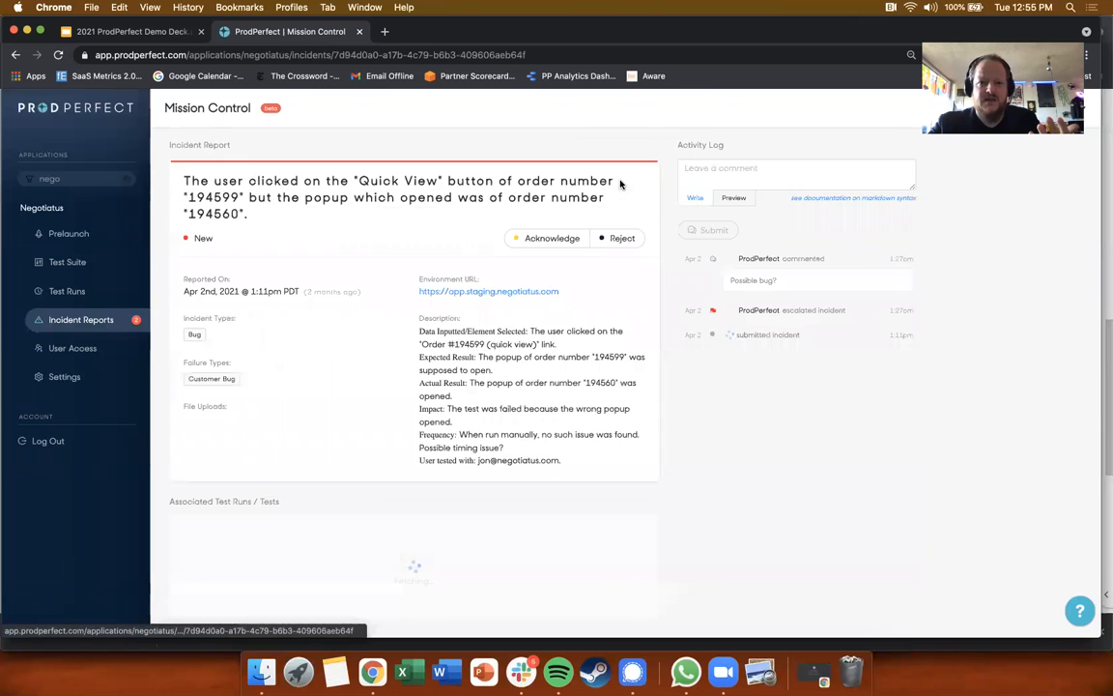
pyautogui.scroll(-3)
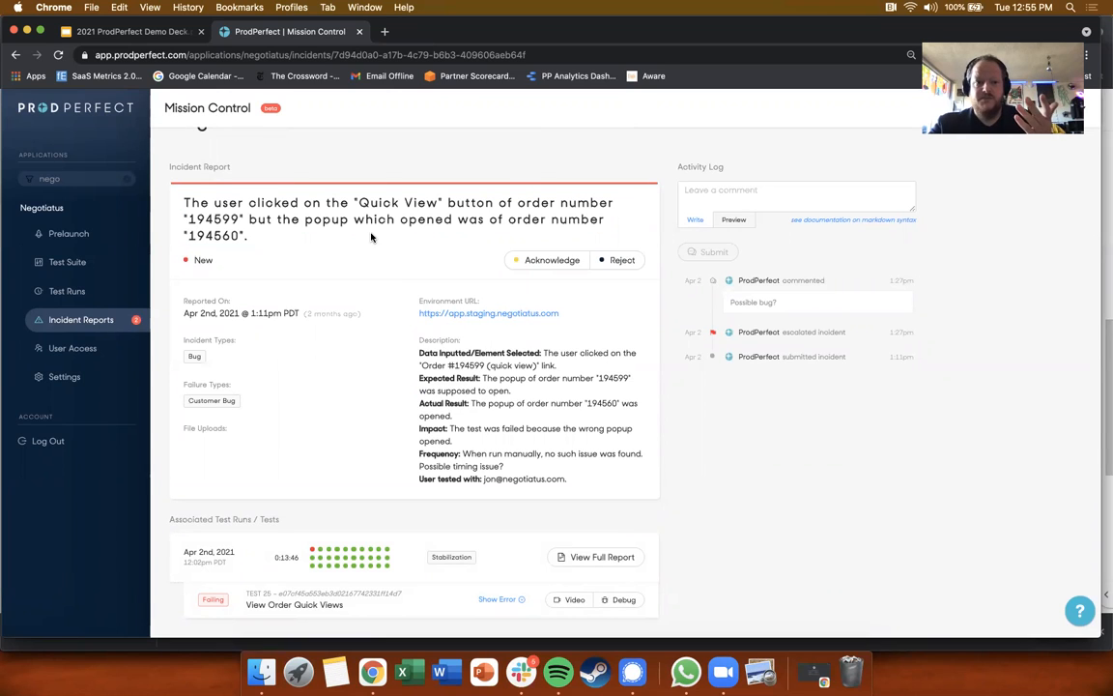
pyautogui.moveTo(188, 219); pyautogui.dragTo(245, 235)
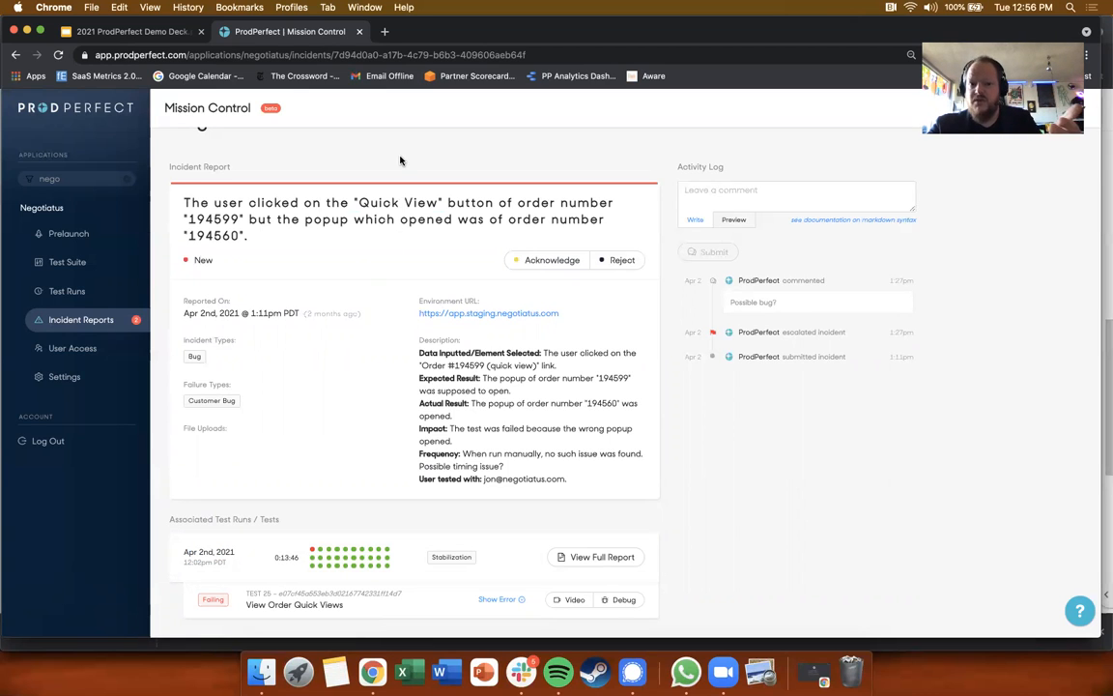
pyautogui.moveTo(459, 300)
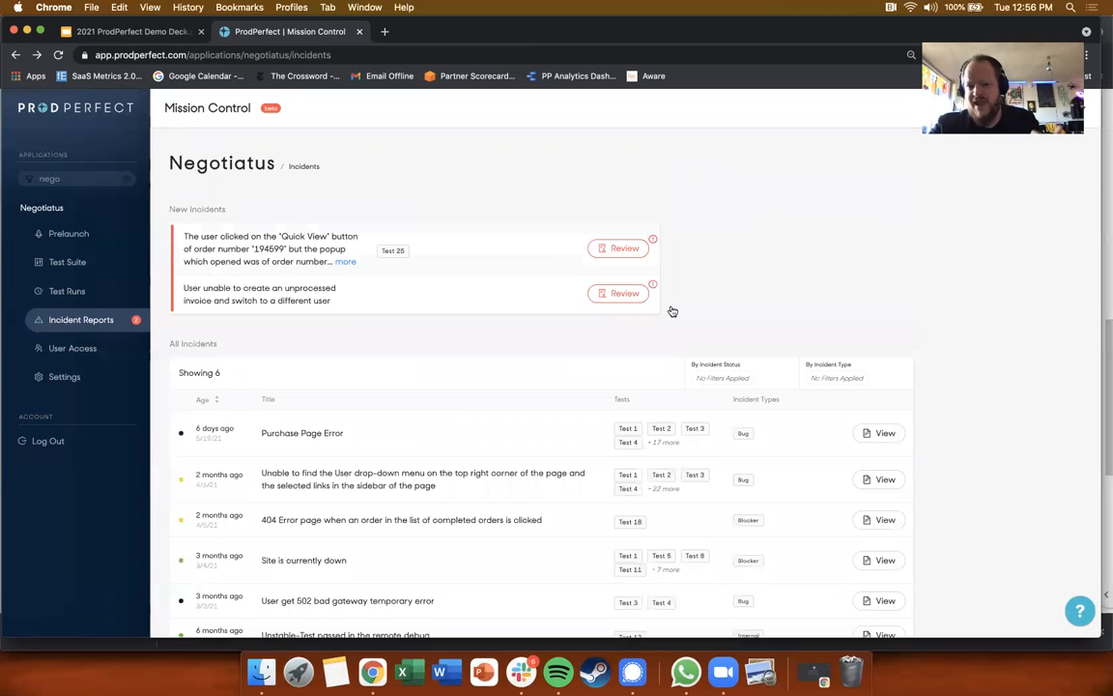
pyautogui.scroll(-3)
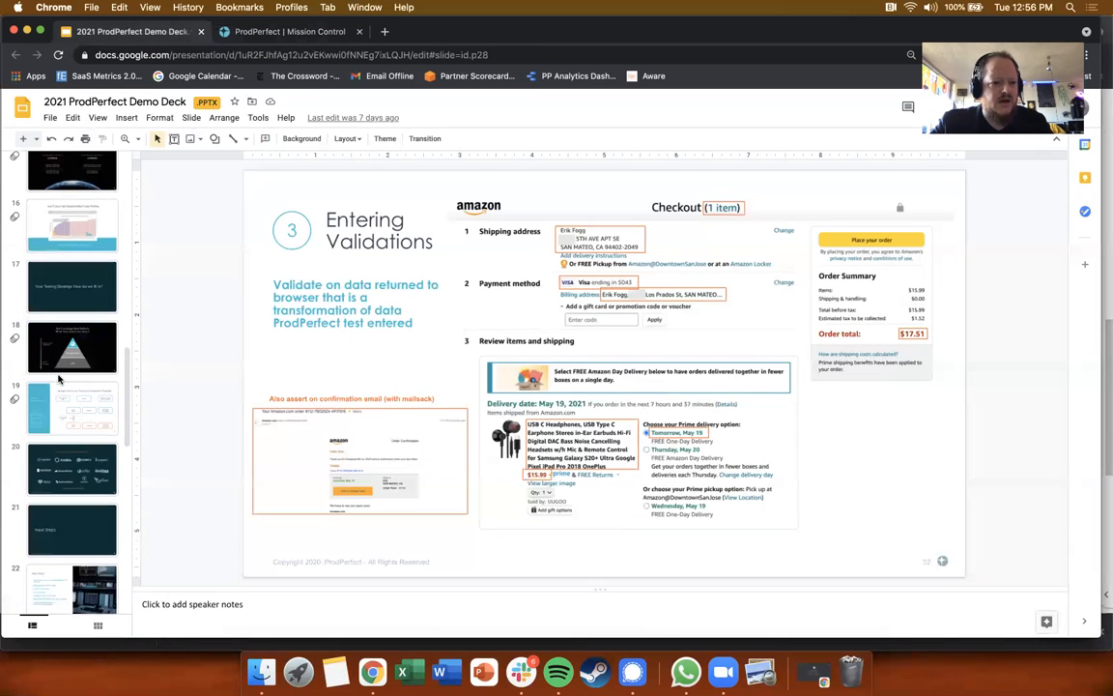
# Show slide 19, Multiple Test Suites, then return to the Mission Control tab
pyautogui.click(71, 424)
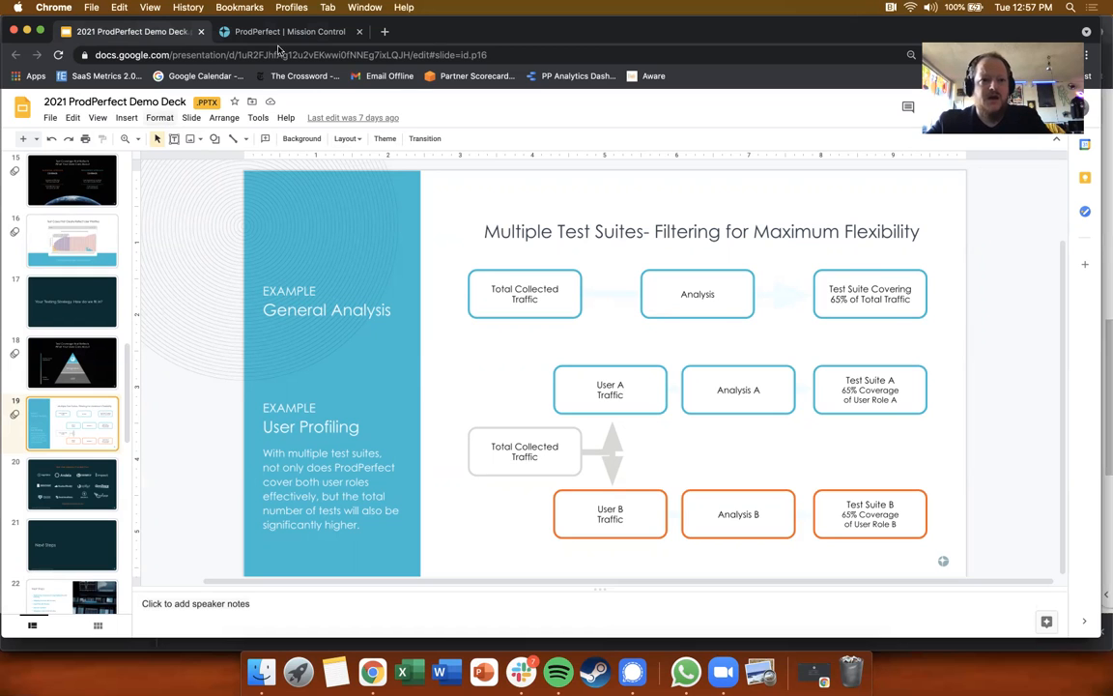
pyautogui.click(289, 31)
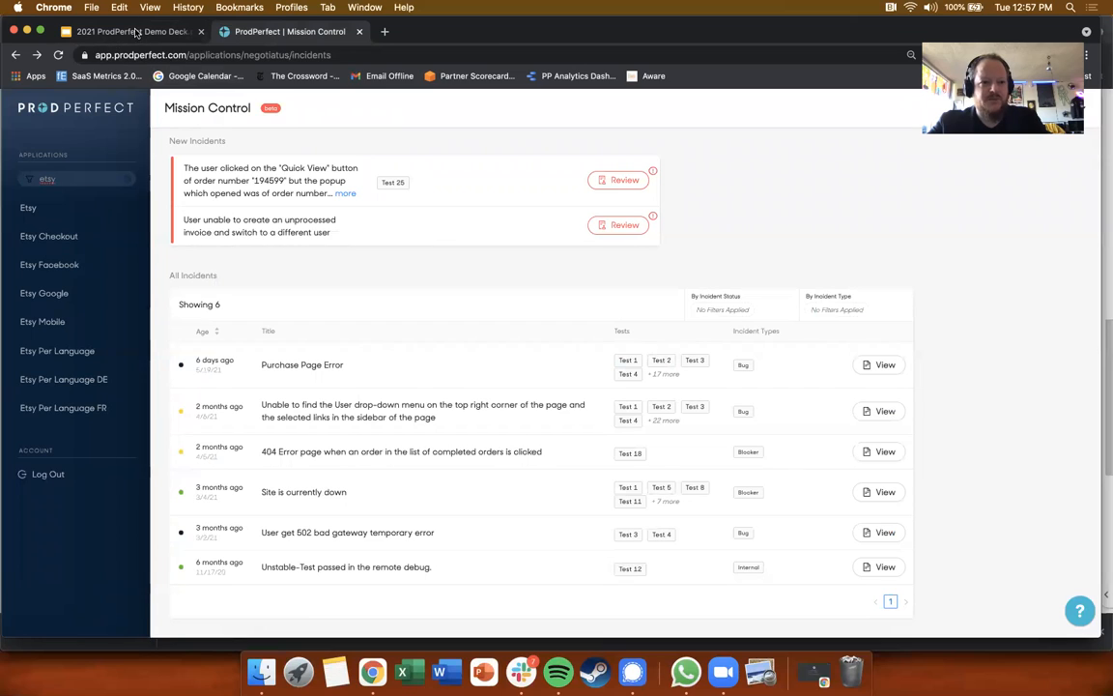
pyautogui.moveTo(96, 327)
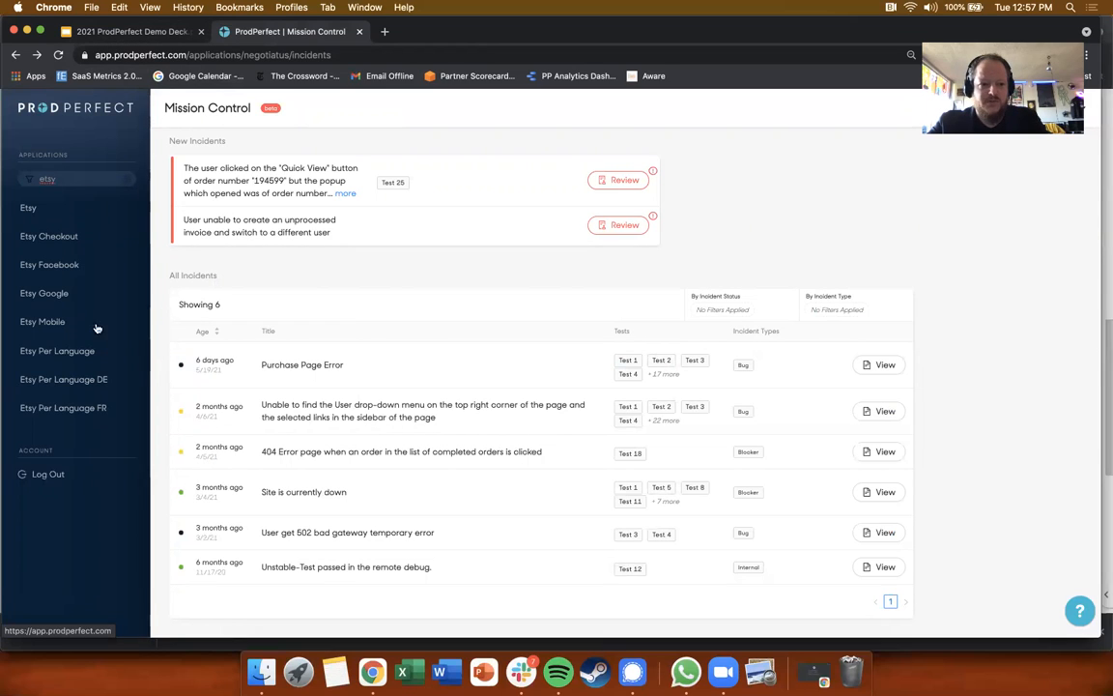
pyautogui.moveTo(68, 239)
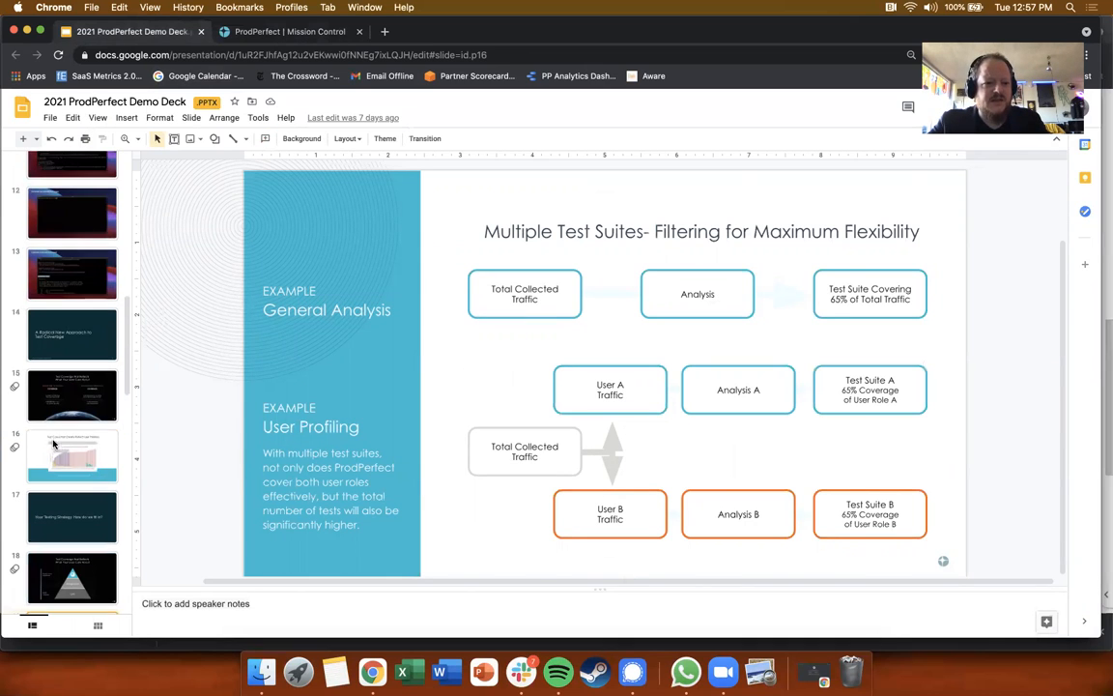
# Select slide 16 in the filmstrip to show its incremental coverage chart
pyautogui.click(72, 455)
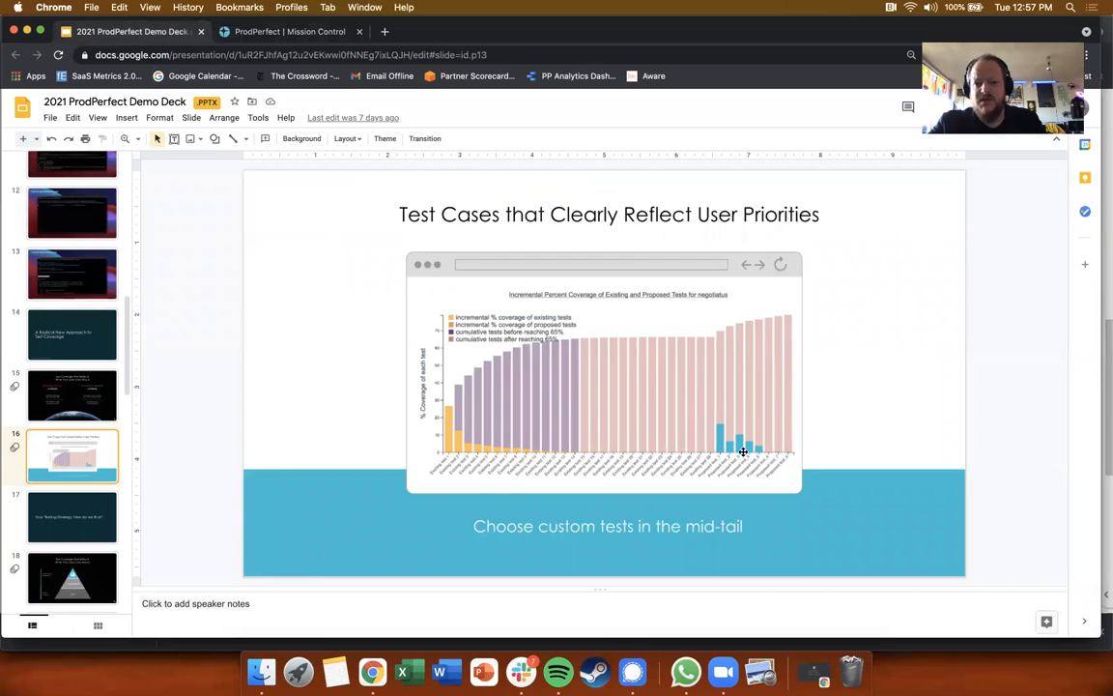
pyautogui.moveTo(899, 380)
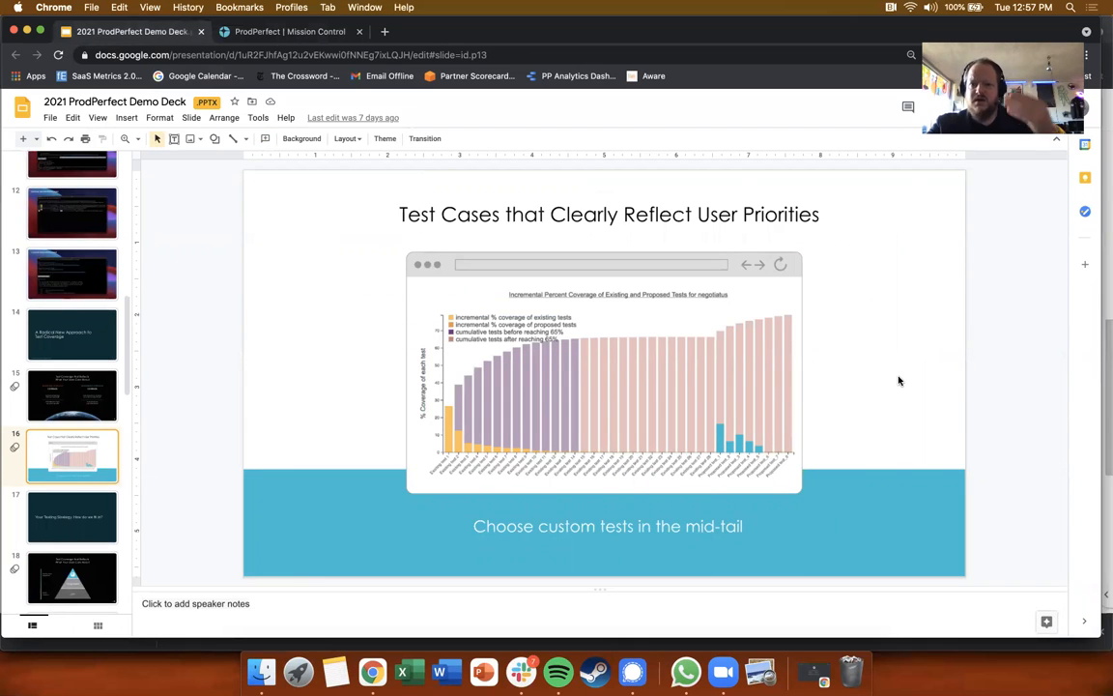